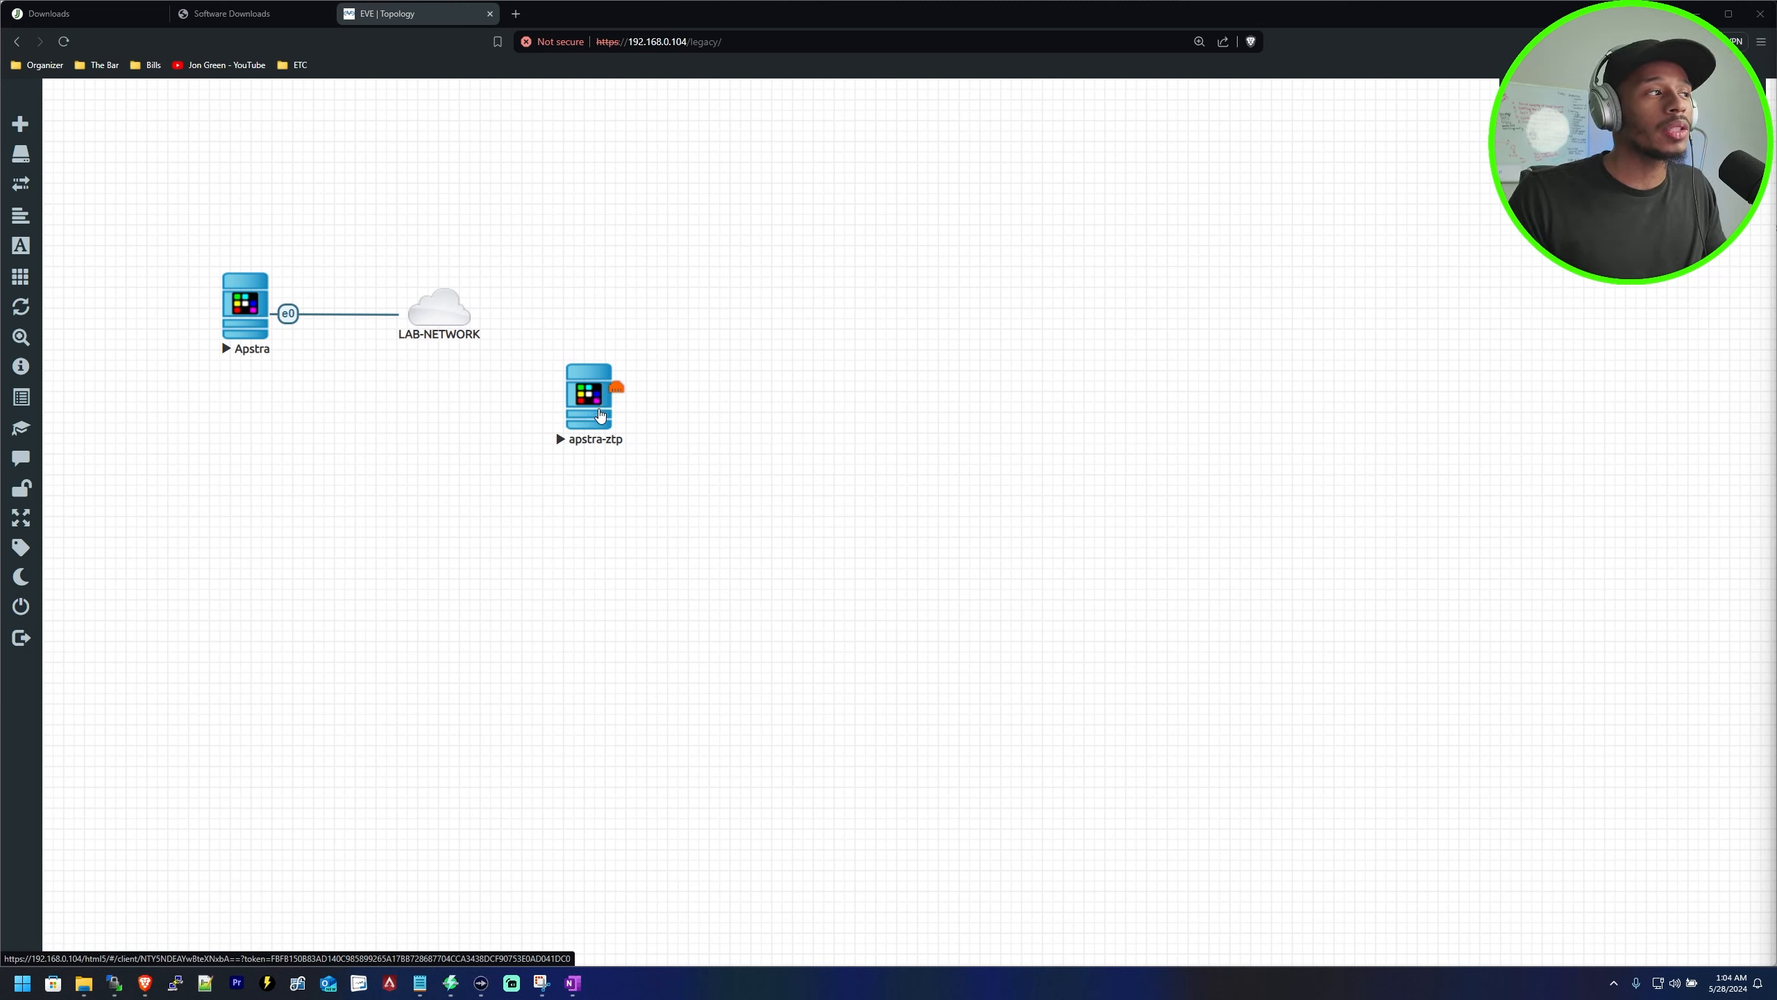
# Move the apstra-ztp node below and right of the LAB-NETWORK cloud
pyautogui.moveTo(589, 397); pyautogui.dragTo(528, 403)
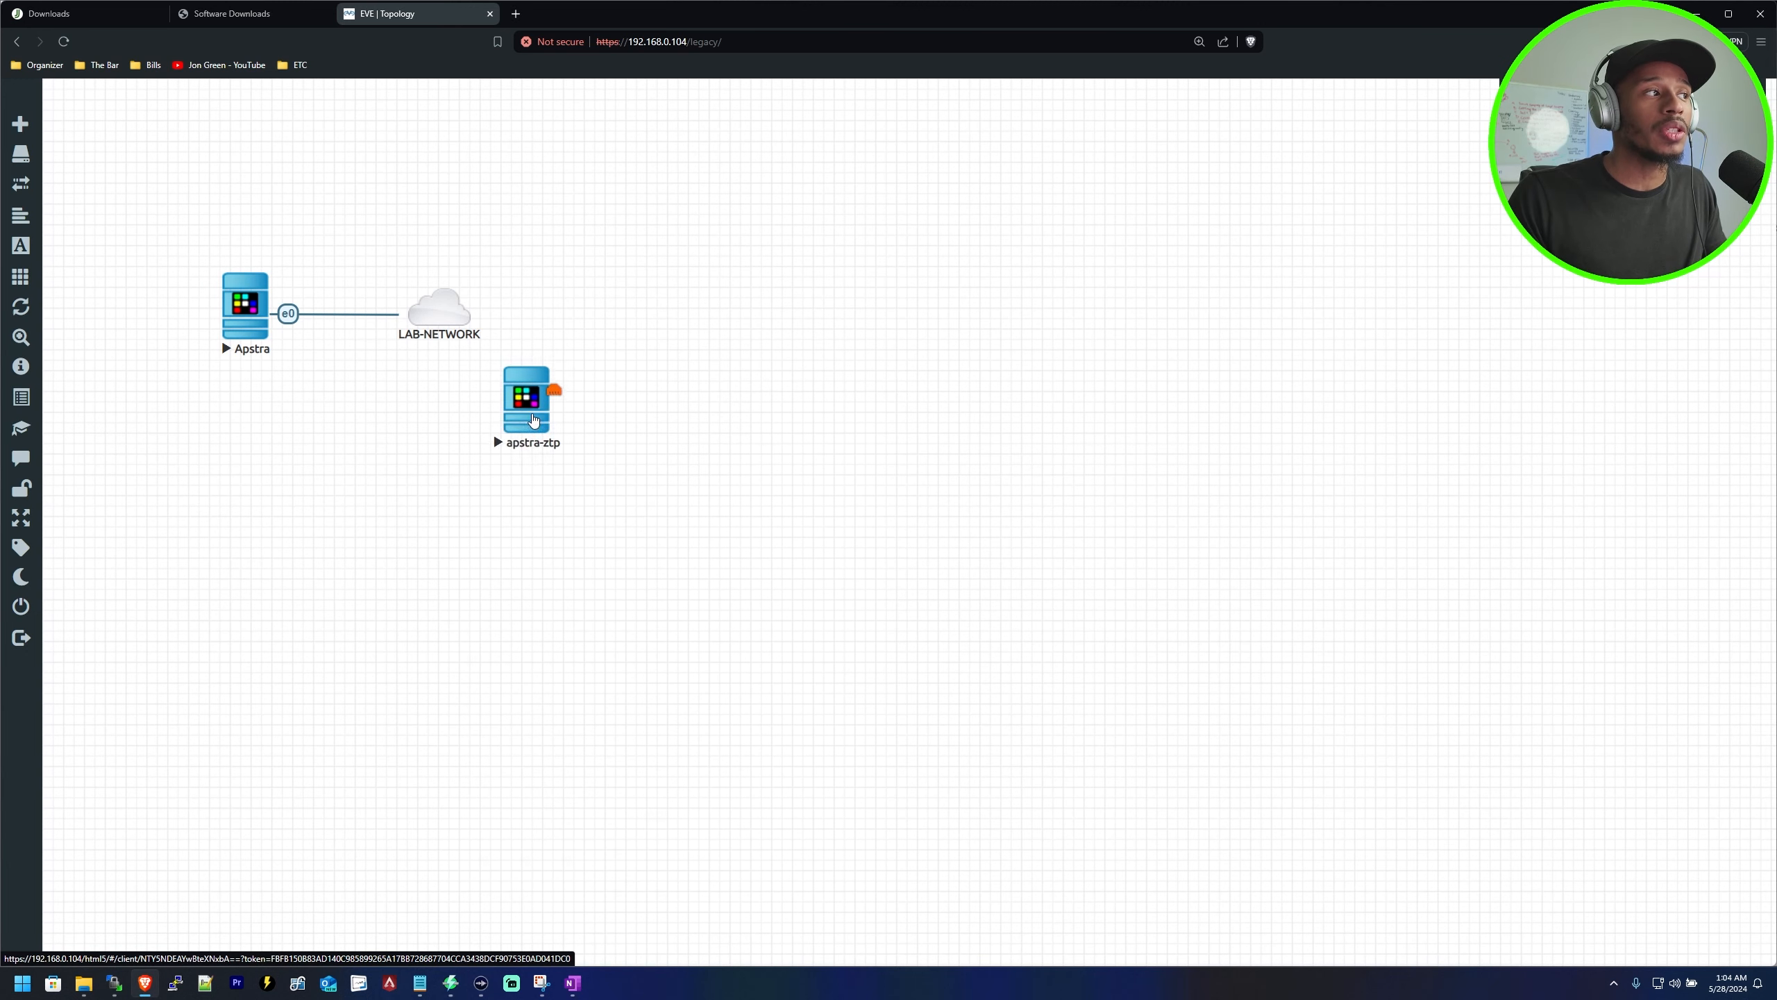
pyautogui.moveTo(528, 405); pyautogui.dragTo(561, 470)
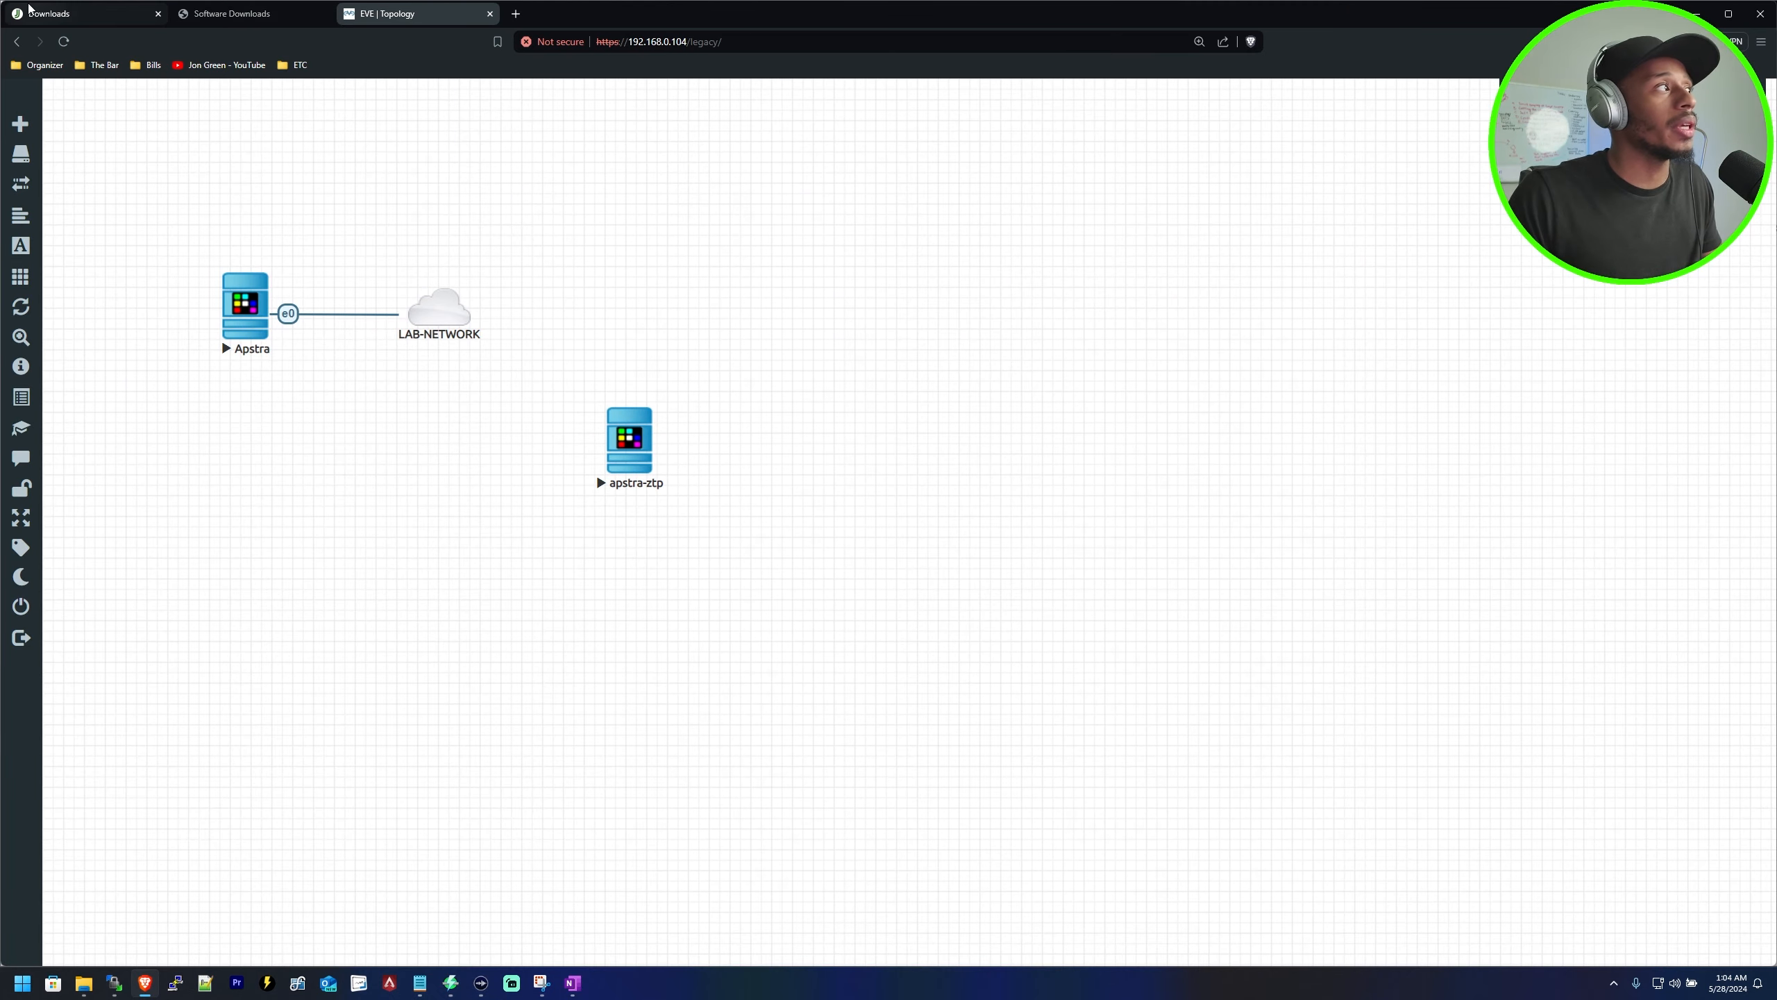
# Find Juniper Apstra on Juniper Support Downloads and reach the Apstra ZTP Image for Linux KVM 4.2.1.1
pyautogui.click(79, 13)
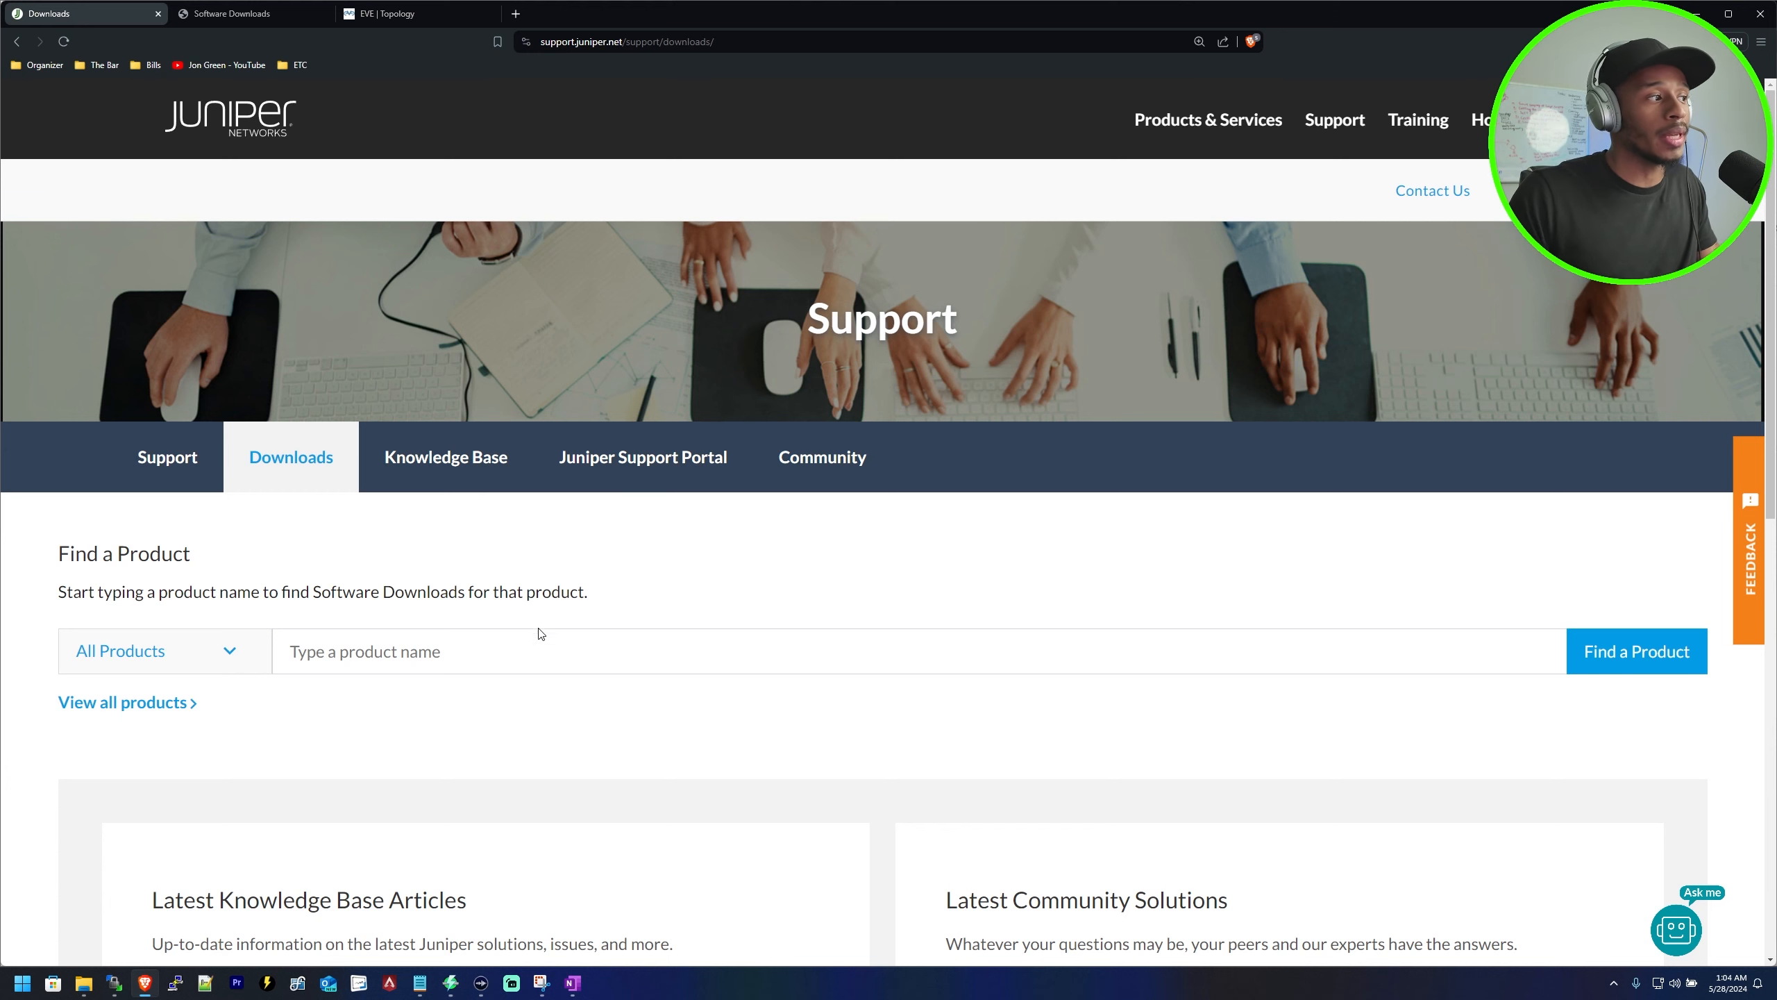
pyautogui.write('apstr')
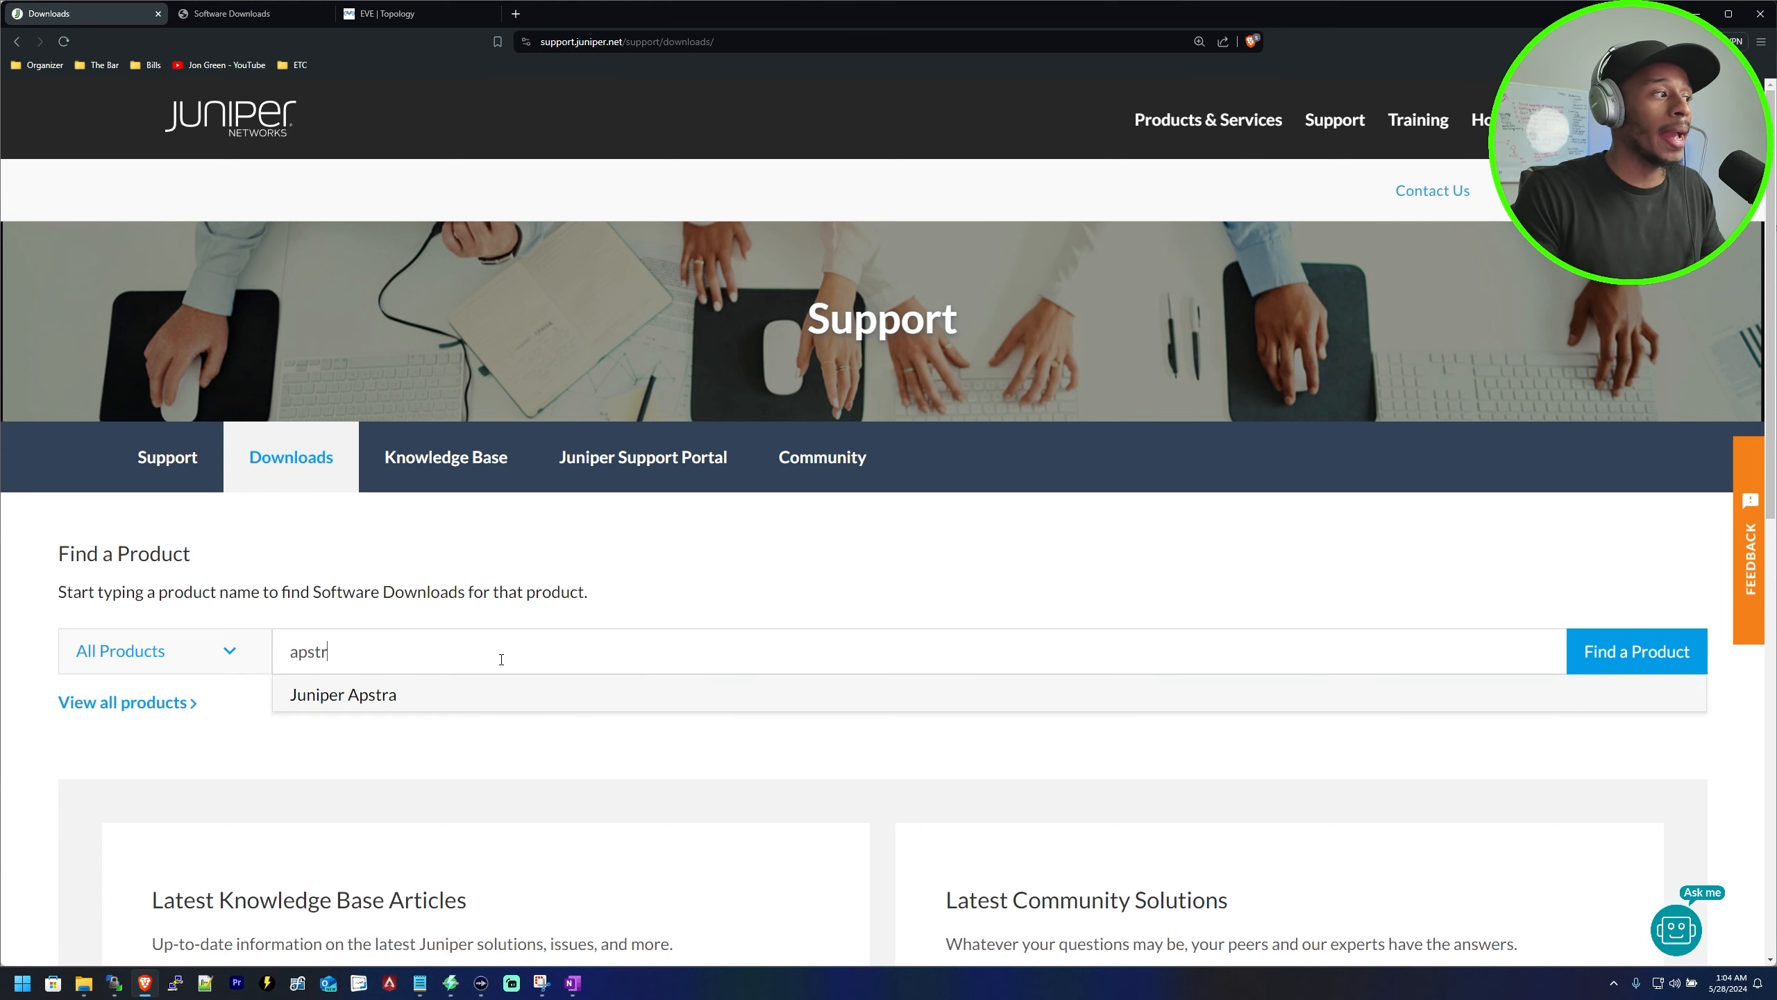
pyautogui.click(343, 694)
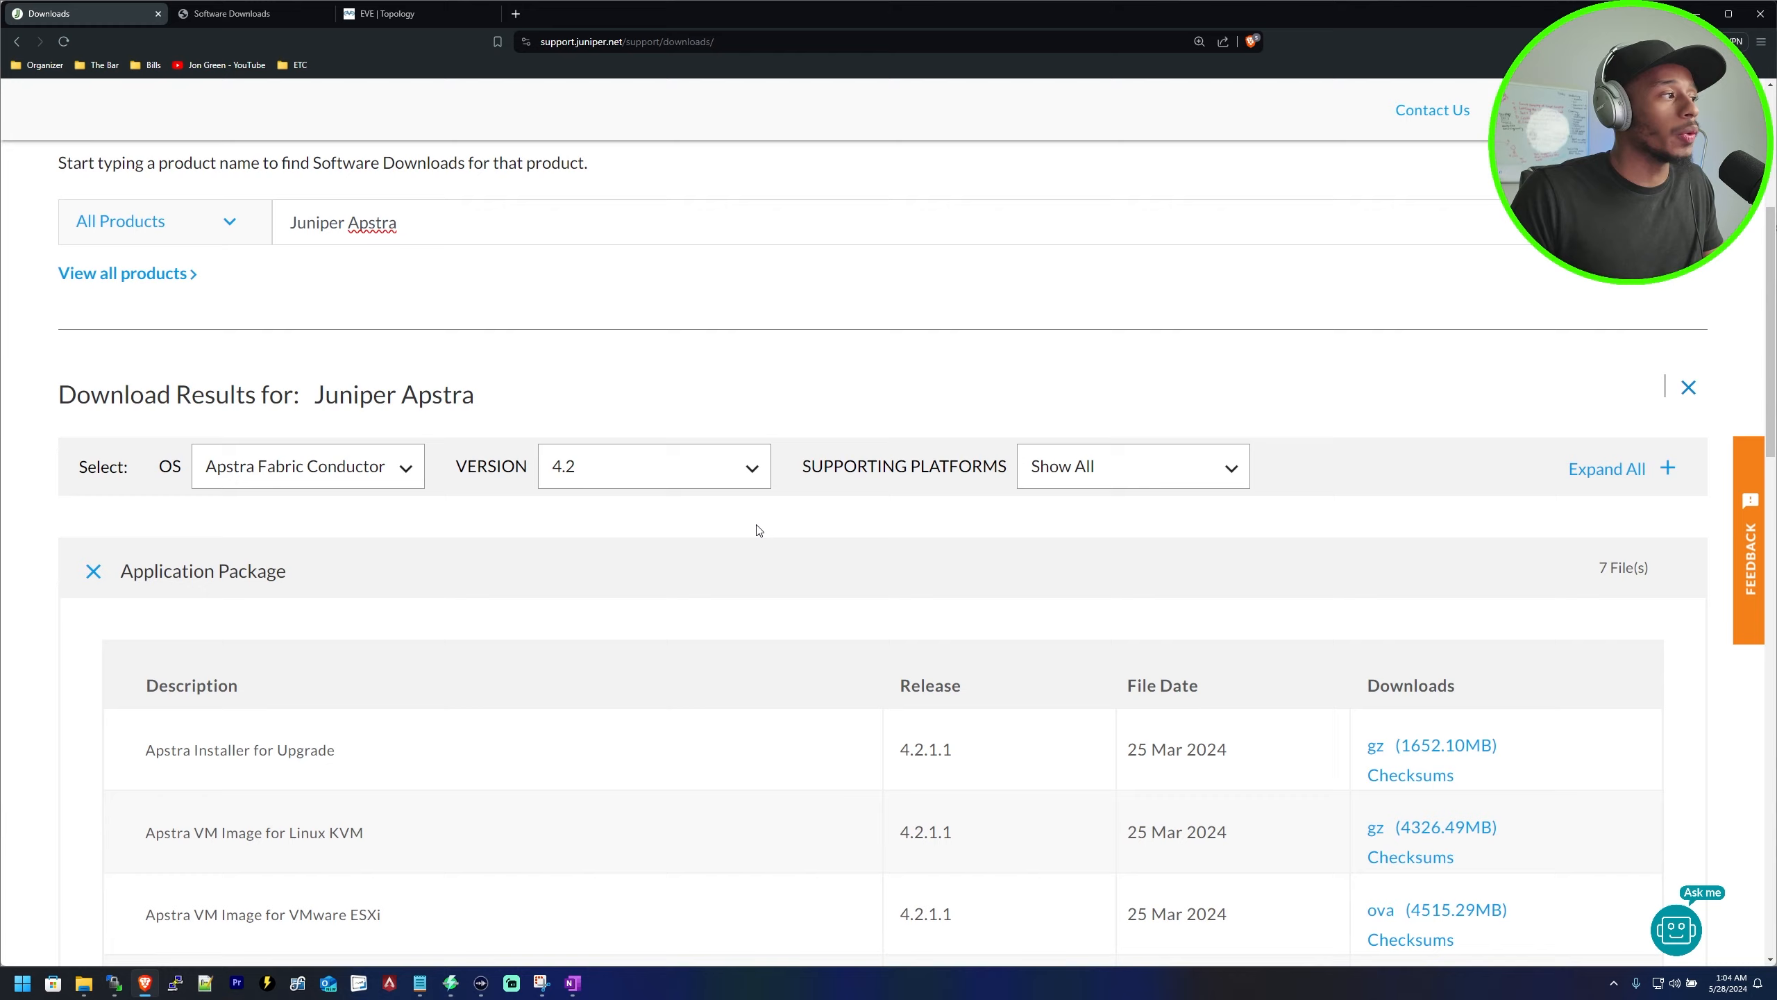
pyautogui.scroll(-3)
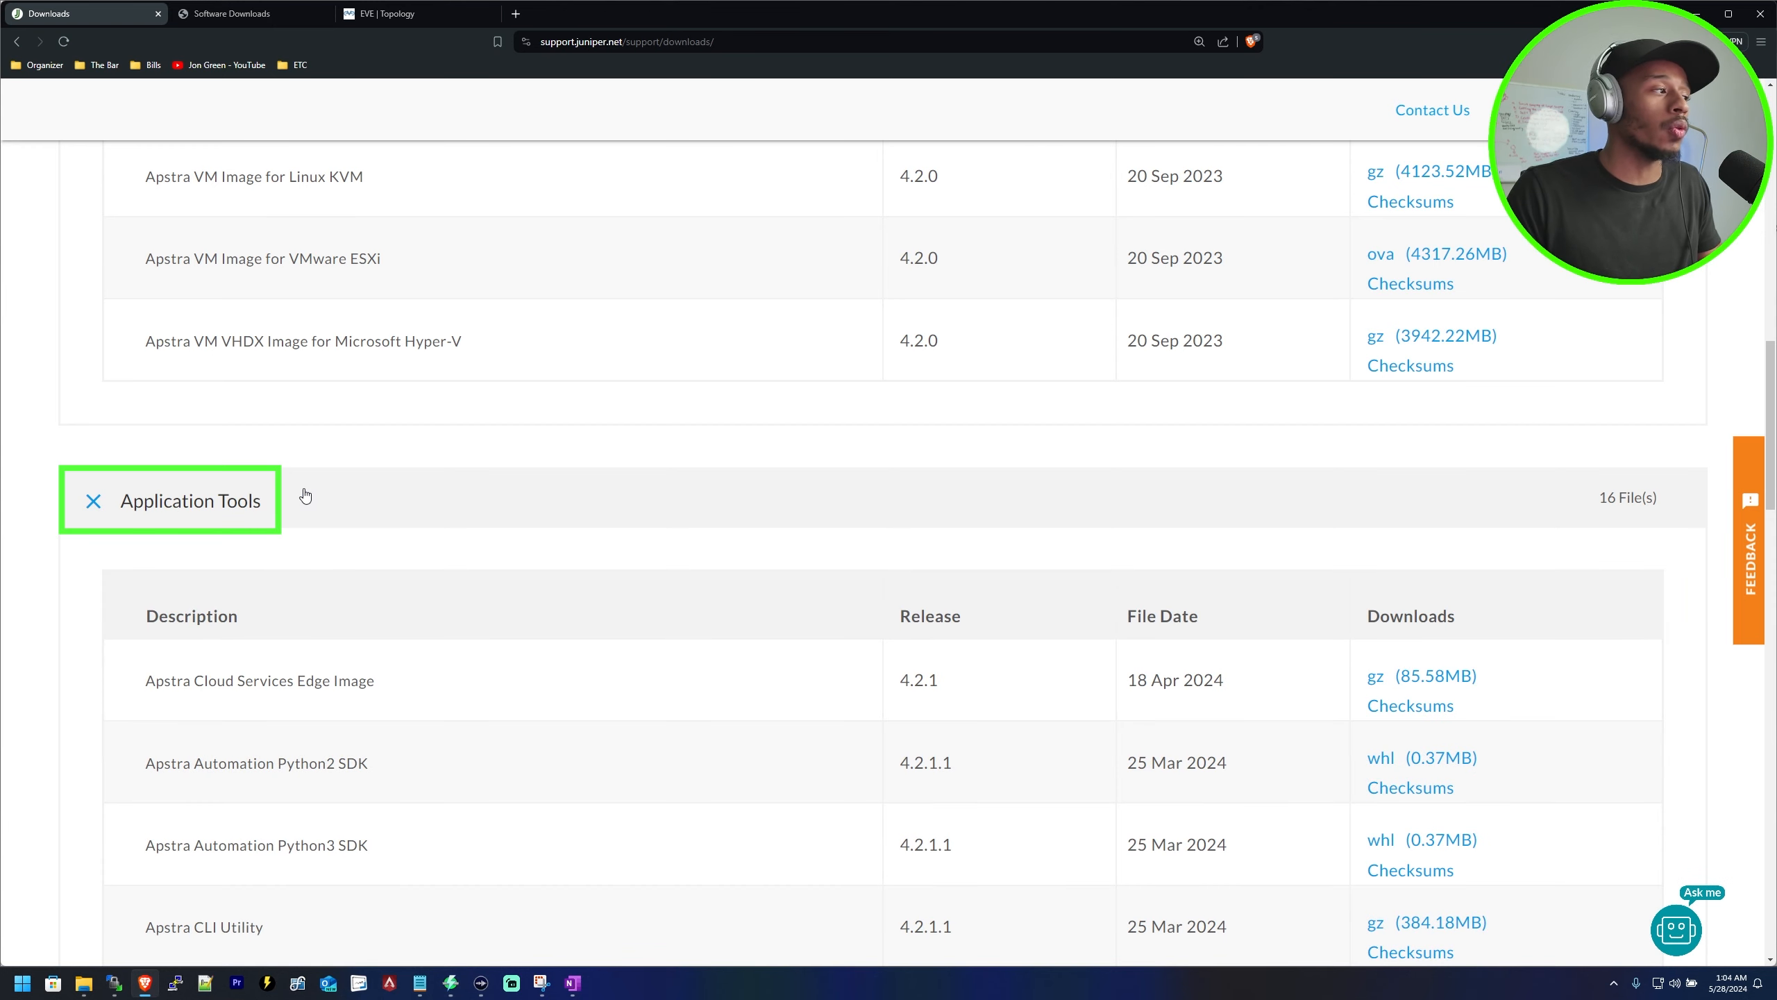
pyautogui.scroll(-3)
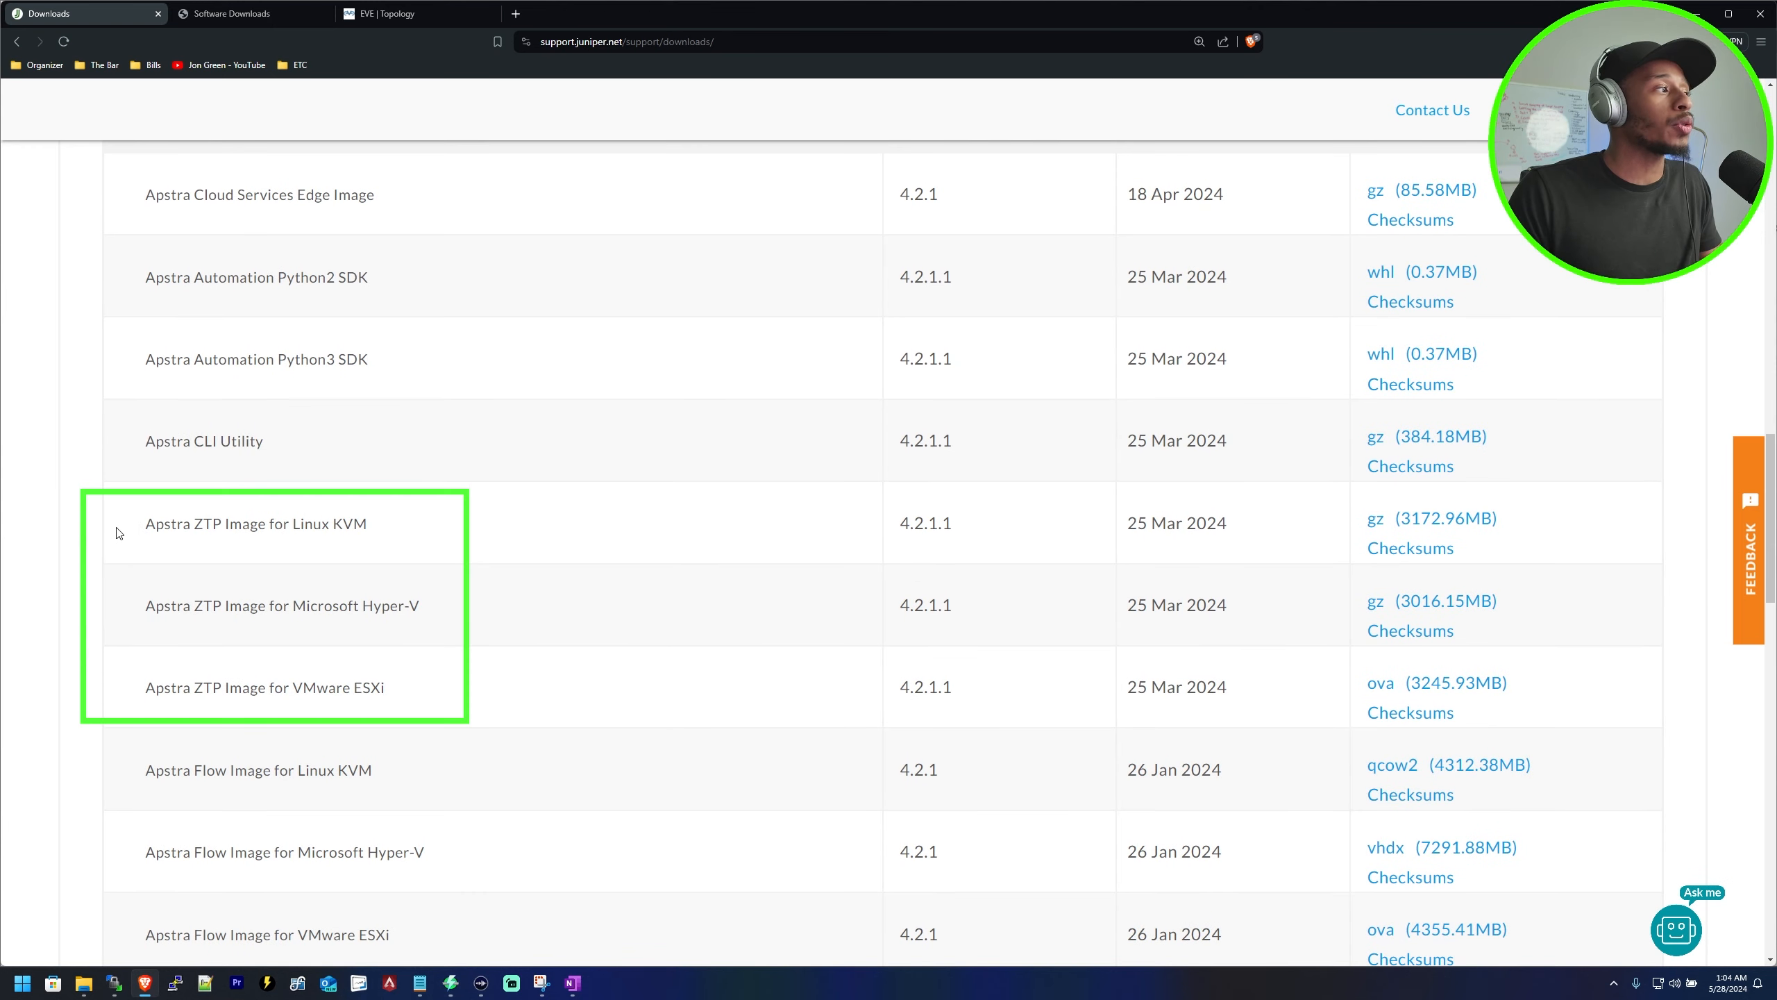
pyautogui.scroll(-3)
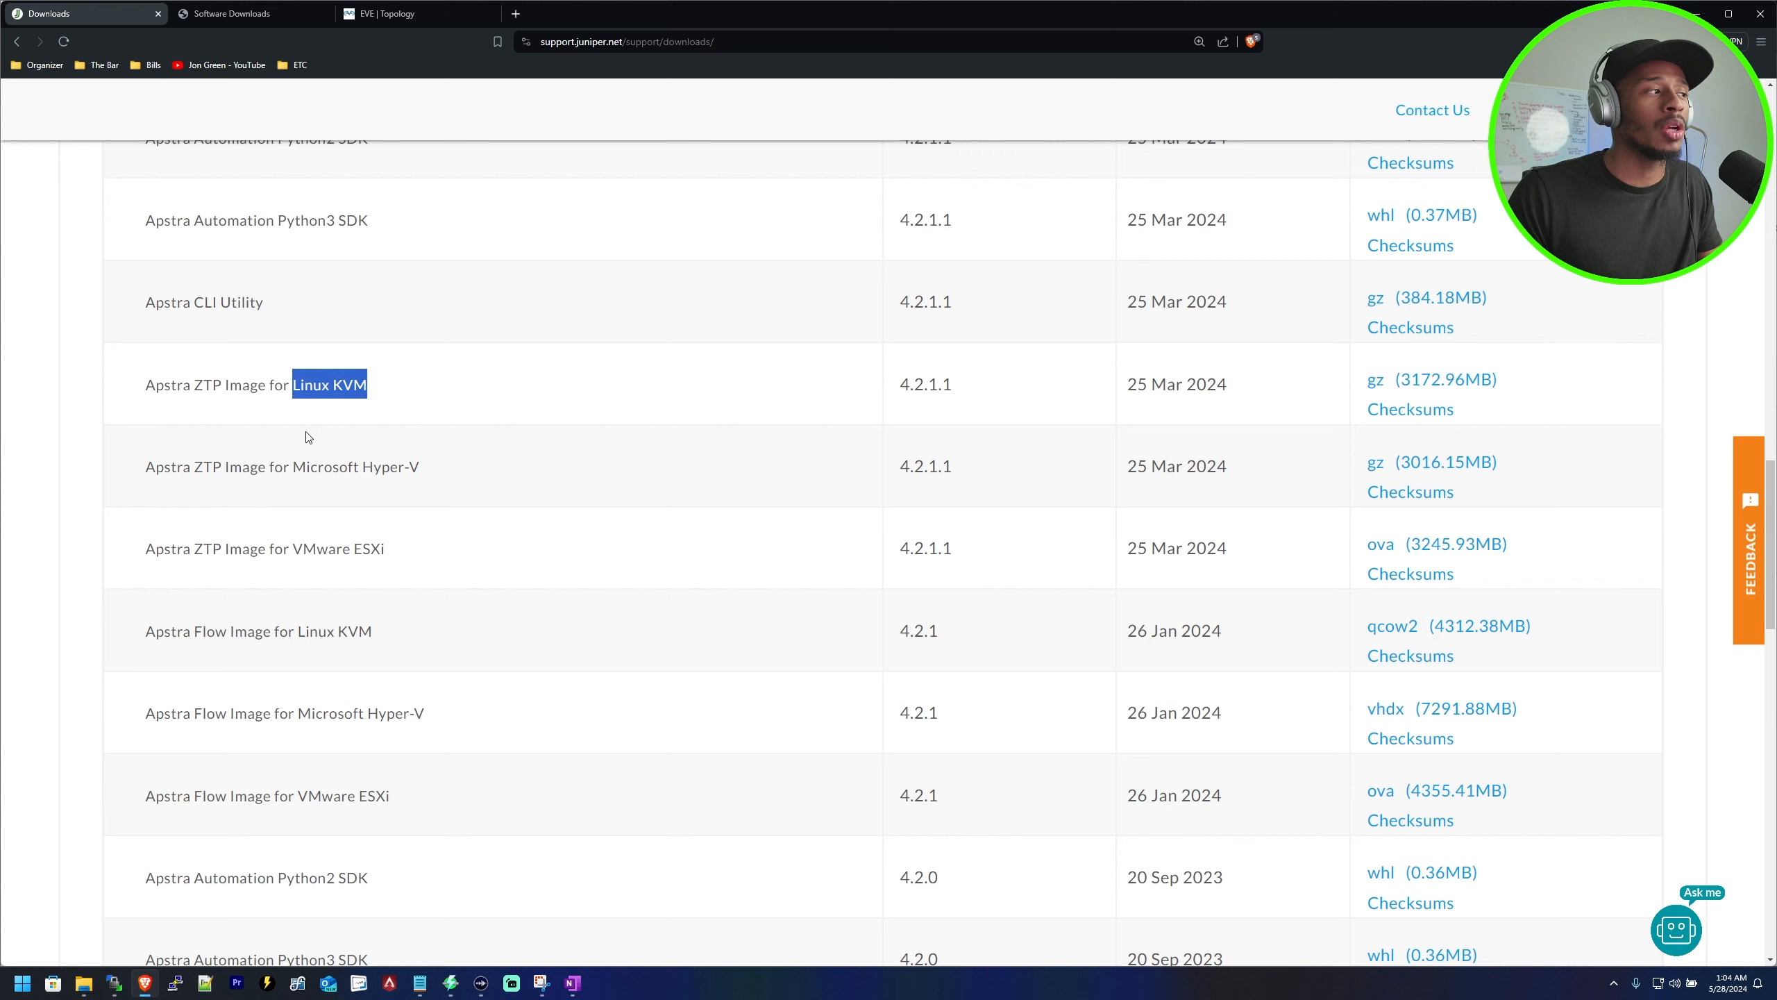
pyautogui.moveTo(414, 461)
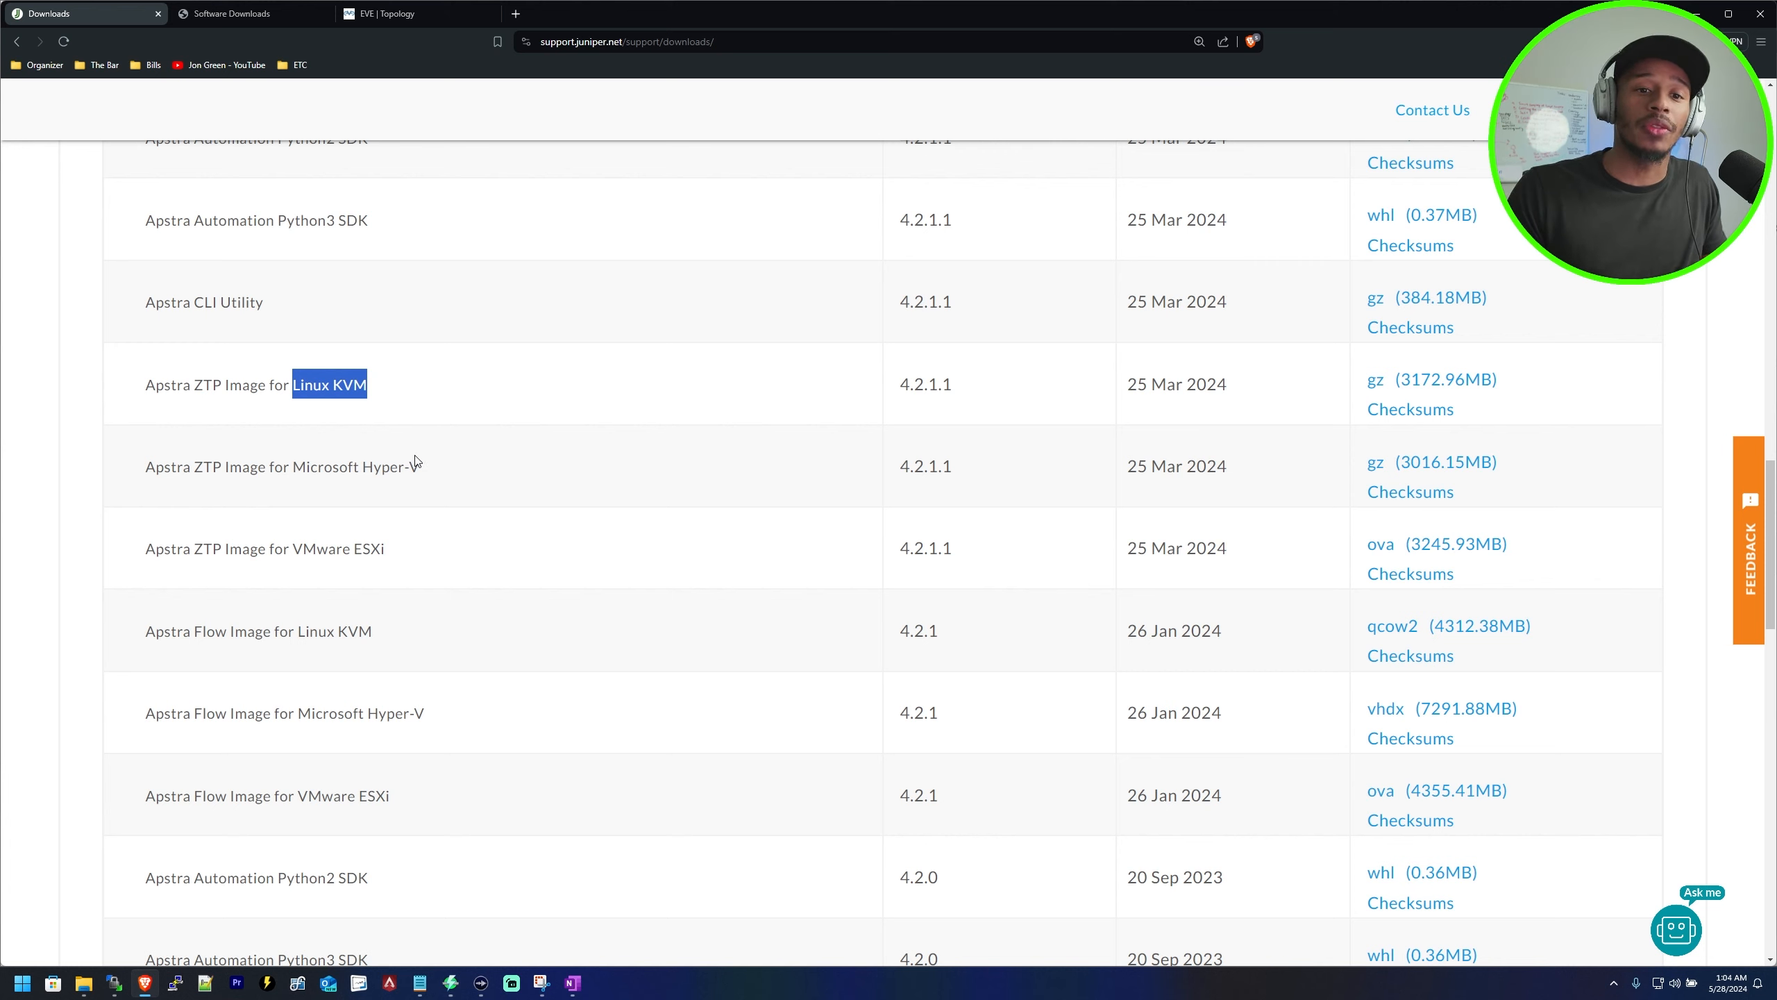
pyautogui.moveTo(441, 478)
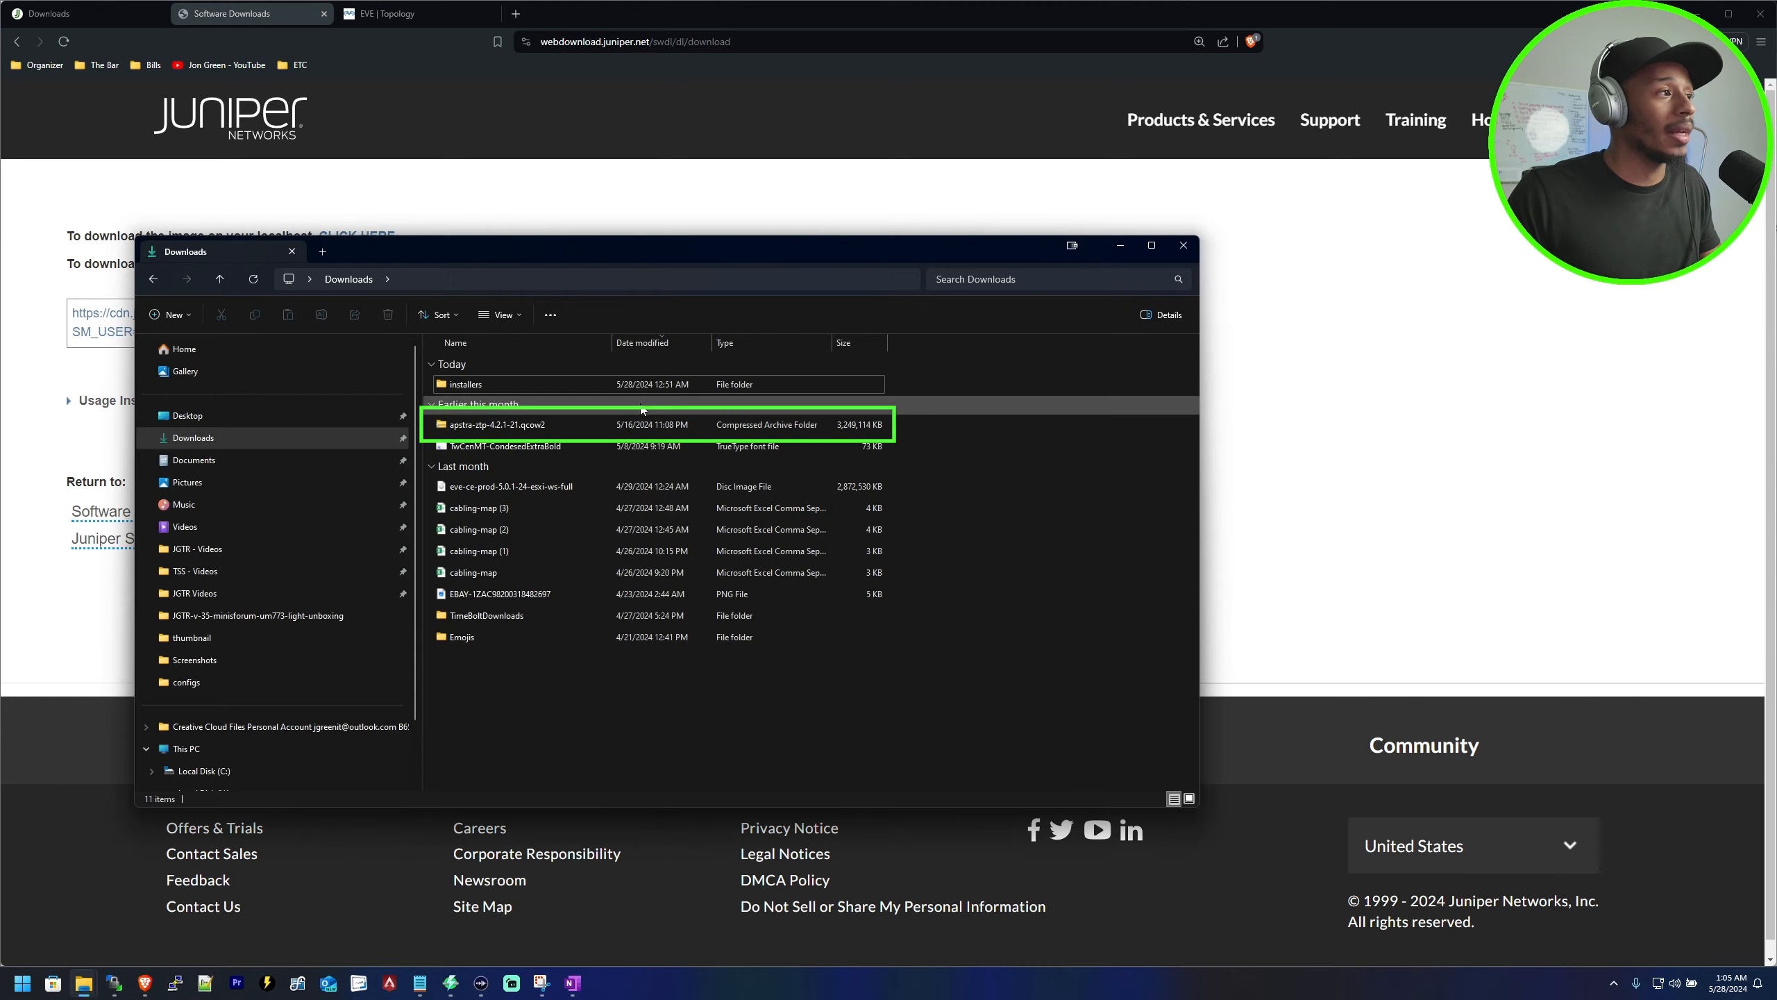
pyautogui.moveTo(566, 429)
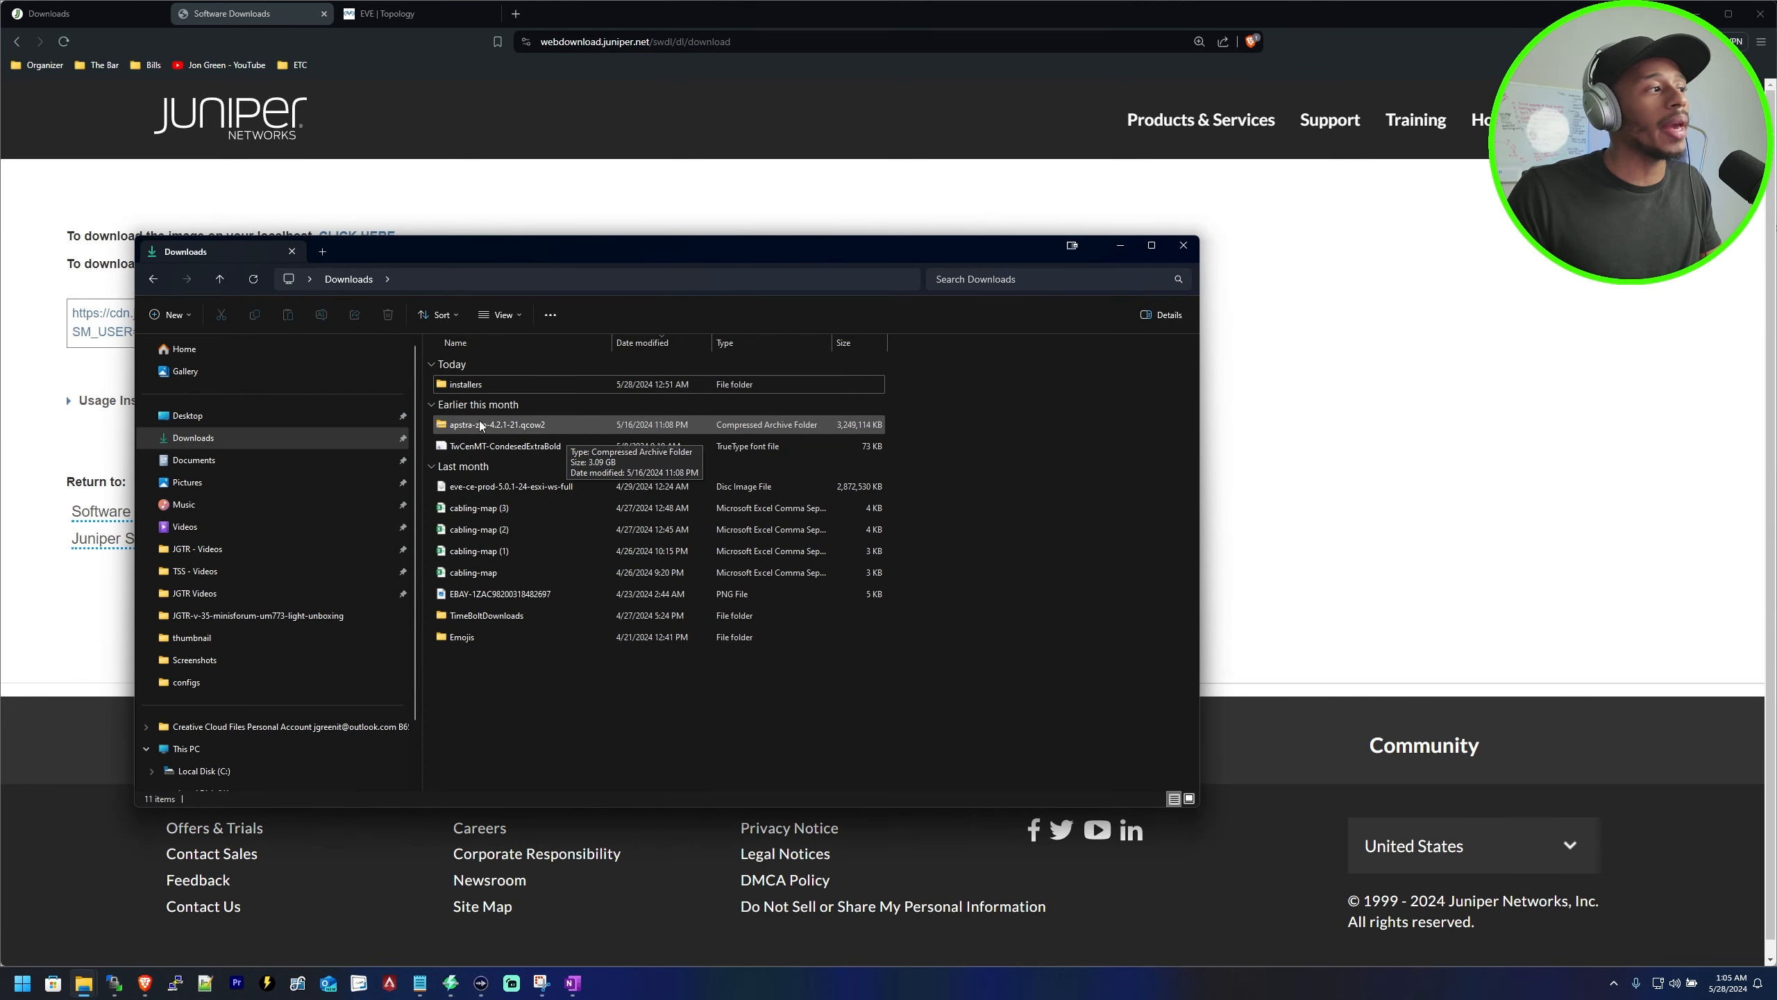
# Extract the apstra-ztp-4.2.1-21.qcow2 archive in Downloads, revealing apstra-ztp.qcow2
pyautogui.rightClick(495, 423)
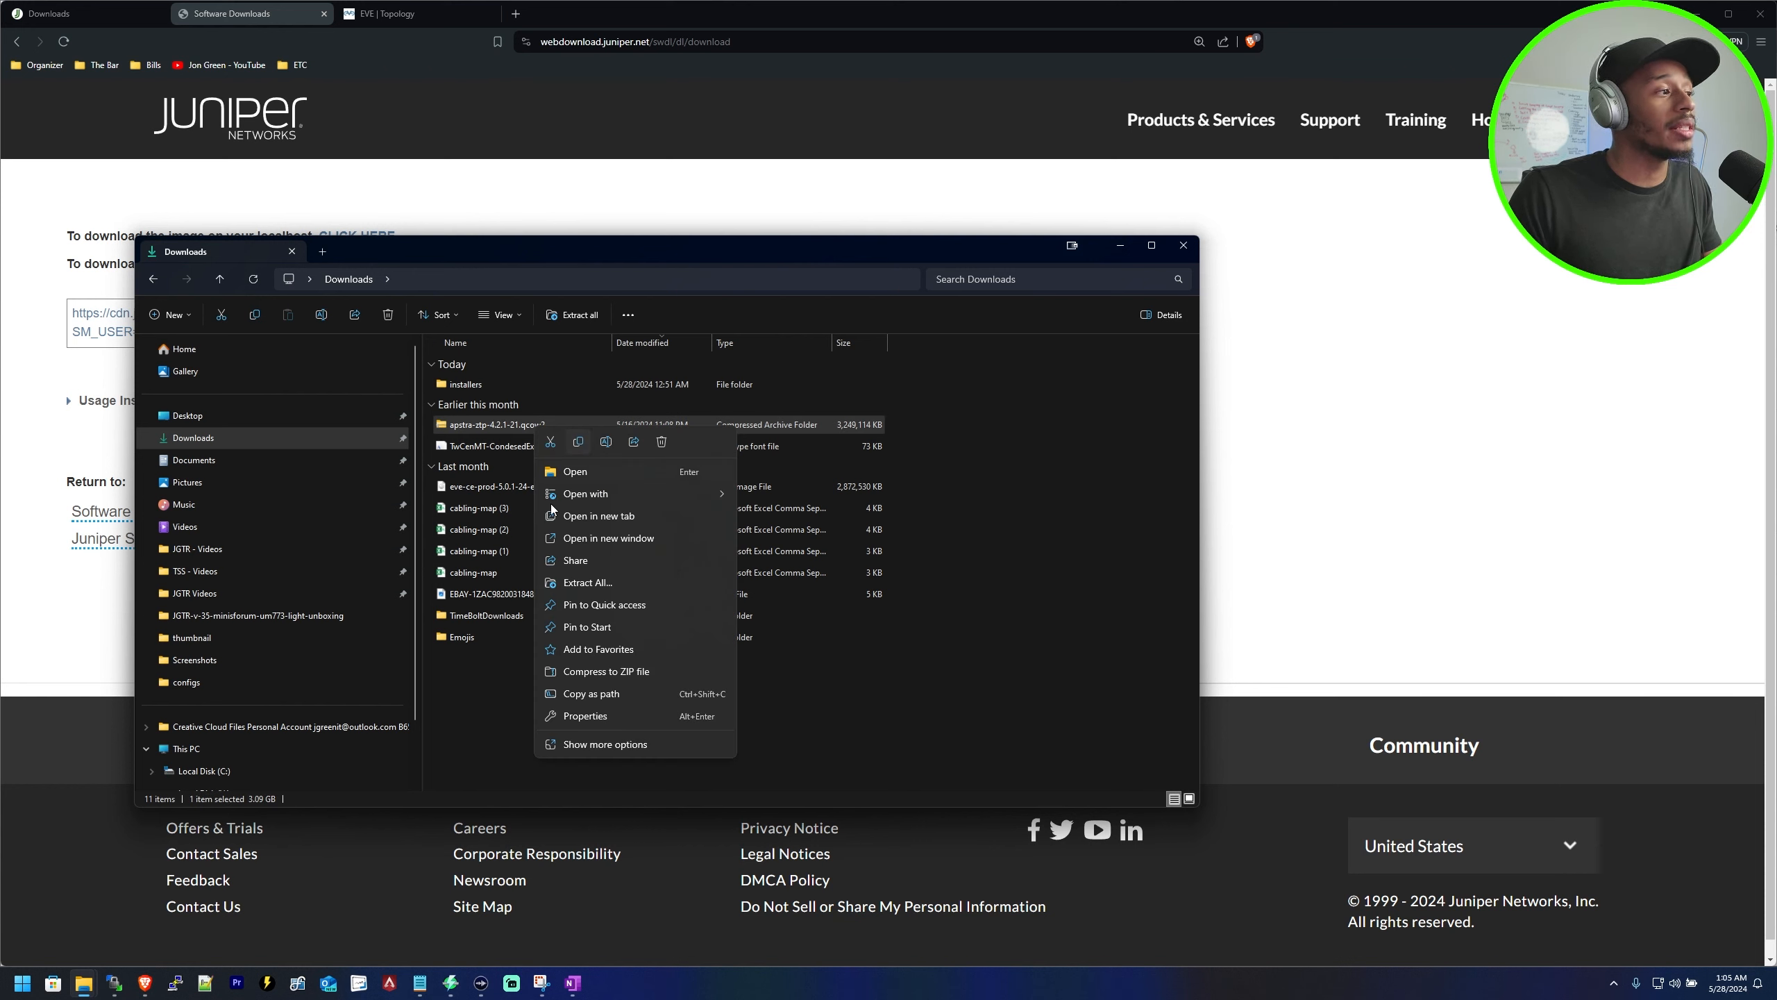
pyautogui.click(585, 581)
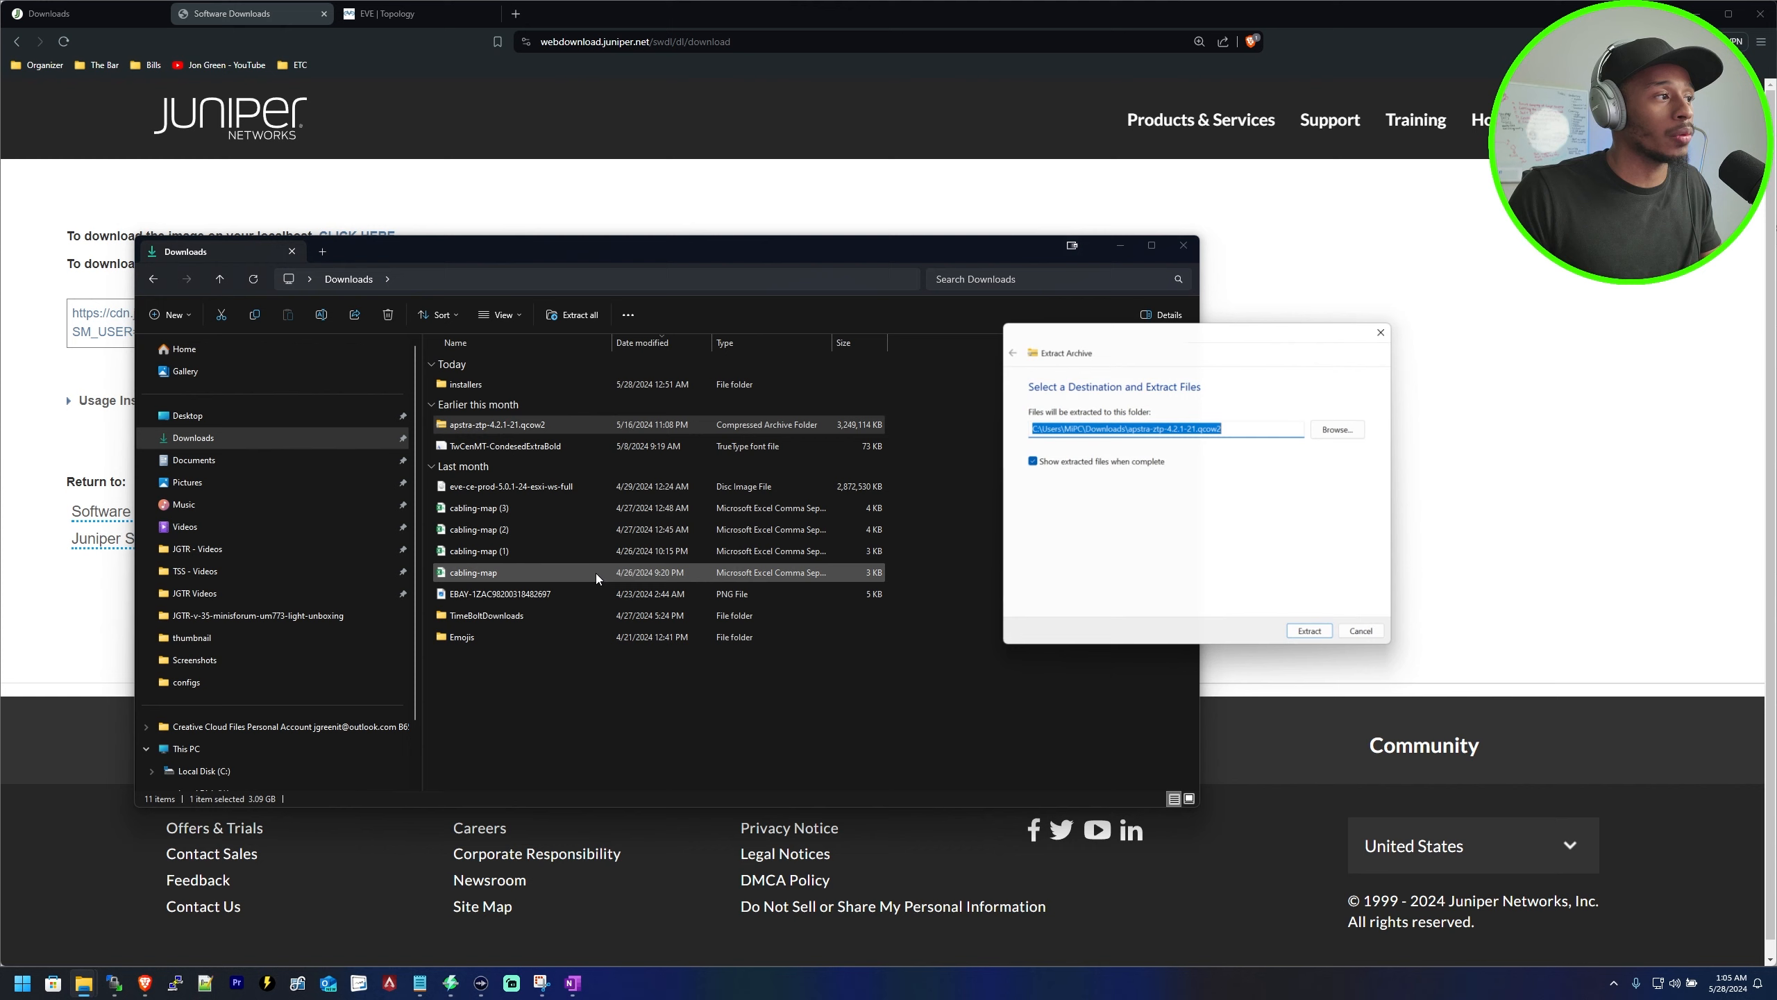
pyautogui.click(1308, 630)
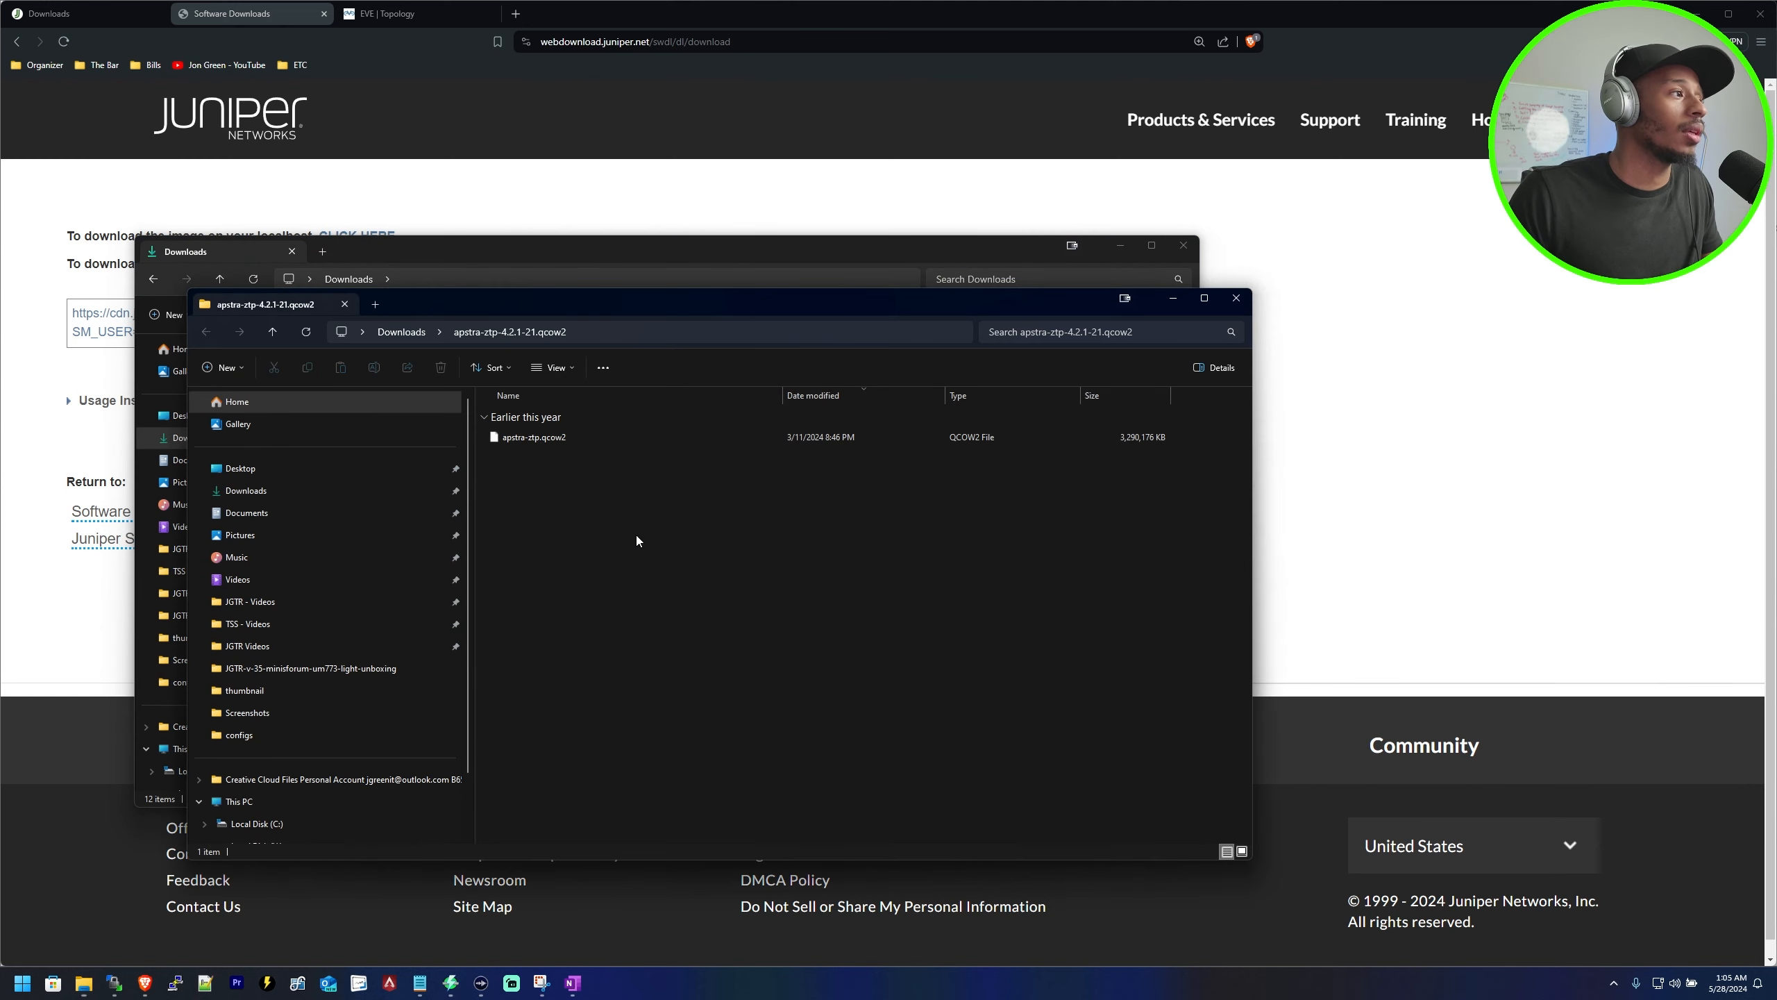
pyautogui.moveTo(699, 485)
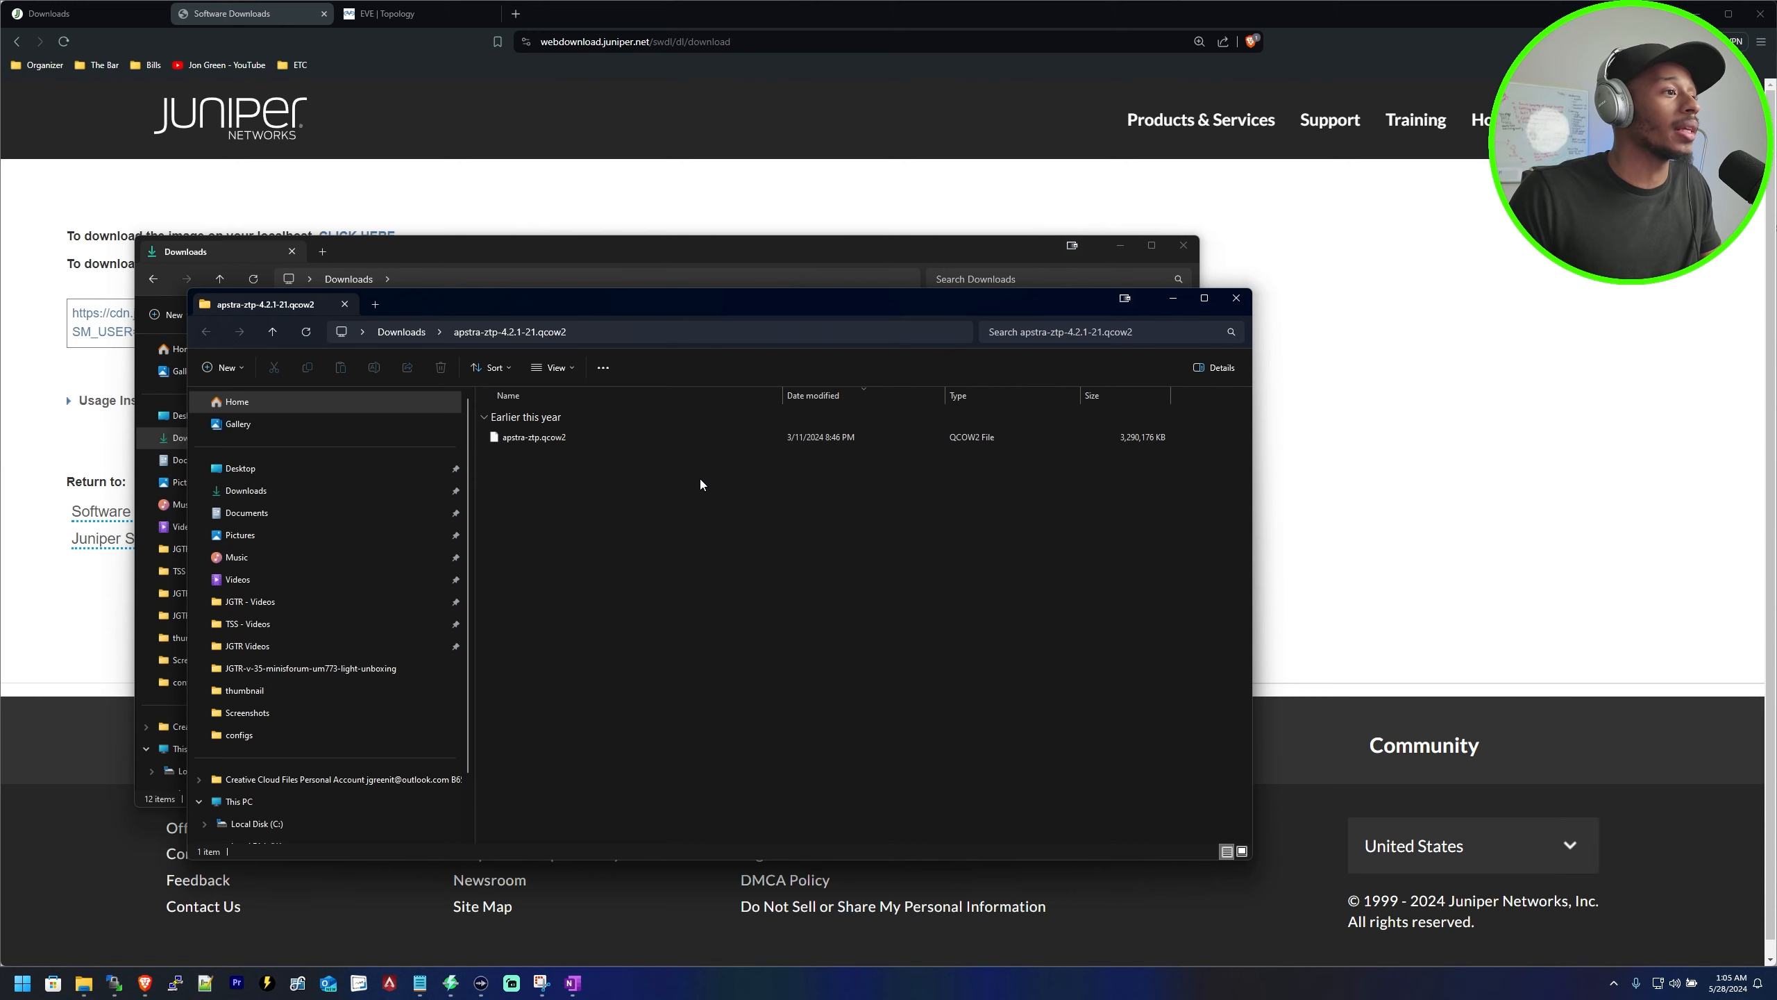
pyautogui.moveTo(532, 437)
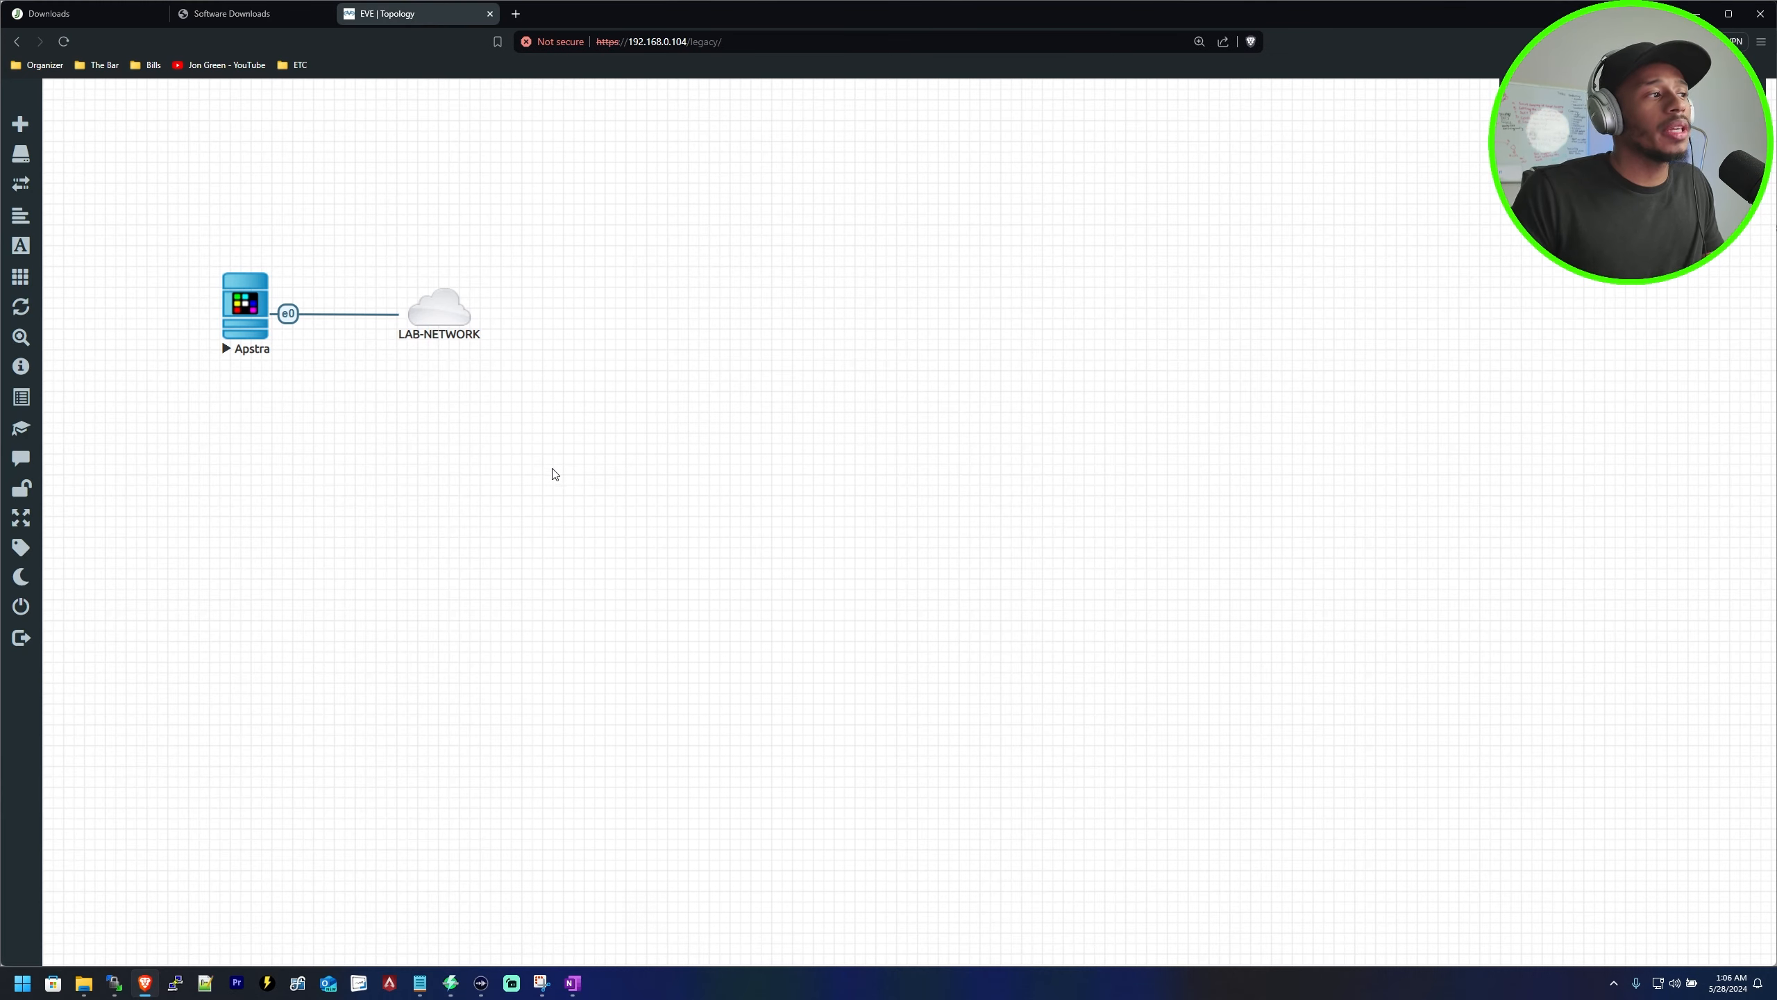
# Start adding a new node and enable Show unprovisioned templates
pyautogui.click(886, 237)
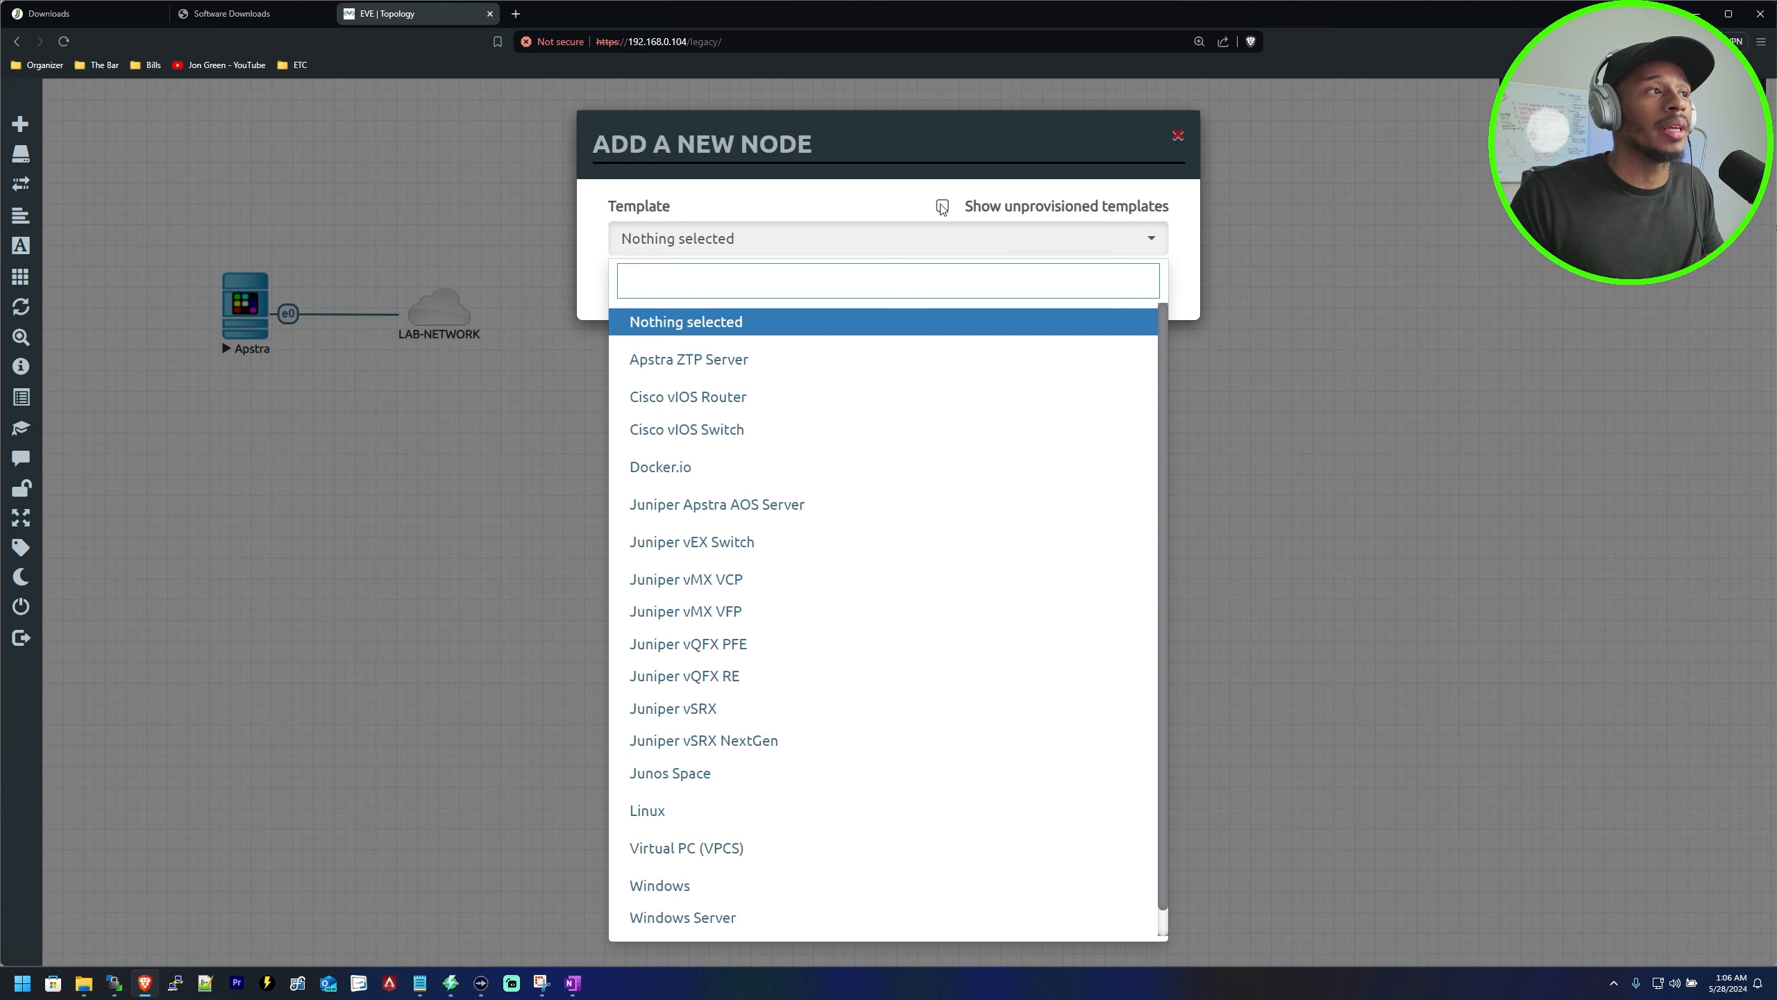
pyautogui.moveTo(941, 207)
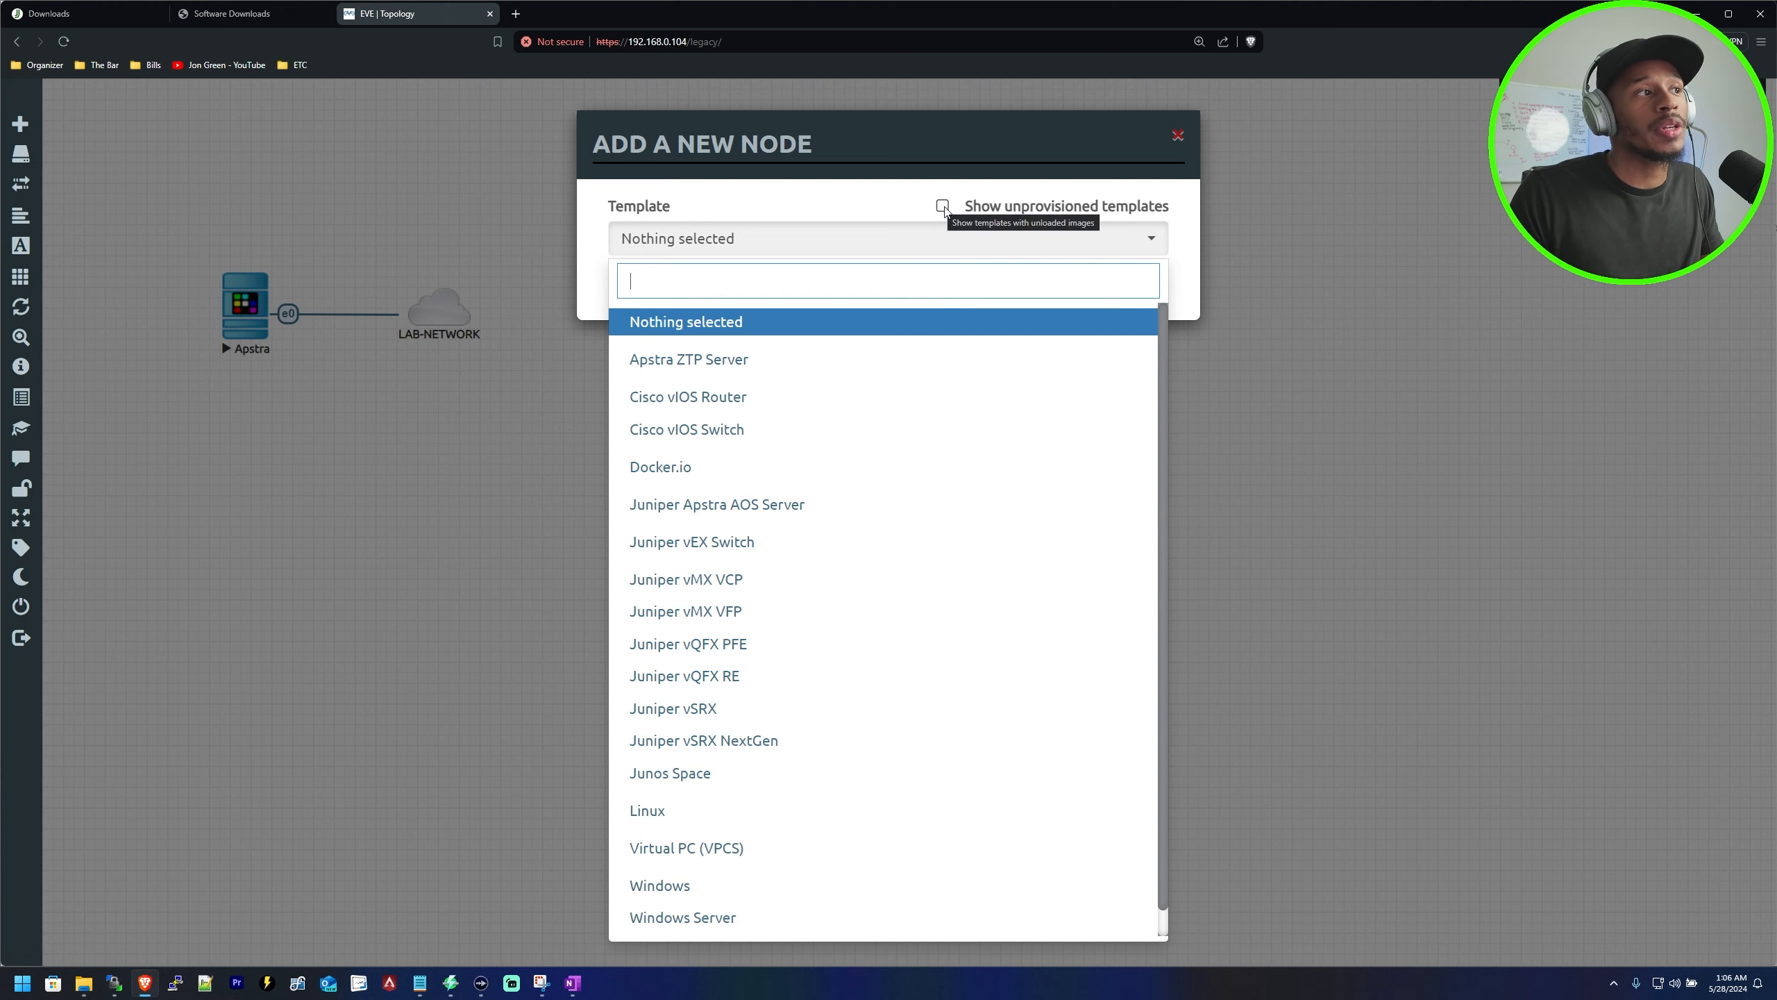
pyautogui.click(942, 206)
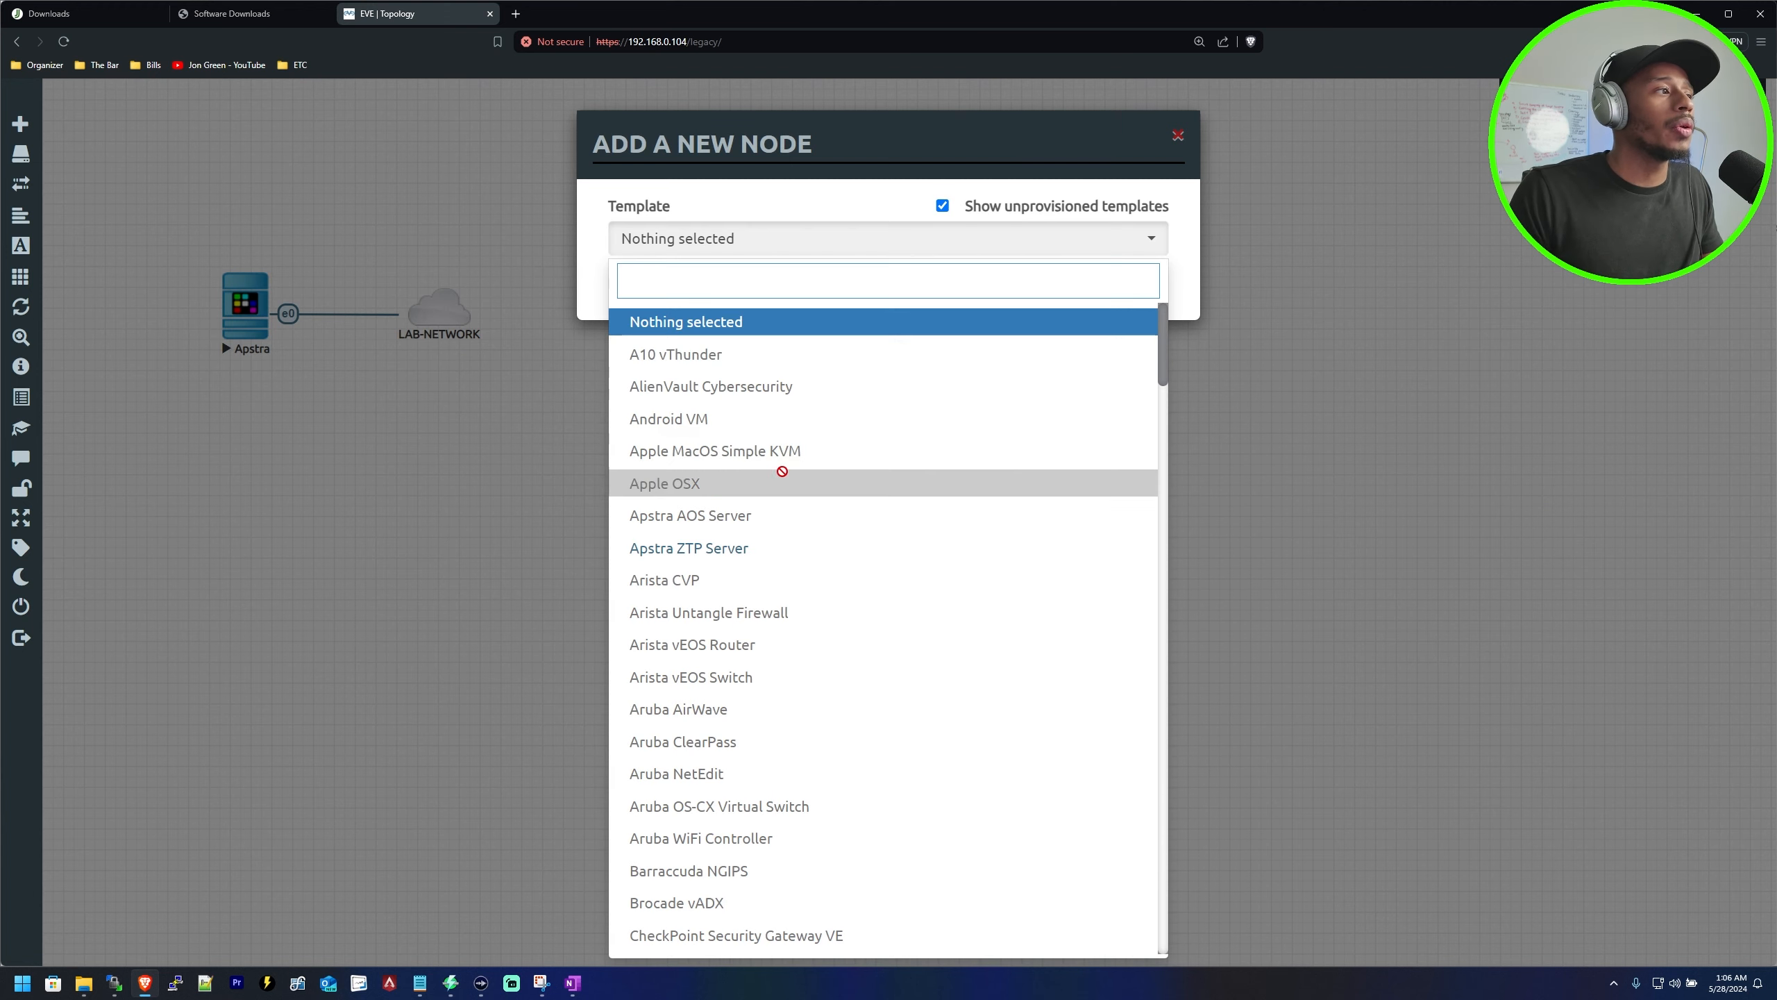
pyautogui.moveTo(689, 547)
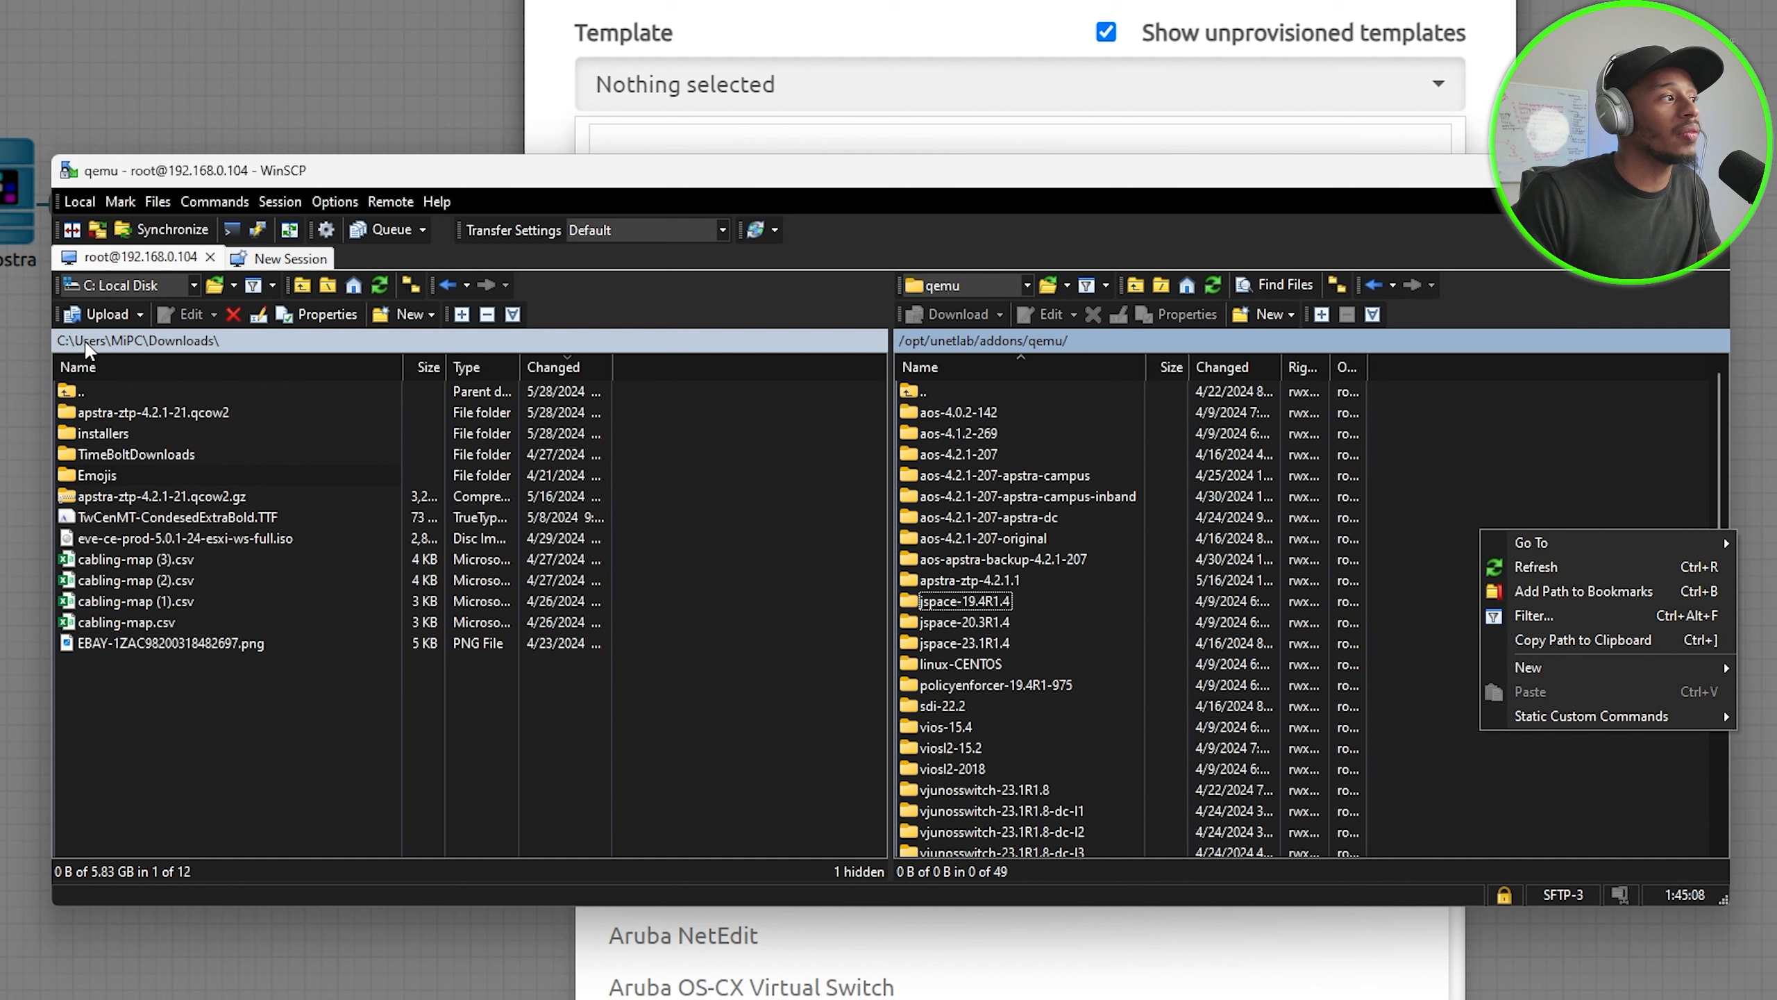
pyautogui.moveTo(1445, 257)
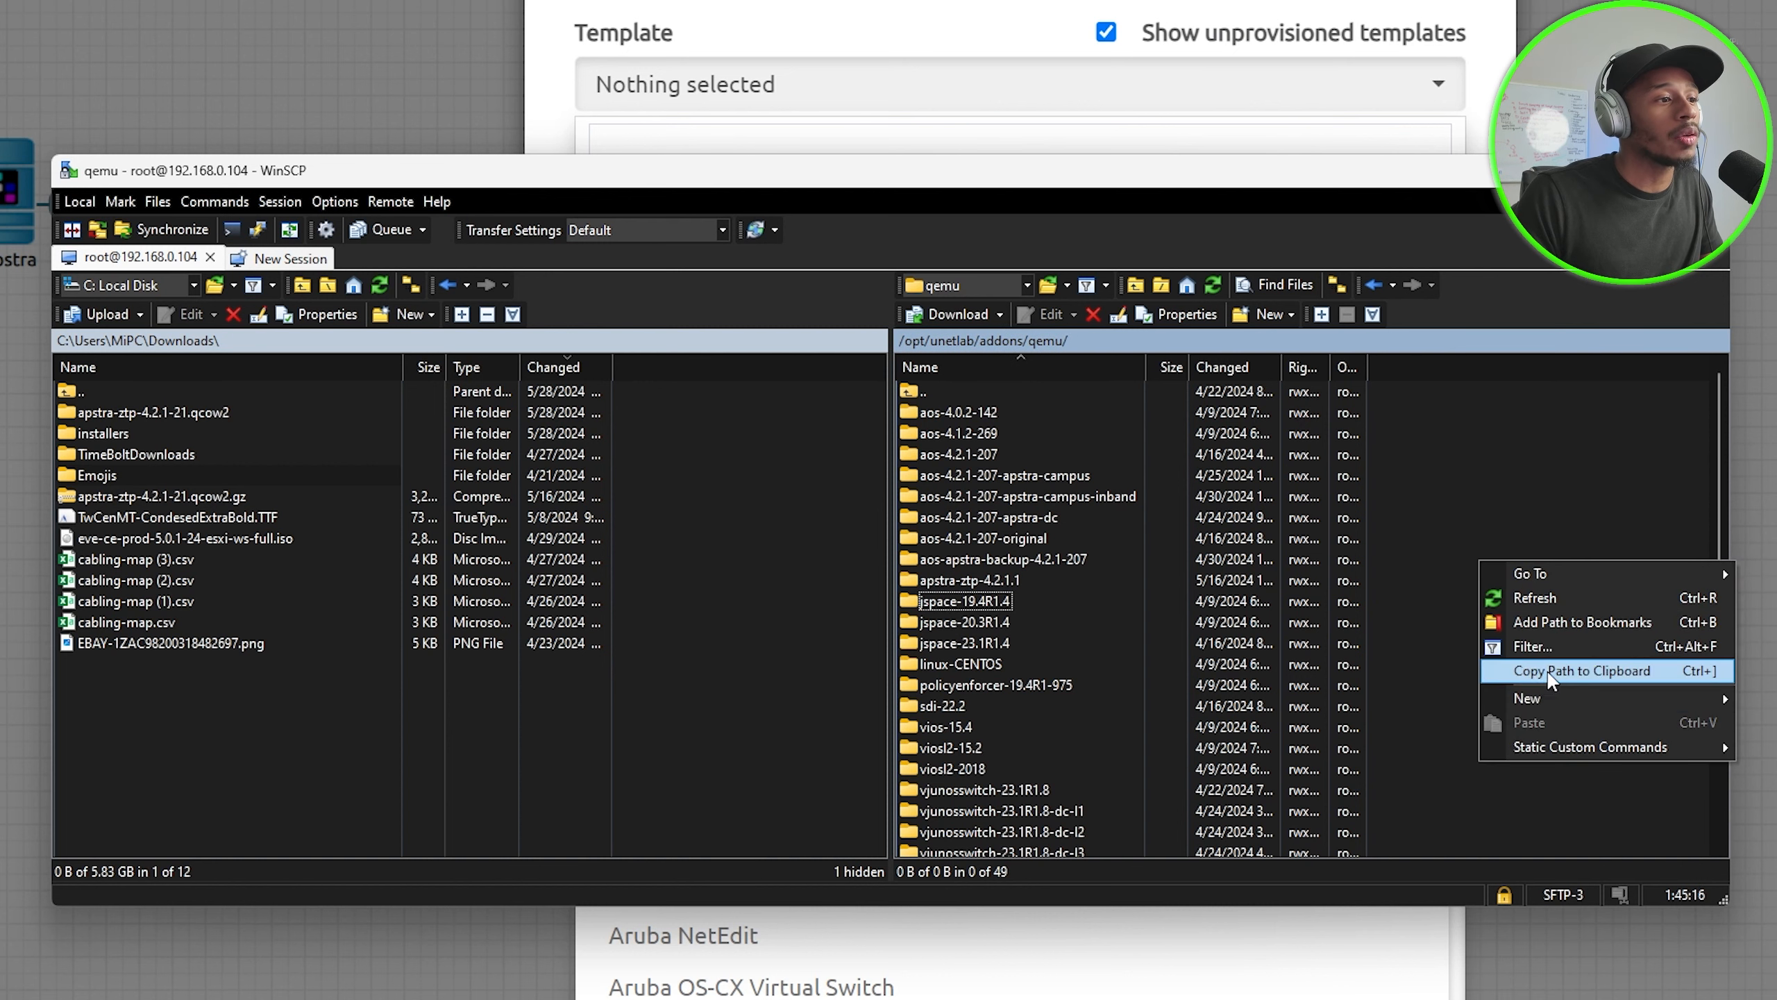
# Create the apstra-ztp-4.2.1-21 folder under /opt/unetlab/addons/qemu and enter it
pyautogui.click(1527, 697)
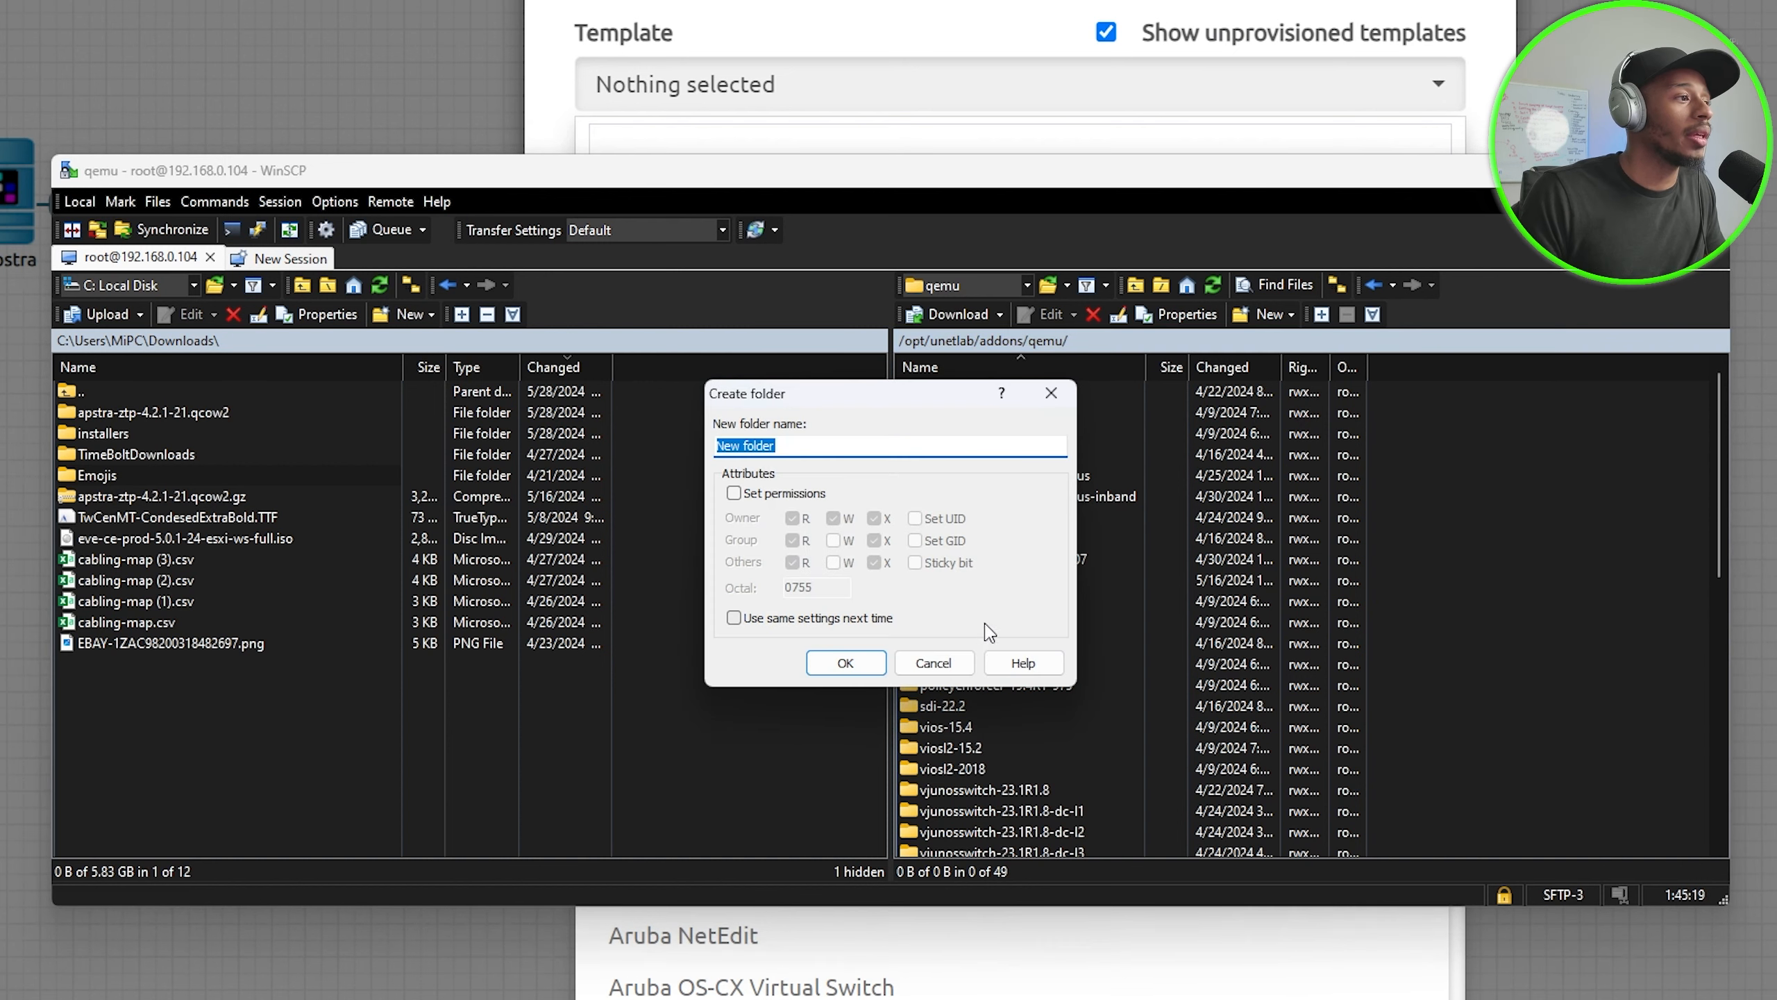
pyautogui.write('apstra-ztp-4.2.1-21')
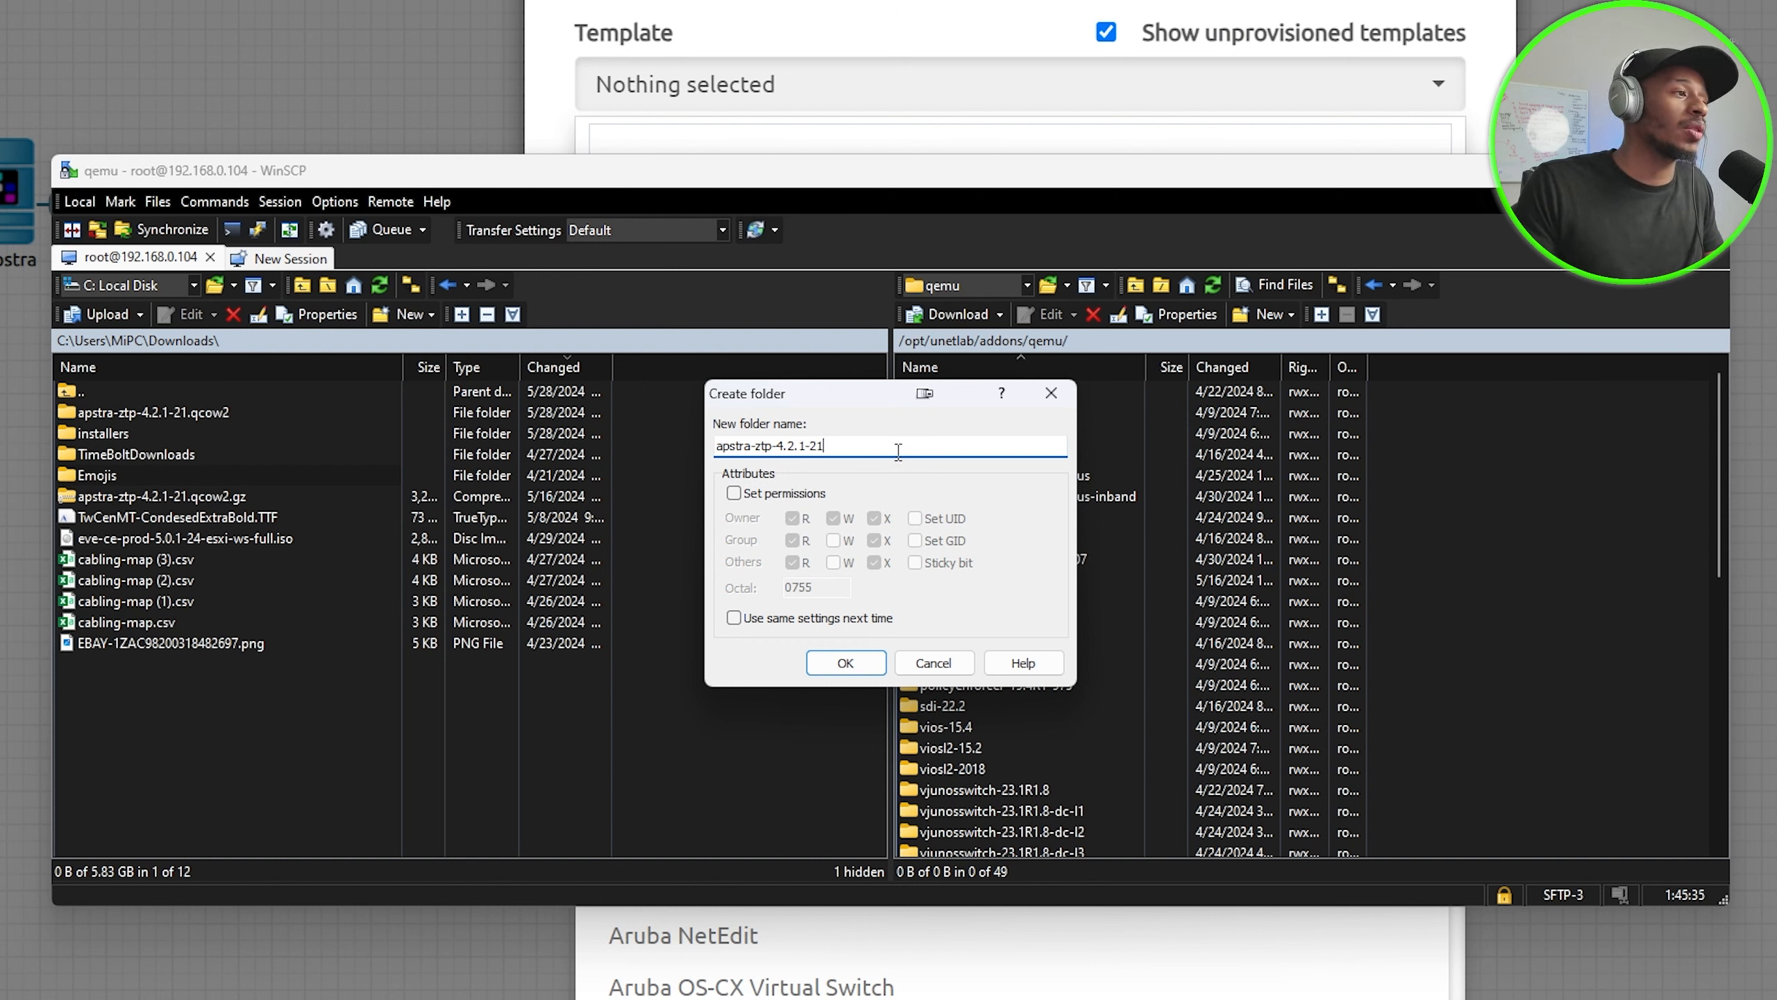
pyautogui.click(844, 662)
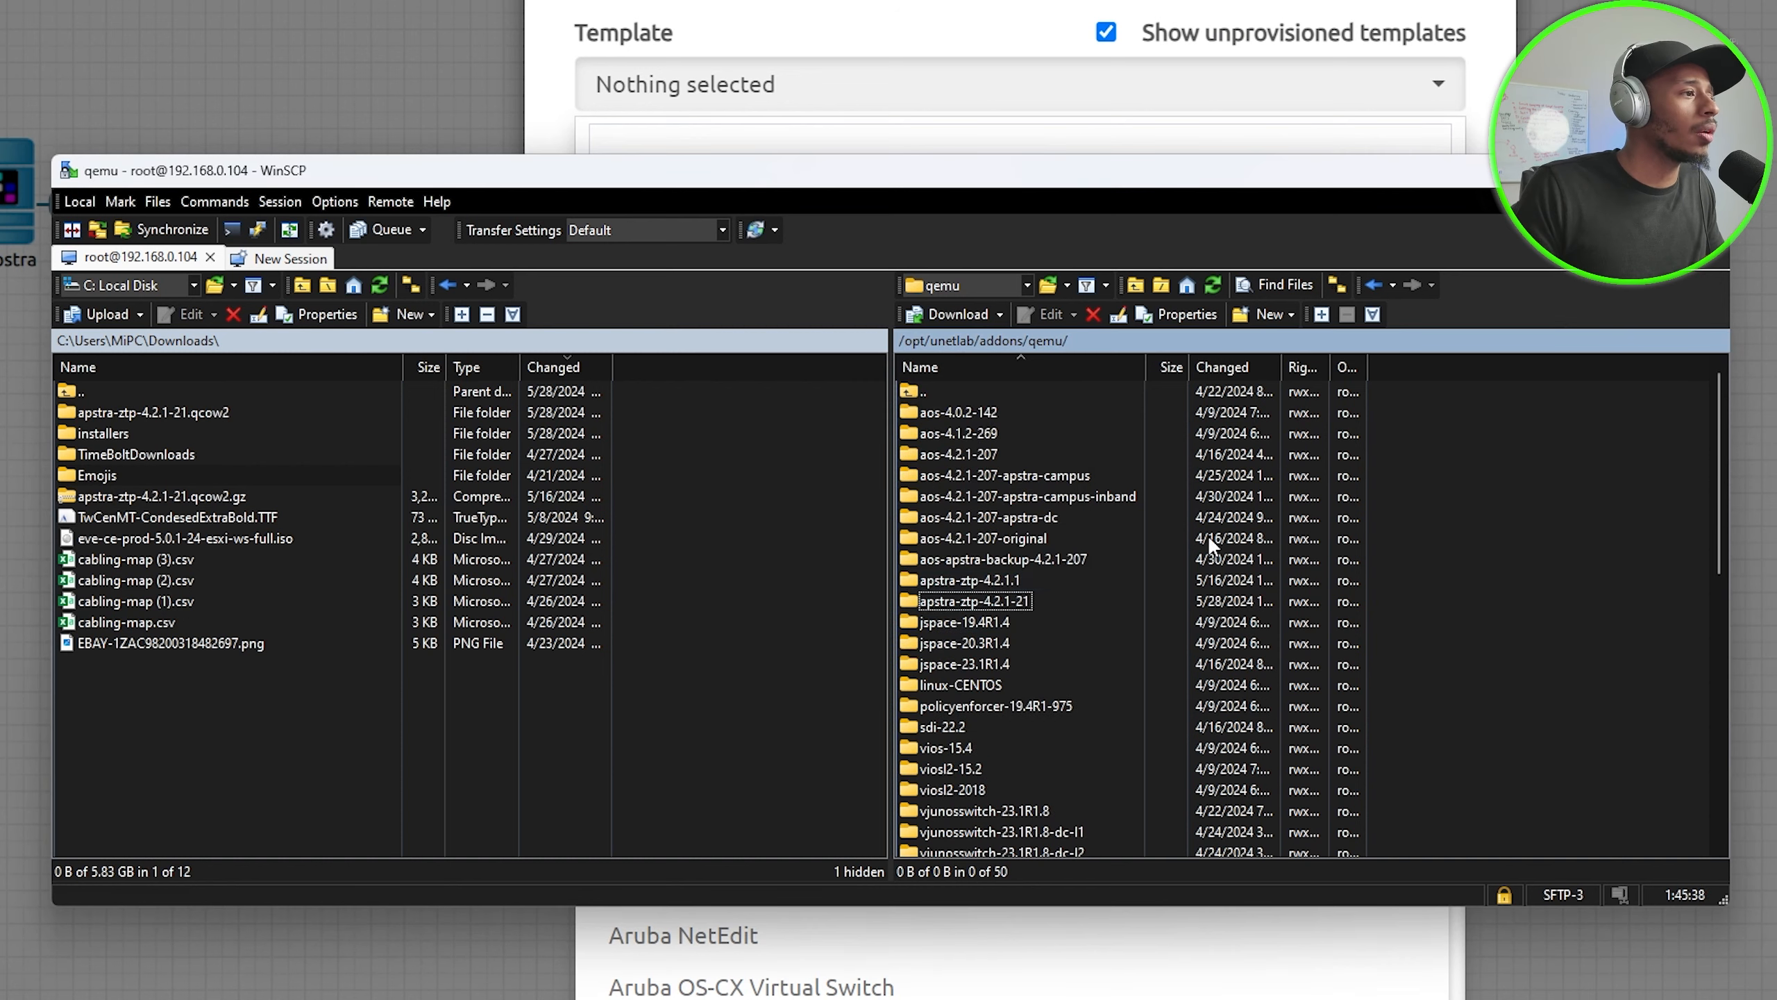
pyautogui.doubleClick(969, 601)
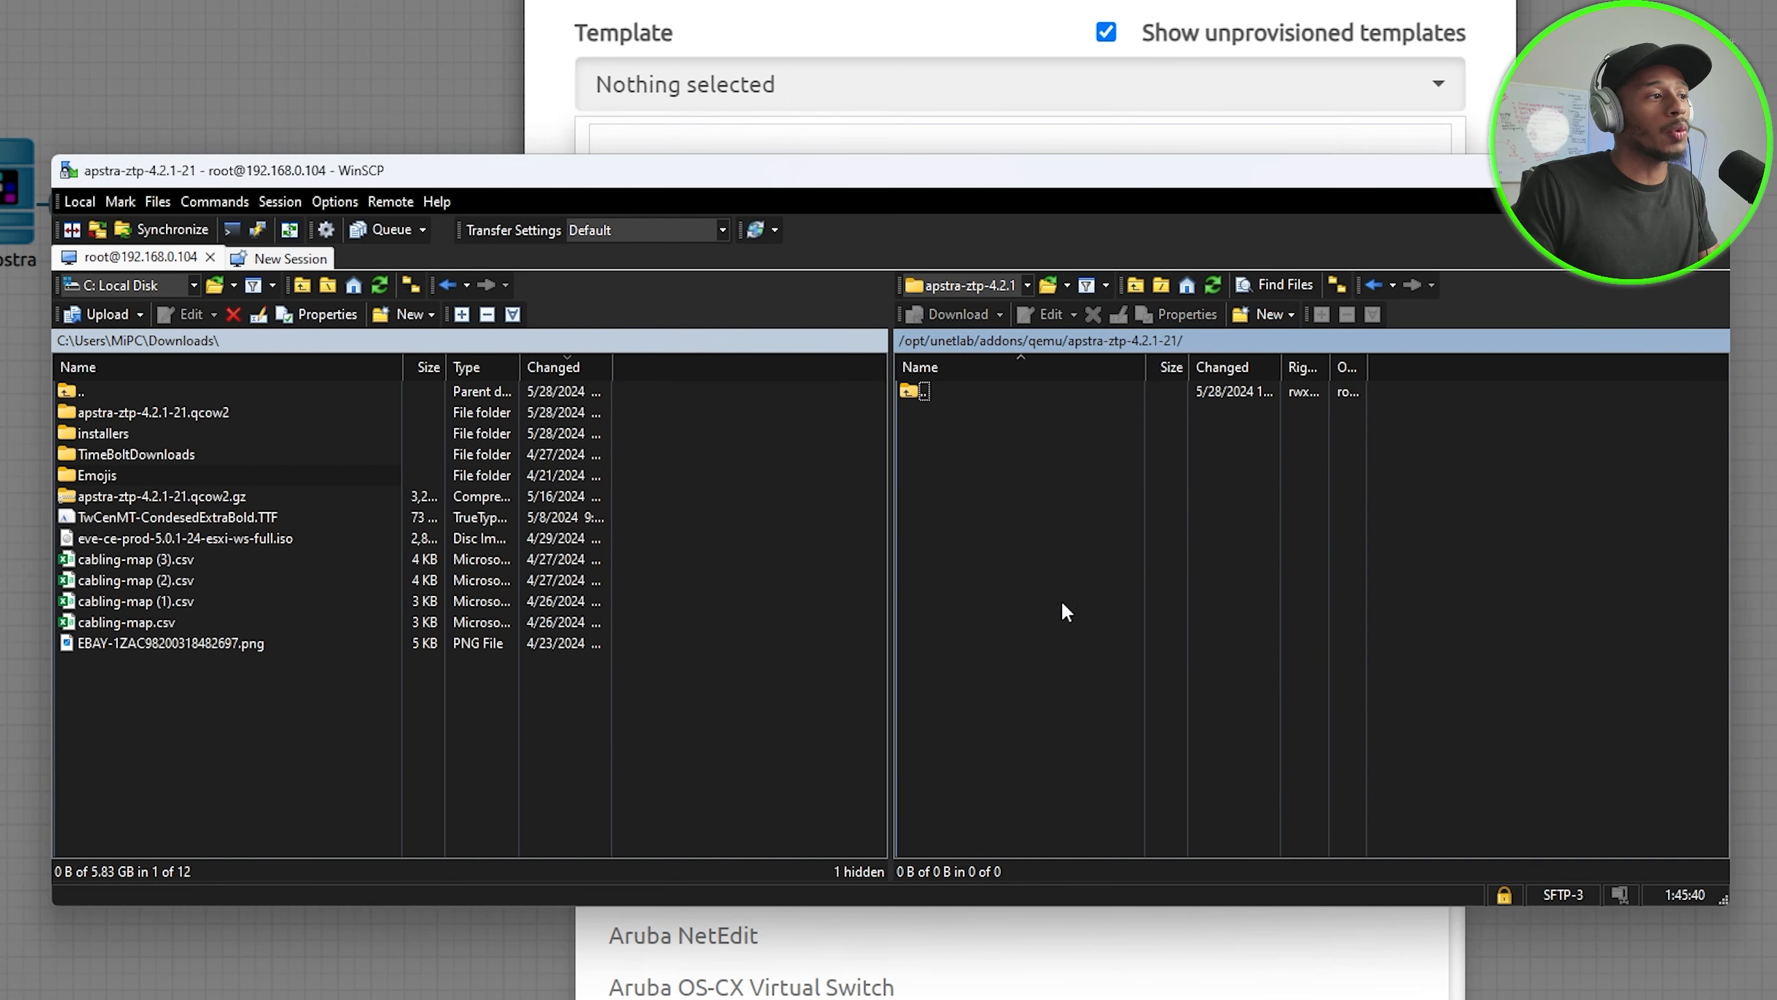
# Upload apstra-ztp.qcow2 from the local extracted folder into the new server folder
pyautogui.click(103, 433)
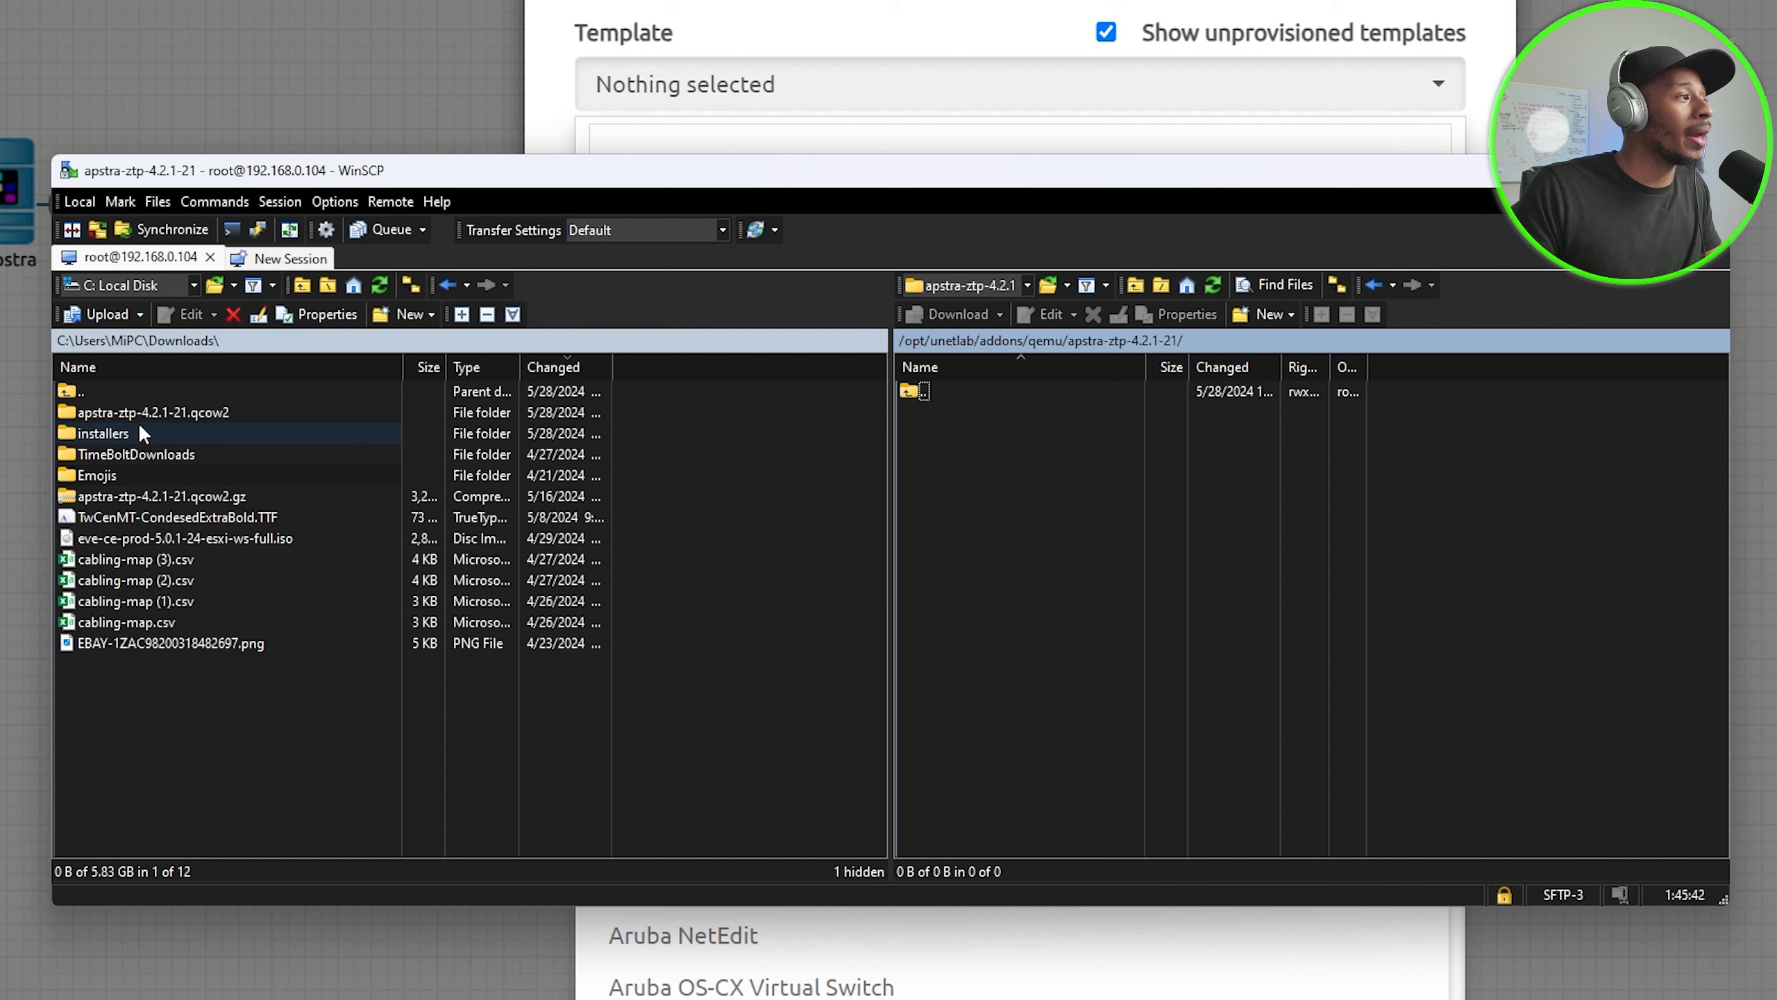
pyautogui.doubleClick(152, 411)
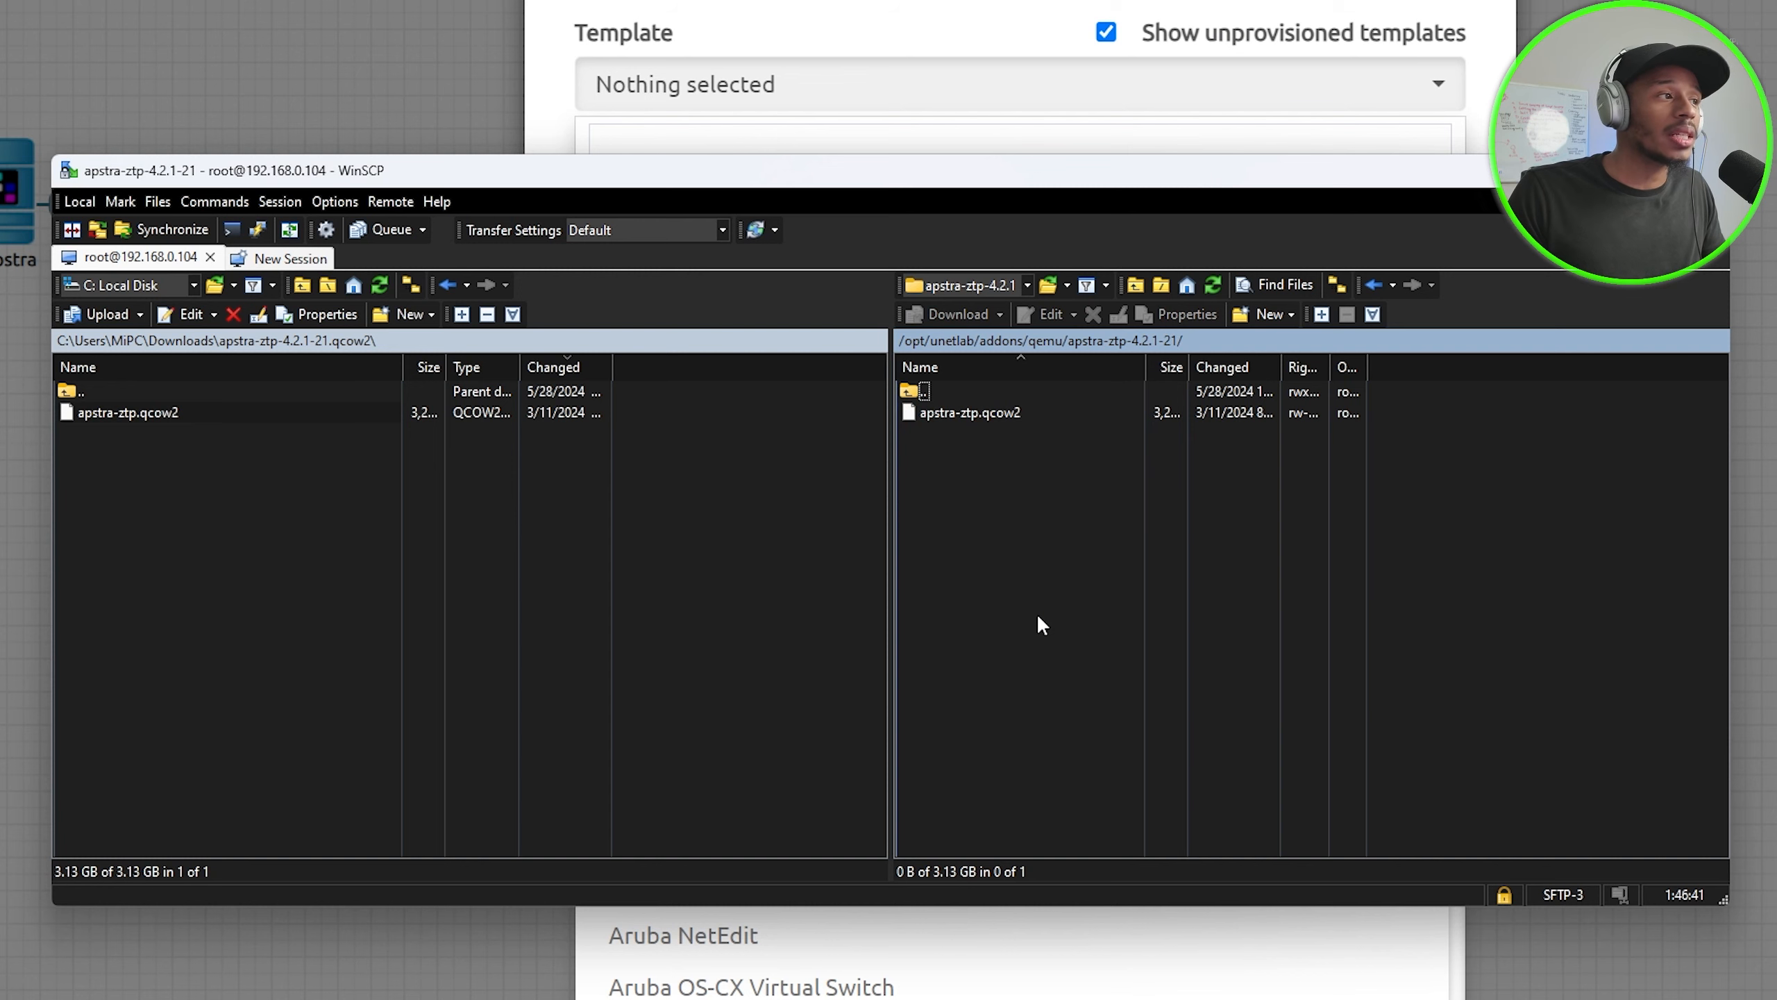
pyautogui.click(969, 411)
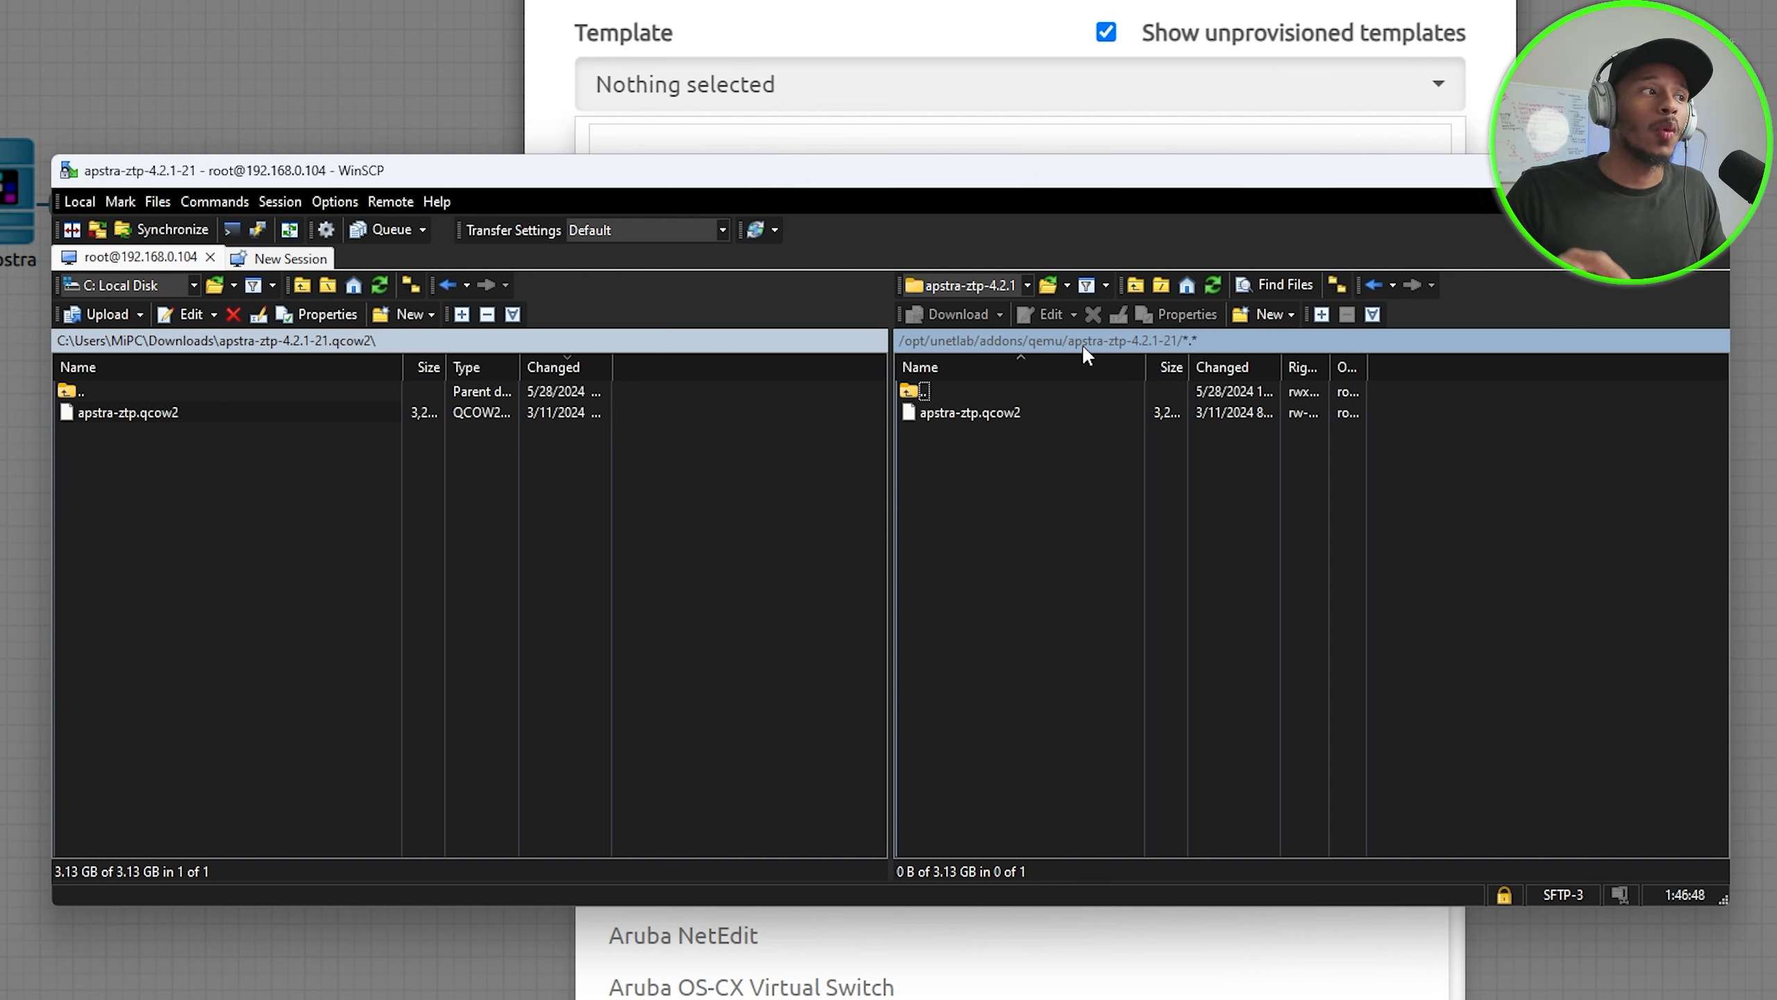
pyautogui.click(969, 411)
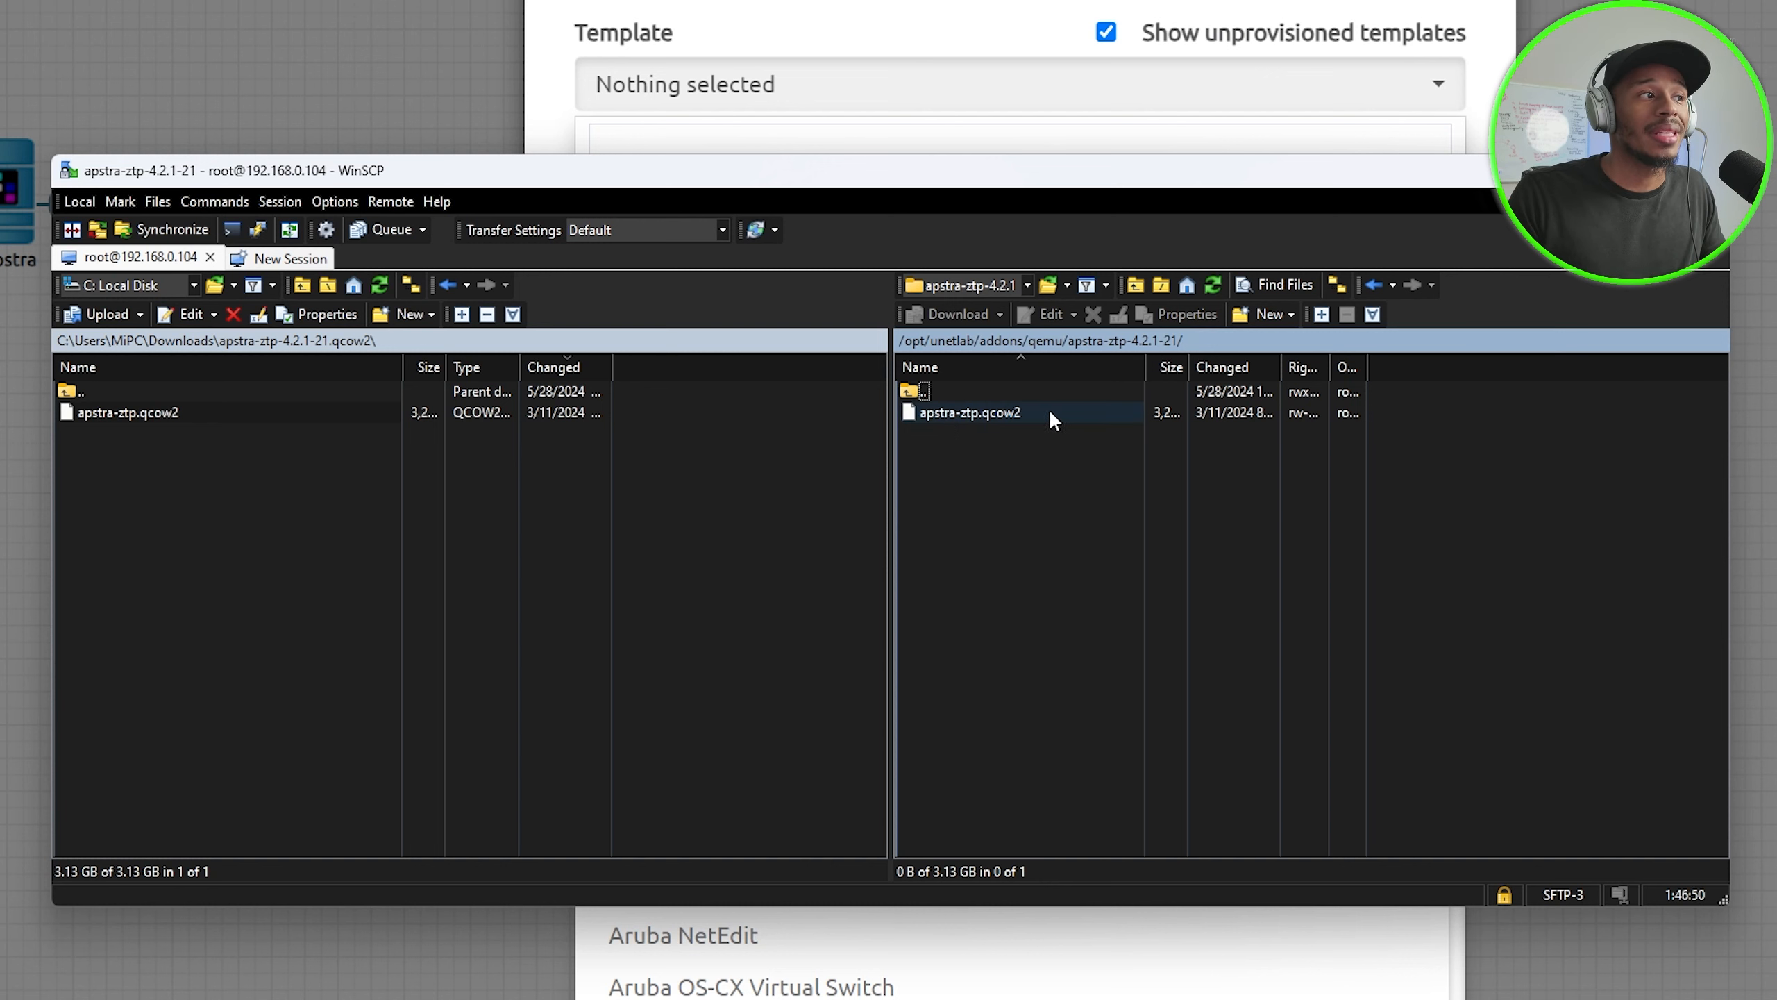
pyautogui.moveTo(1076, 428)
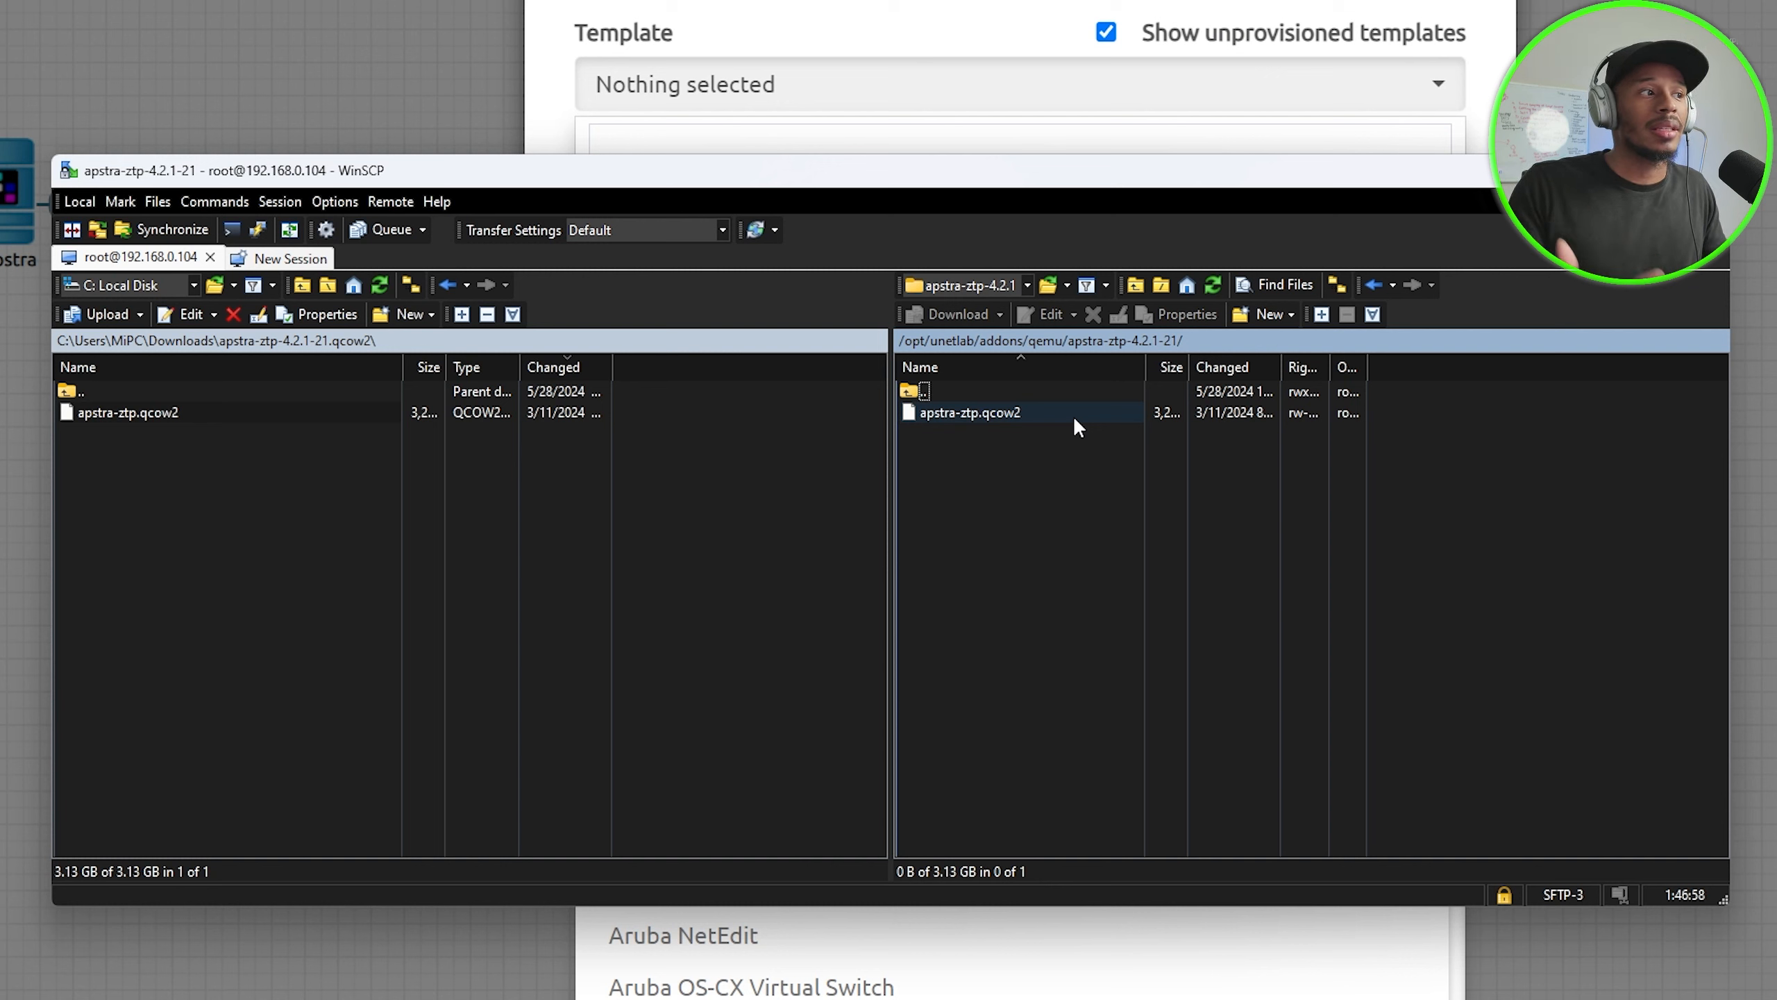
pyautogui.moveTo(1045, 410)
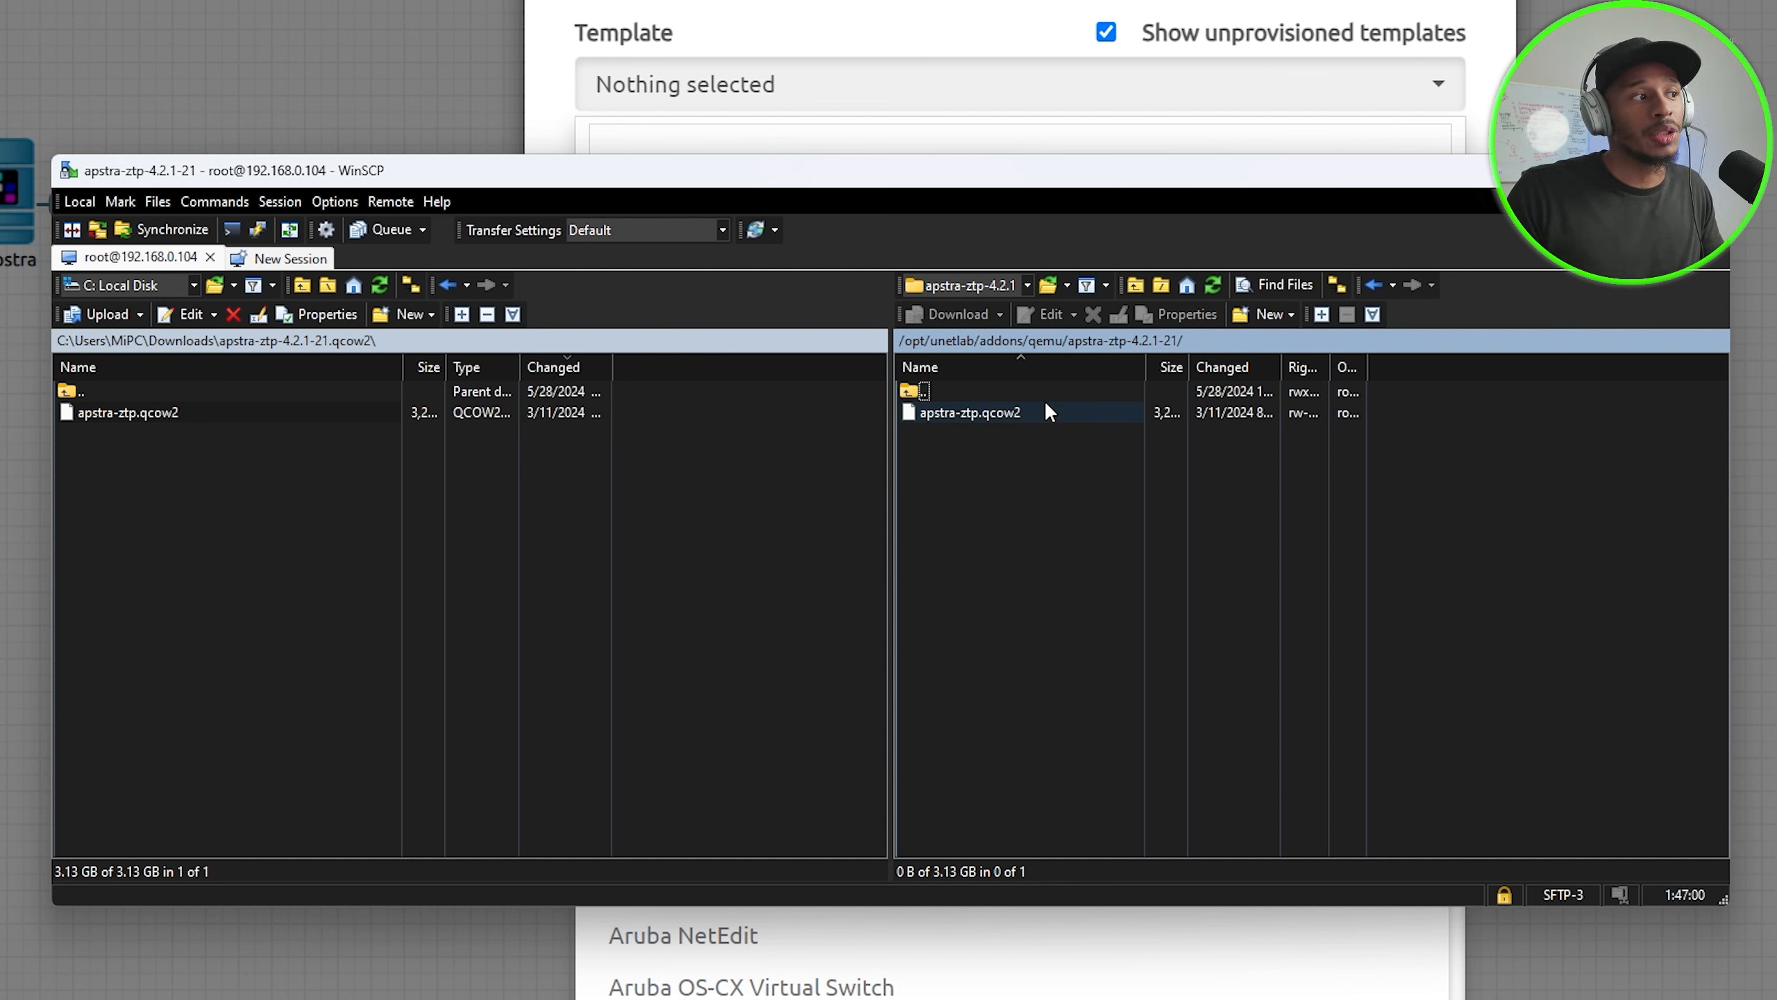
# Rename the uploaded image on the server to virtioa.qcow2
pyautogui.rightClick(969, 411)
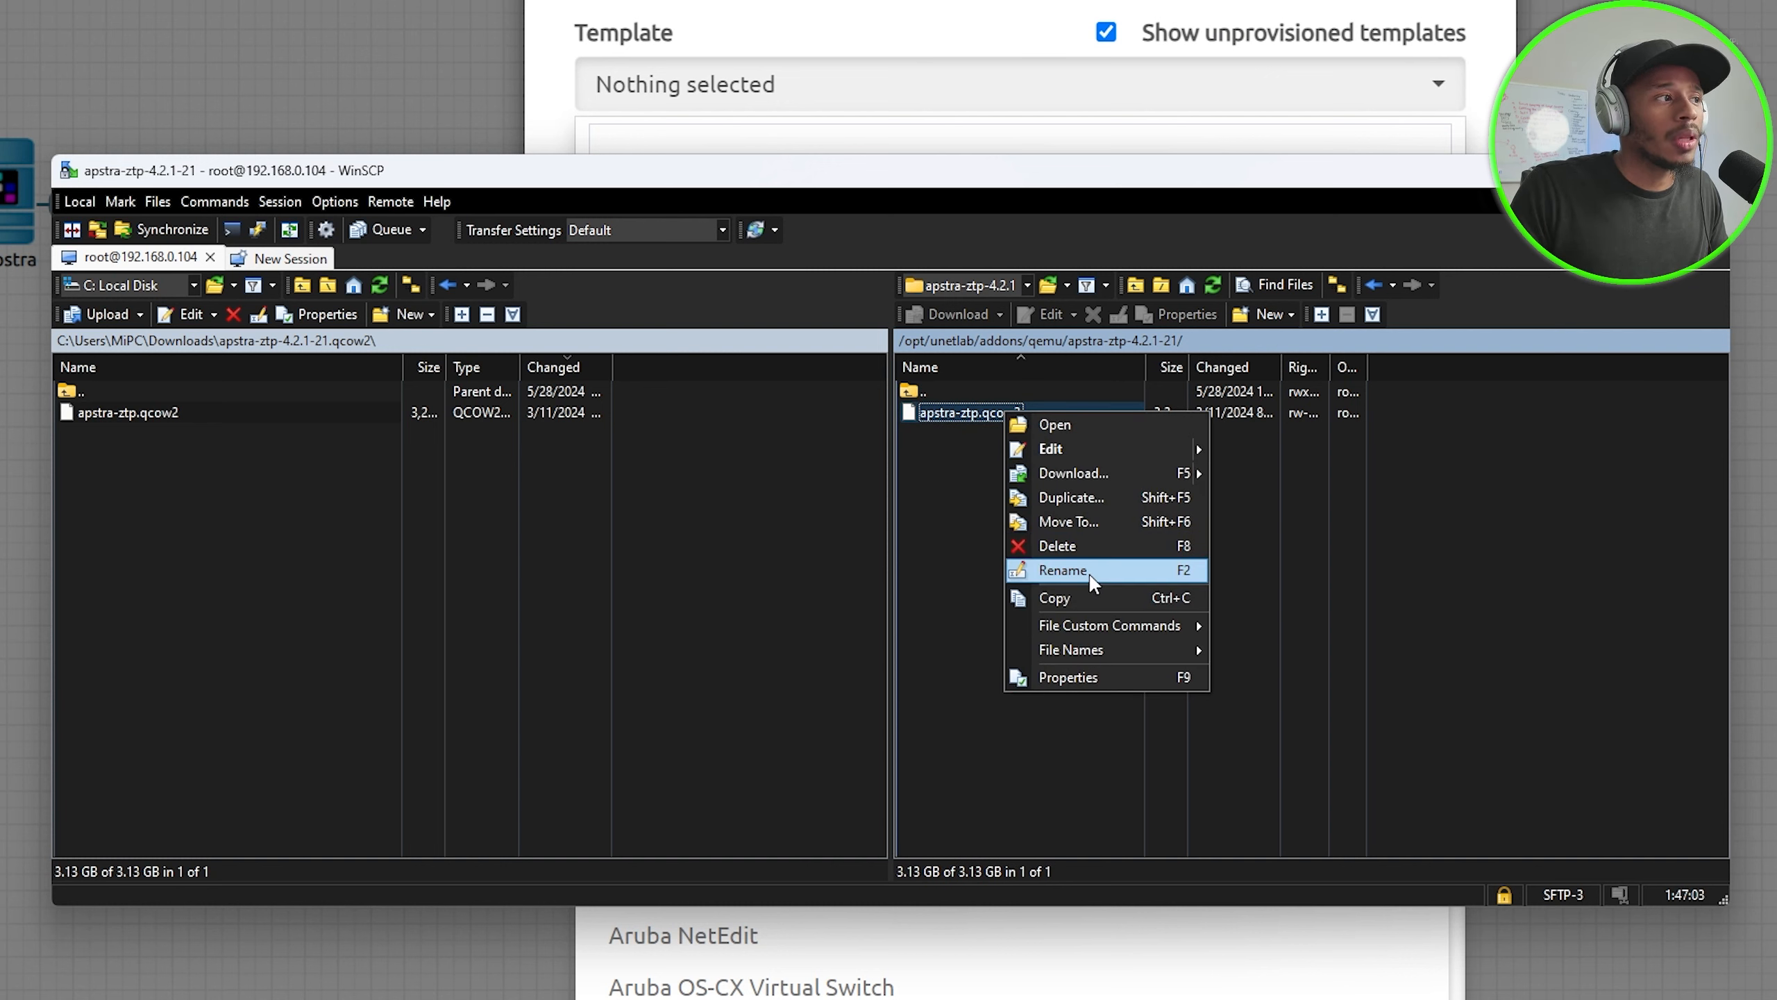
pyautogui.click(1063, 571)
pyautogui.write('virtioa')
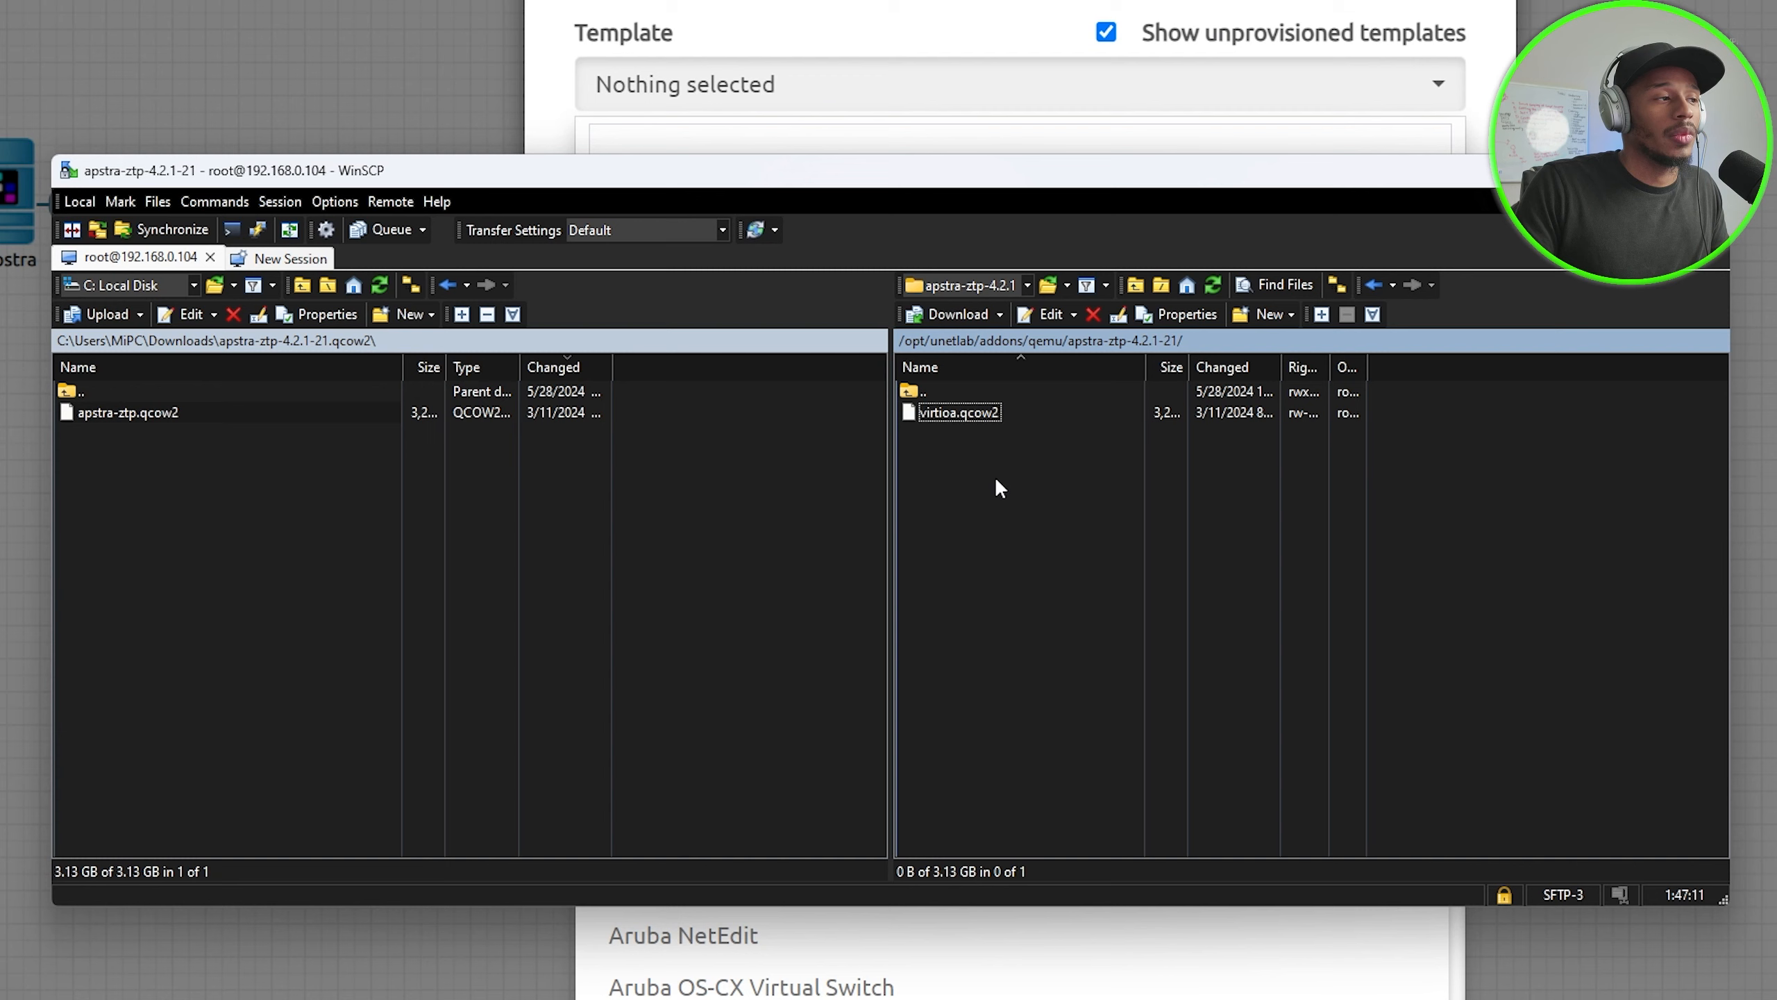
pyautogui.moveTo(1178, 429)
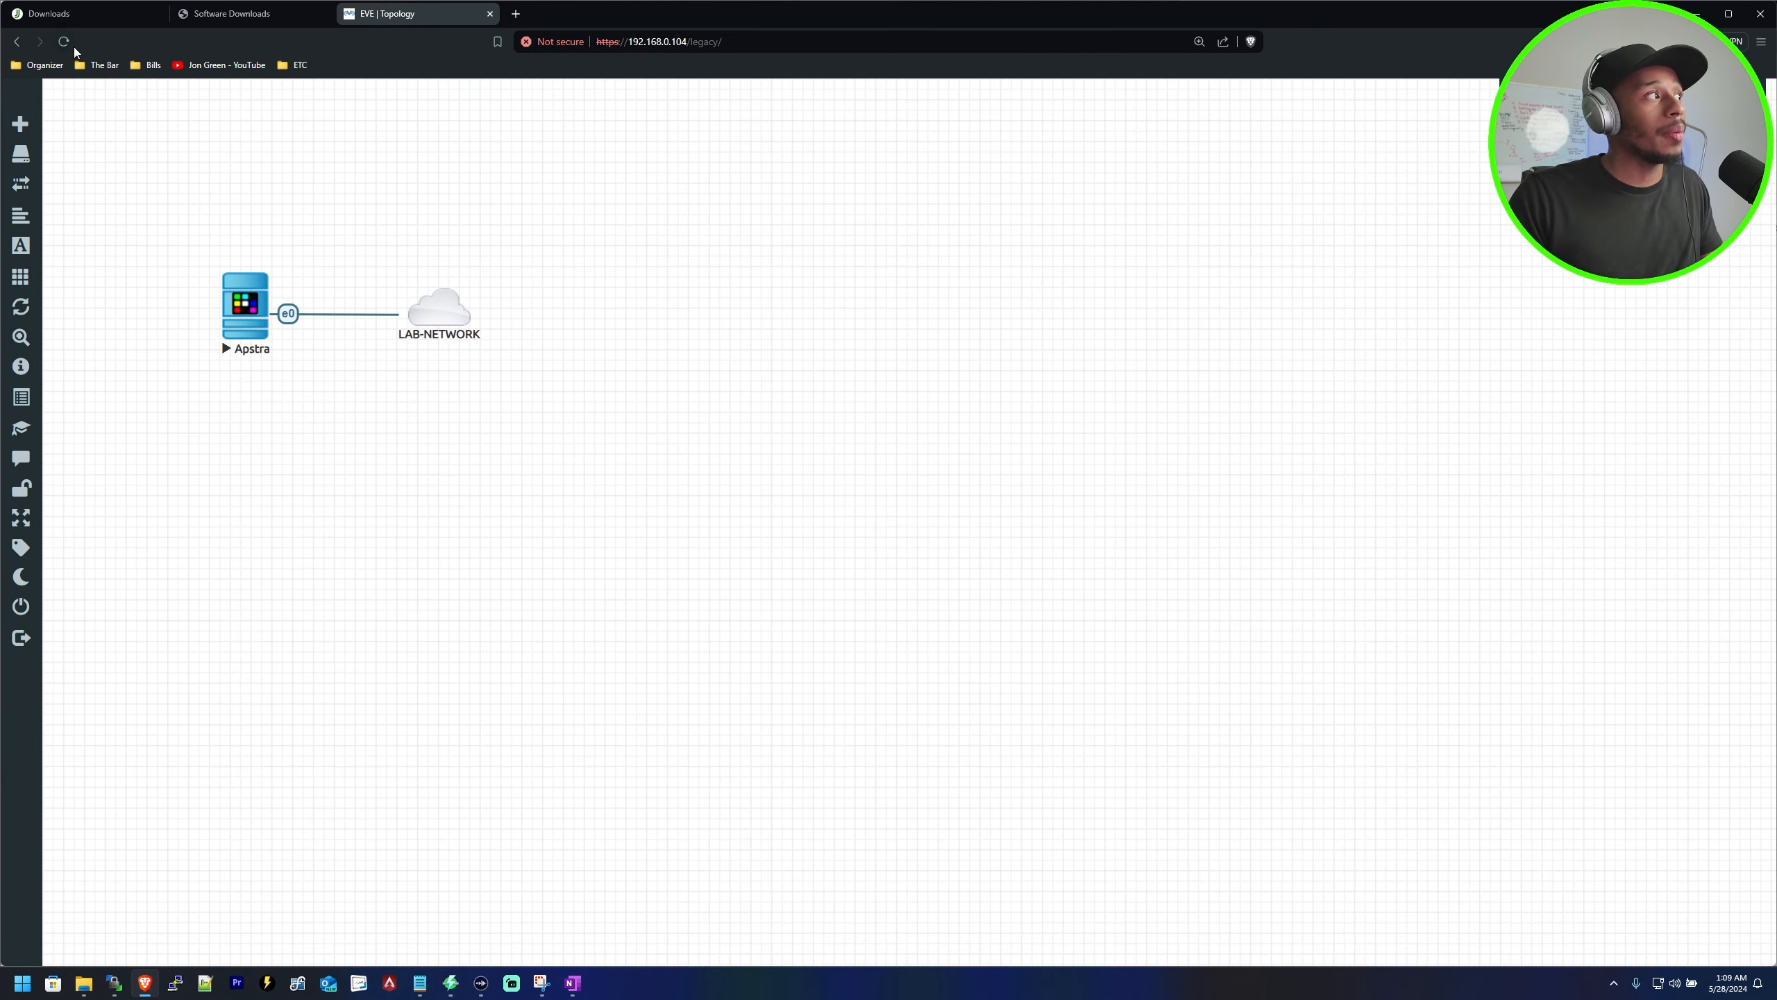
# Add an Apstra ZTP Server node using the apstra-ztp-4.2.1-21 image
pyautogui.rightClick(674, 454)
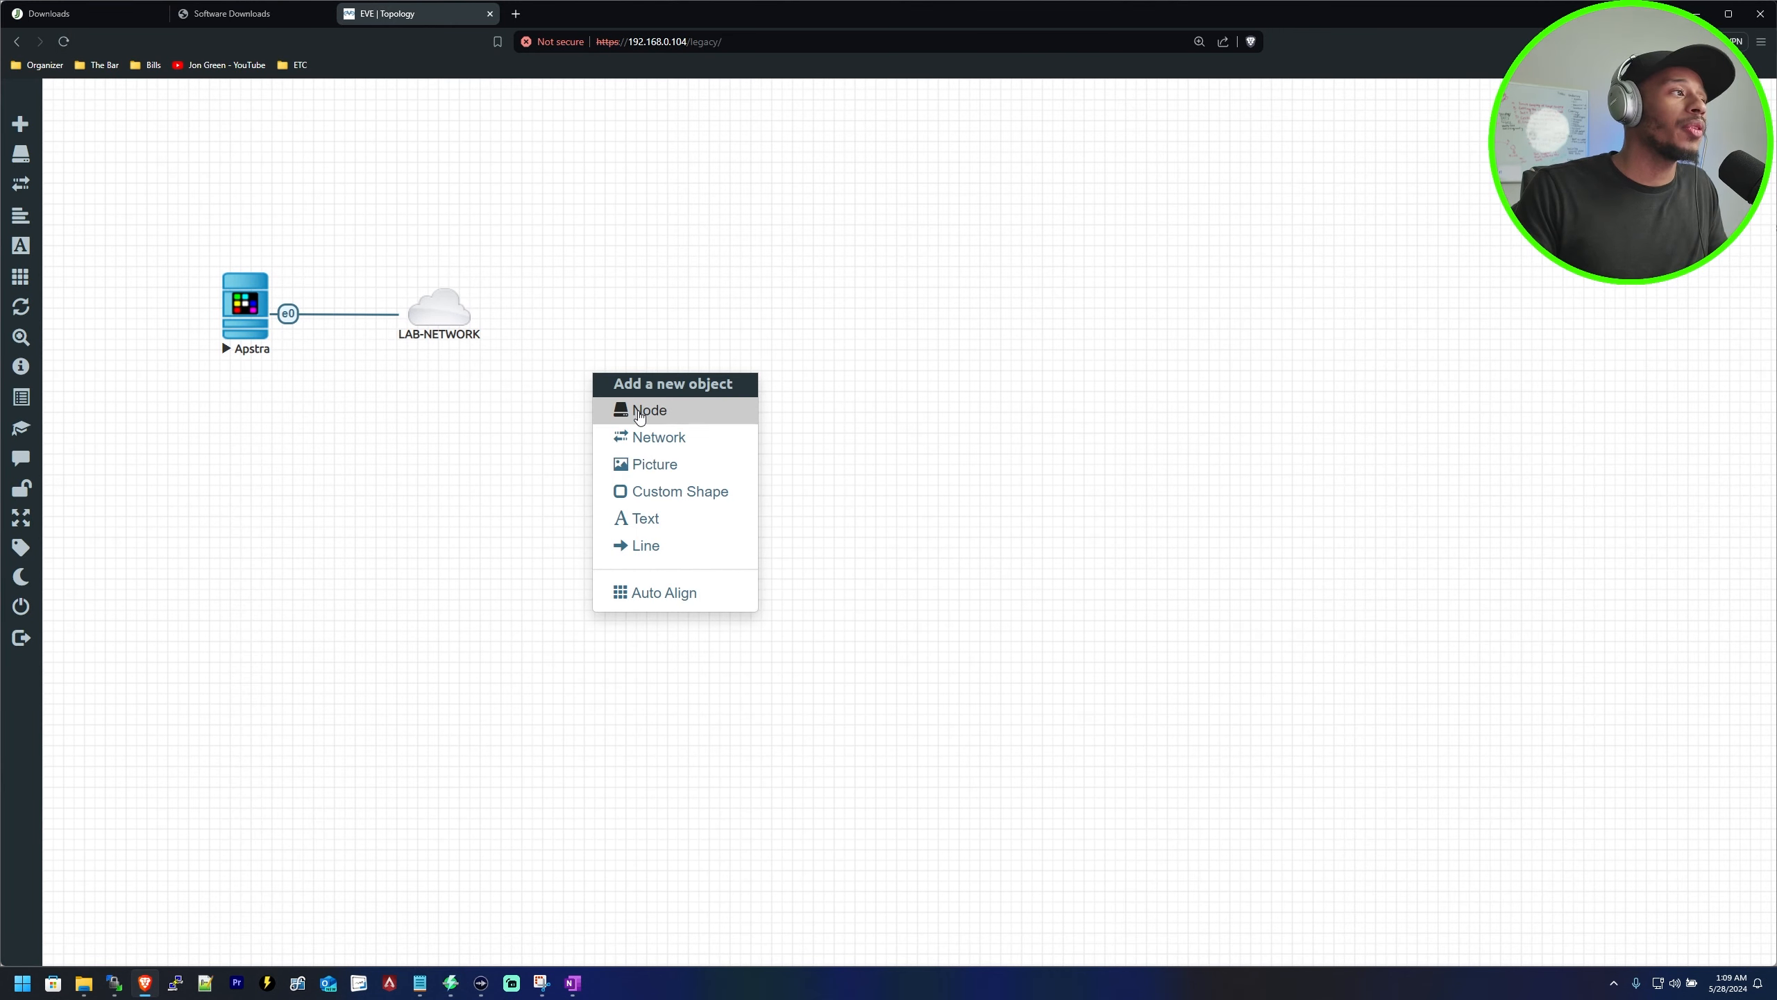
pyautogui.click(649, 411)
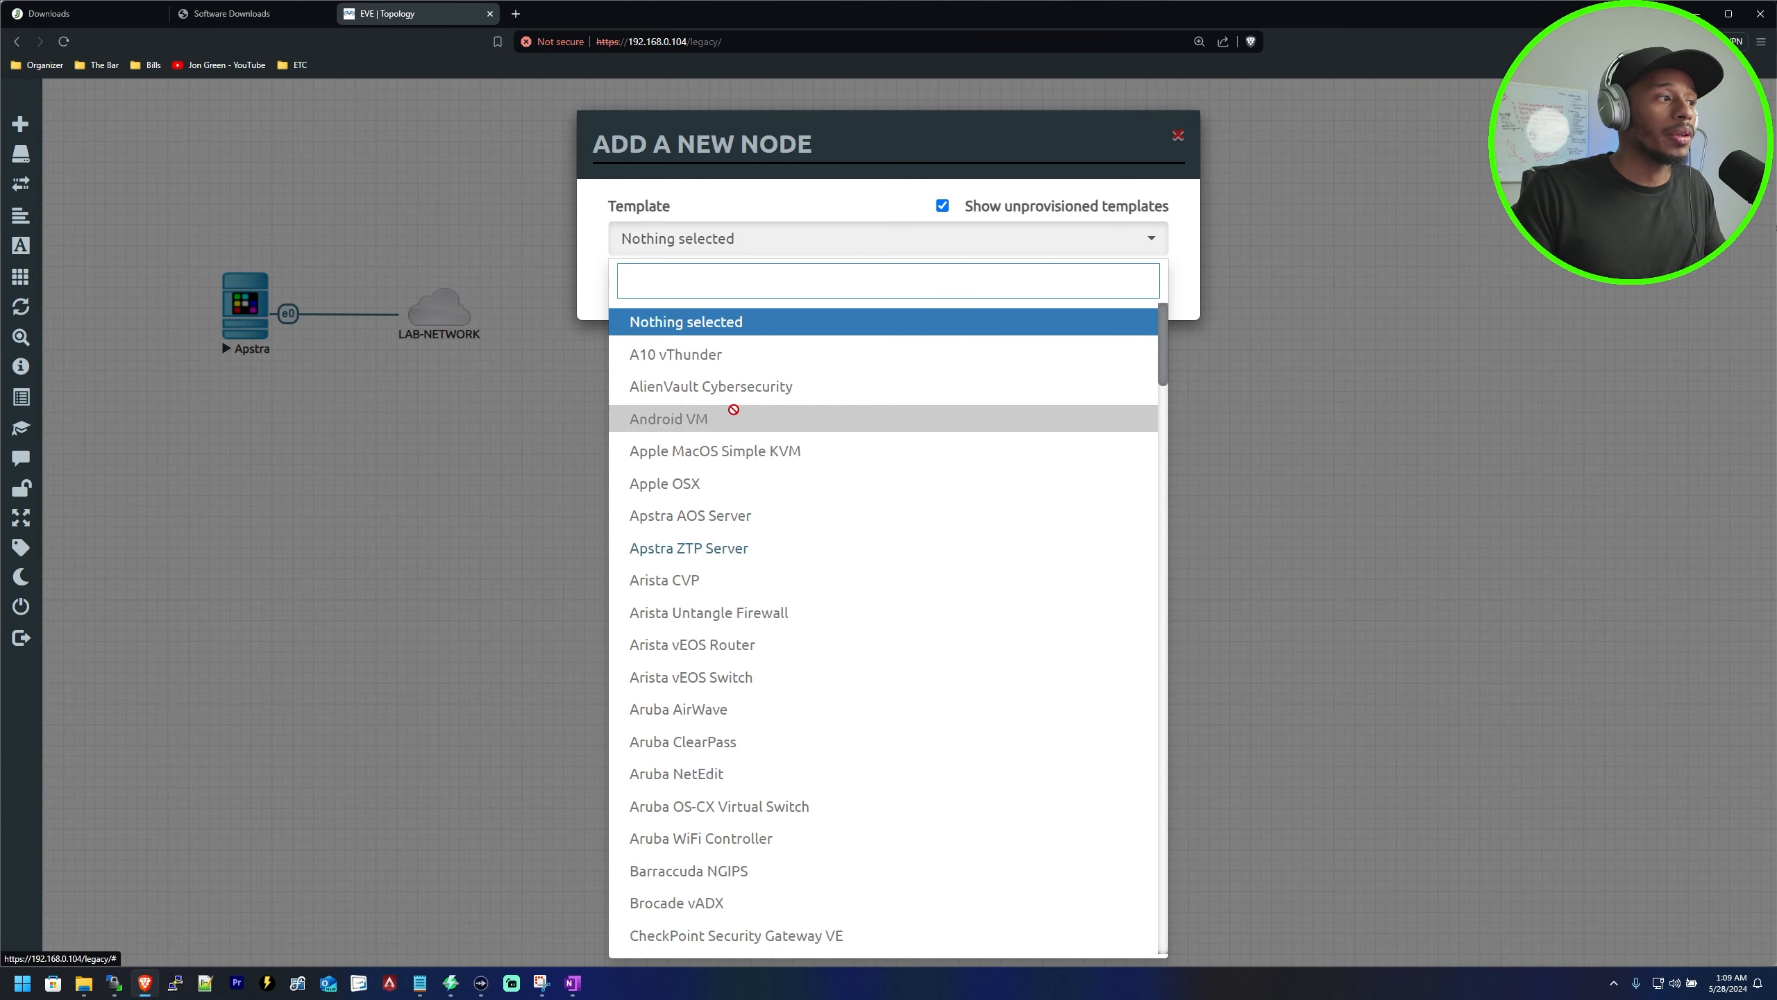
pyautogui.moveTo(689, 547)
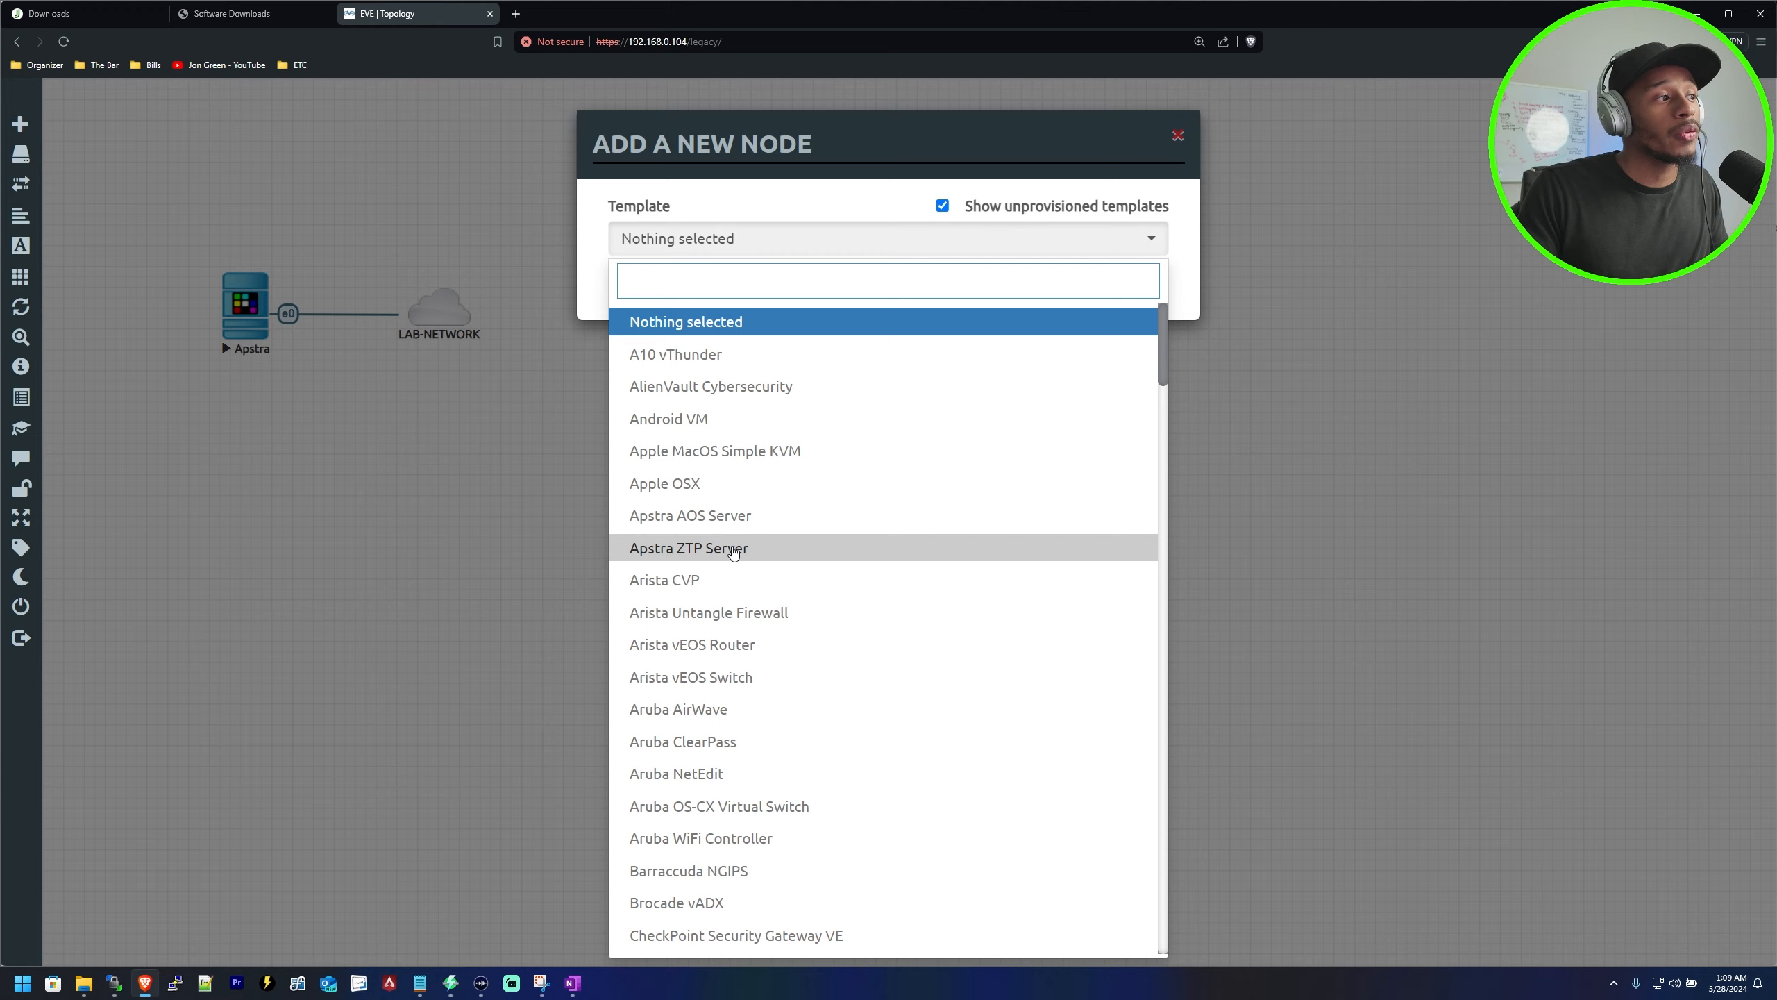
pyautogui.click(688, 547)
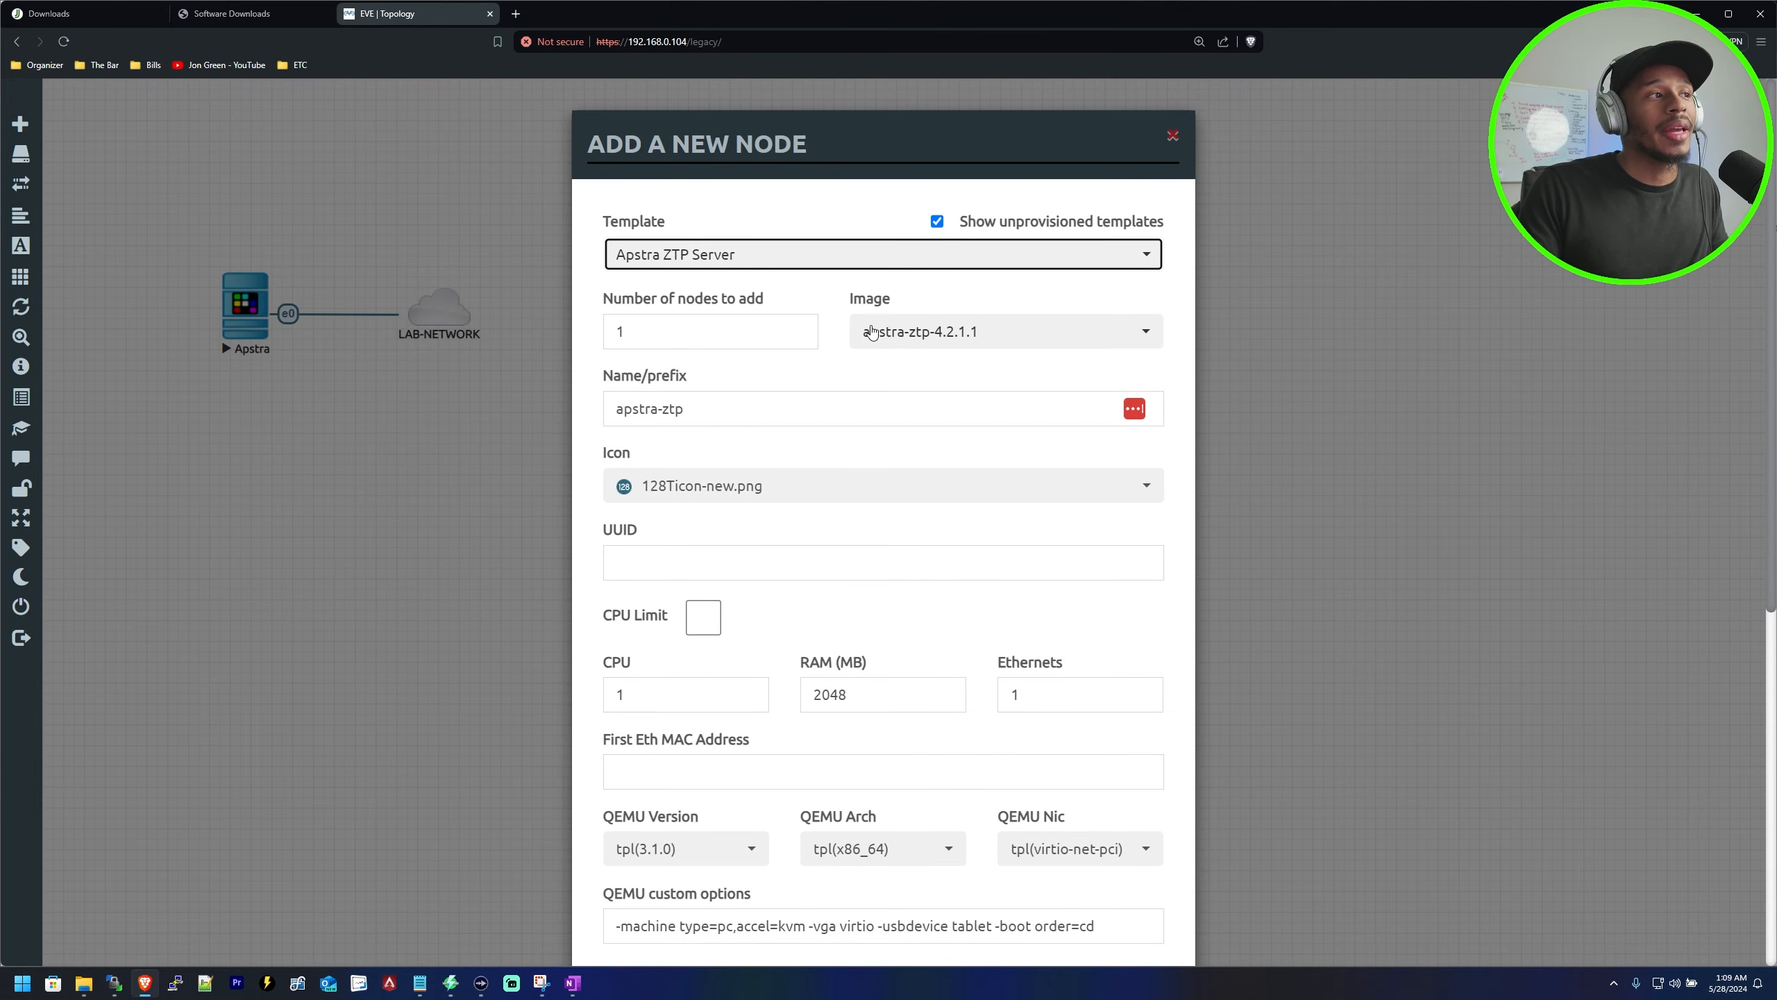
pyautogui.click(1004, 330)
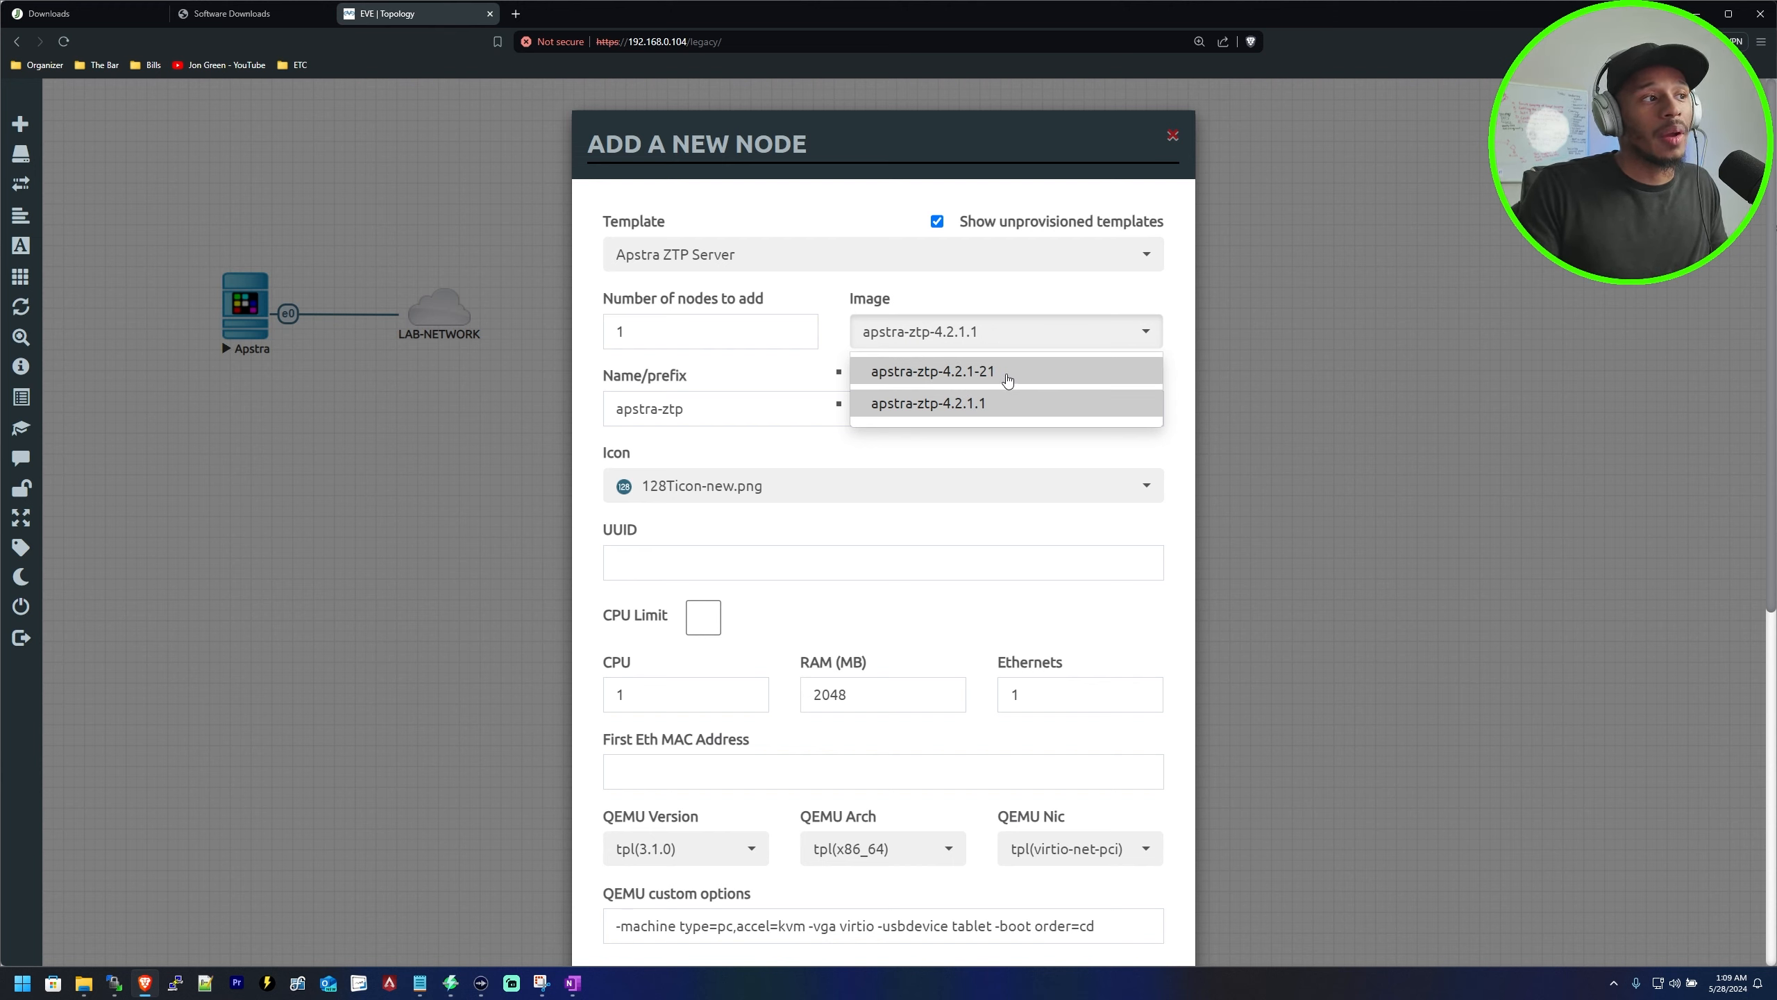
pyautogui.click(931, 371)
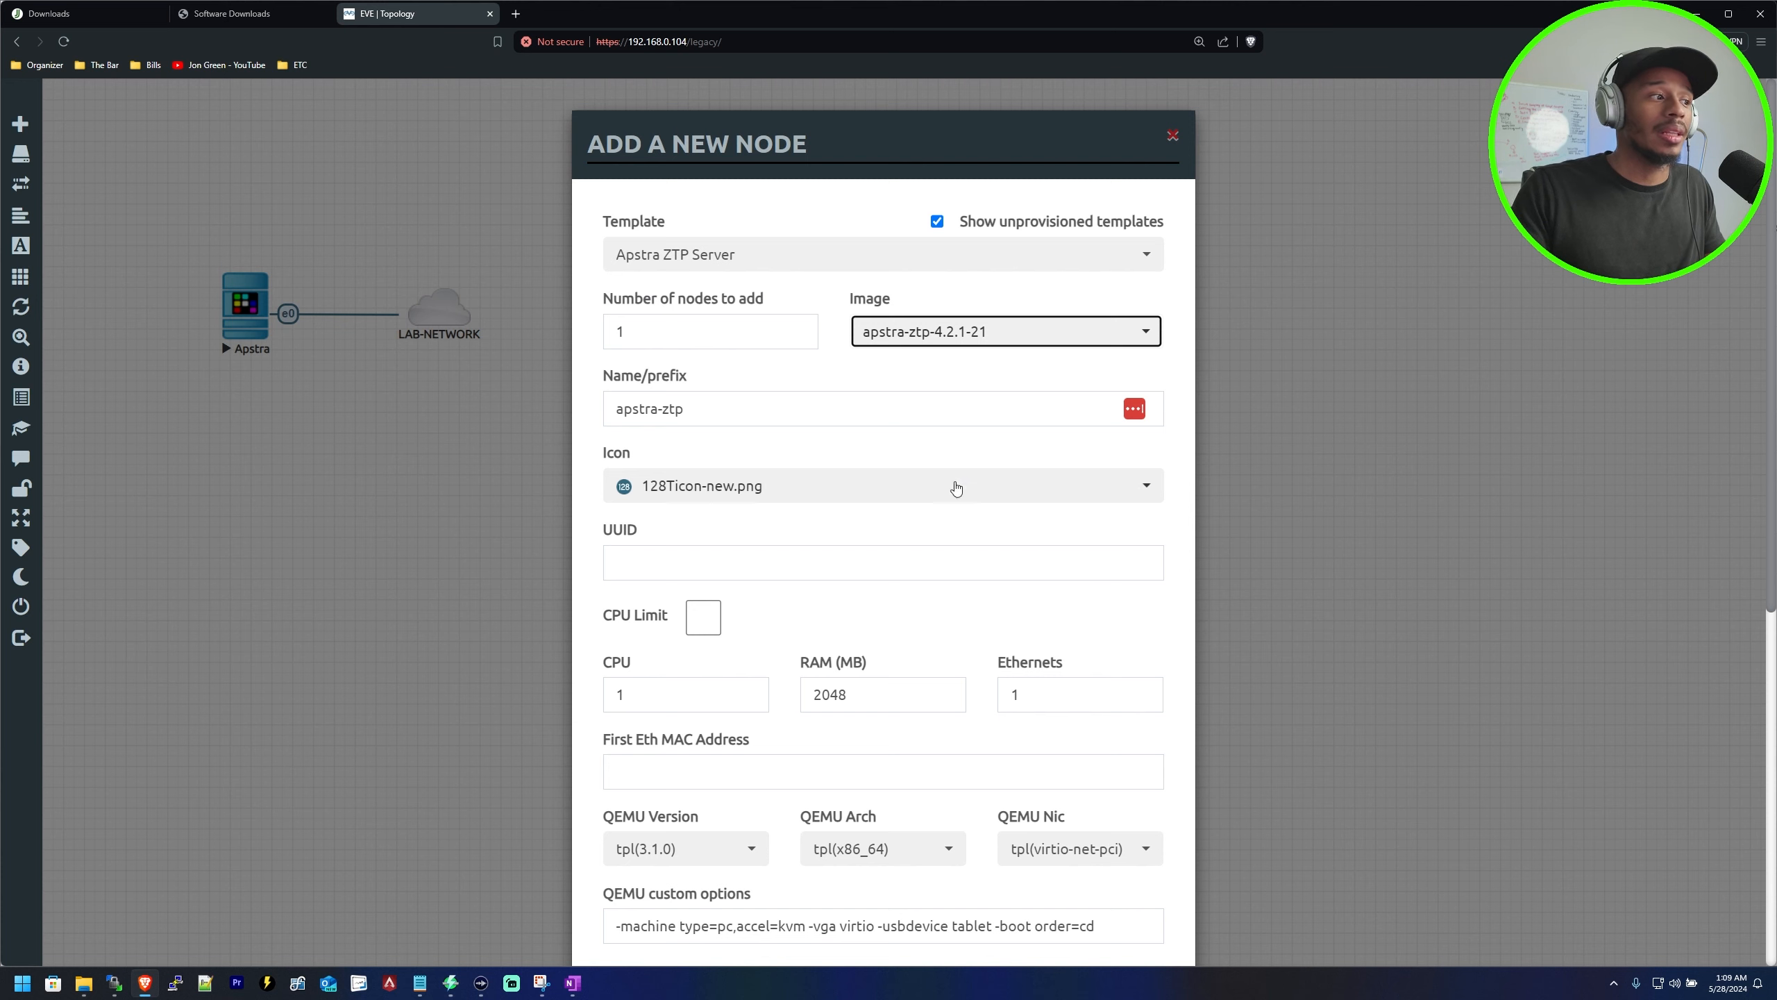
pyautogui.scroll(-3)
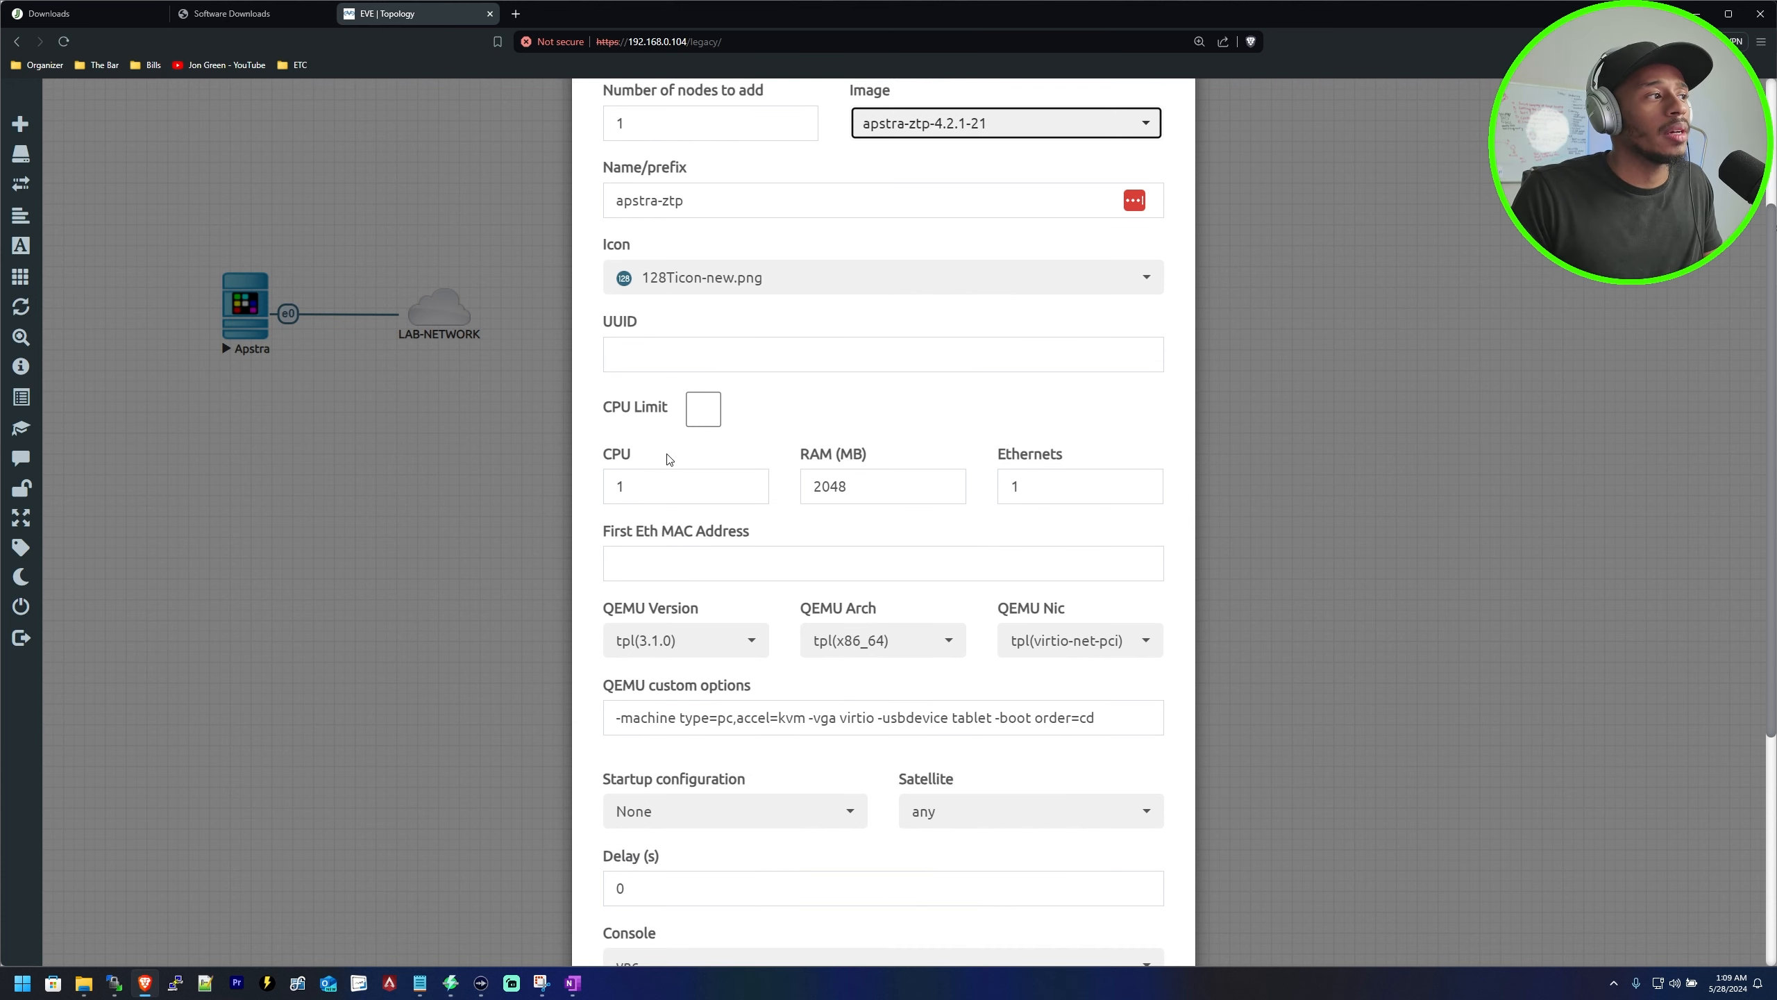
pyautogui.click(685, 485)
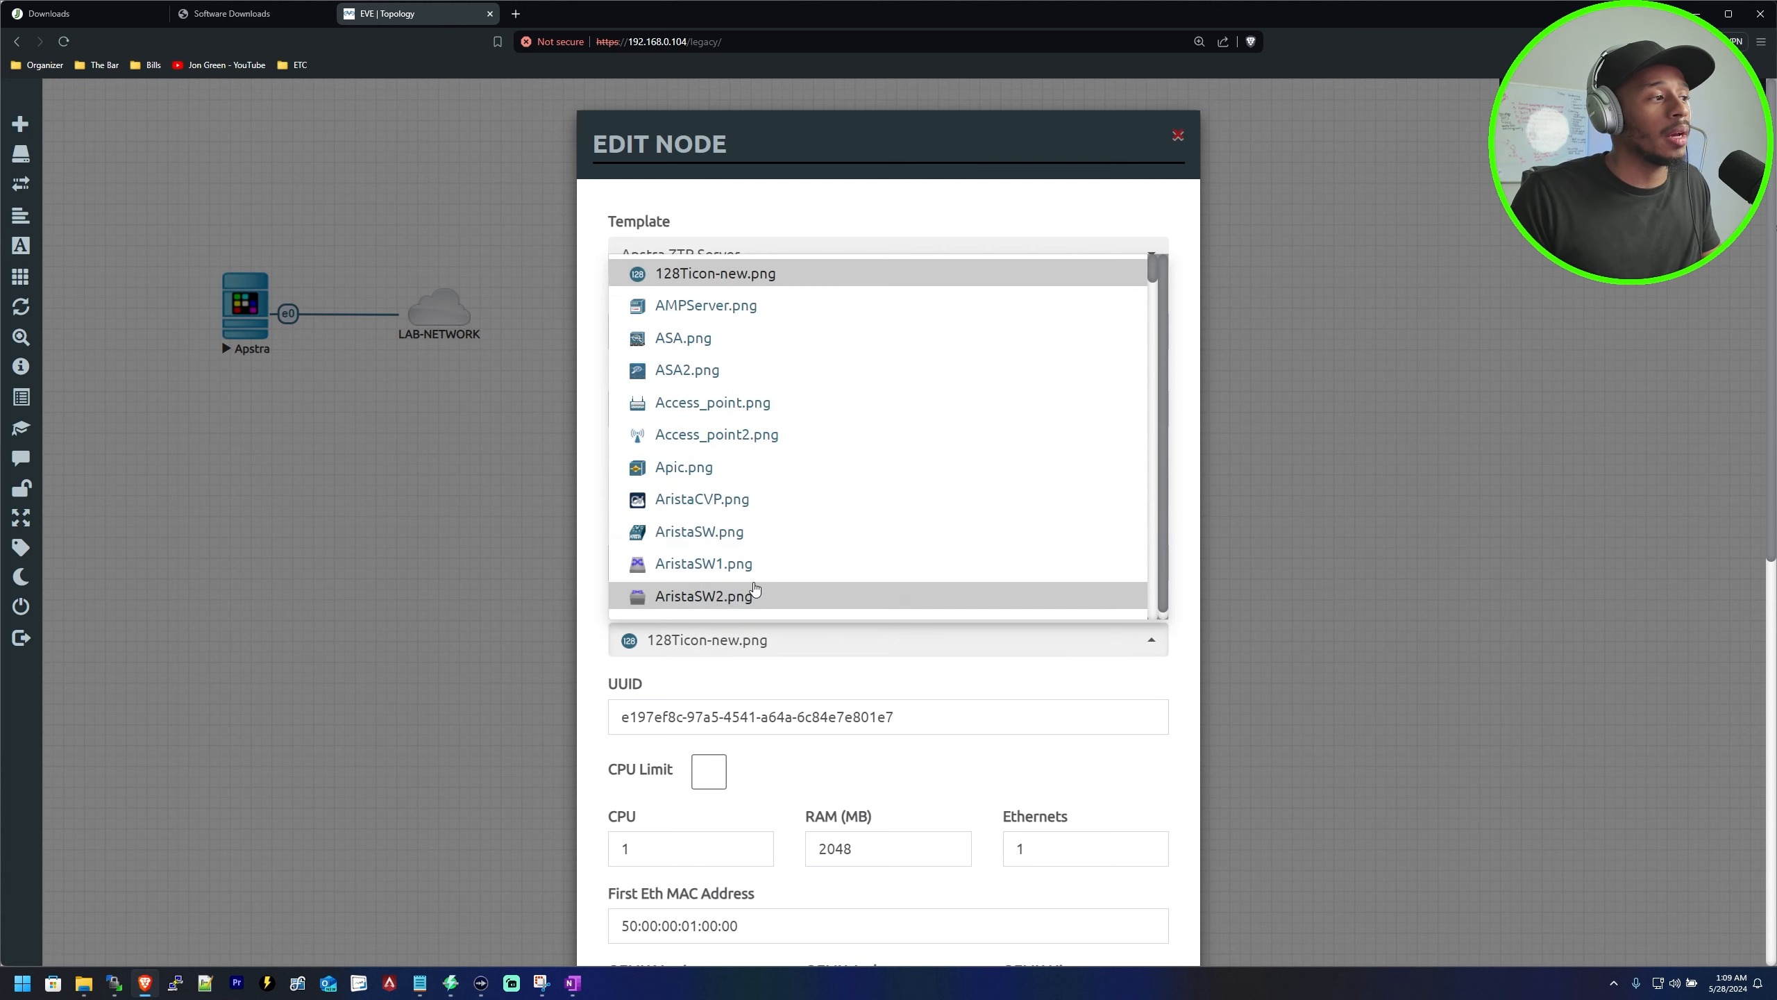
# Set the apstra-ztp node's icon to apstra.png
pyautogui.scroll(-3)
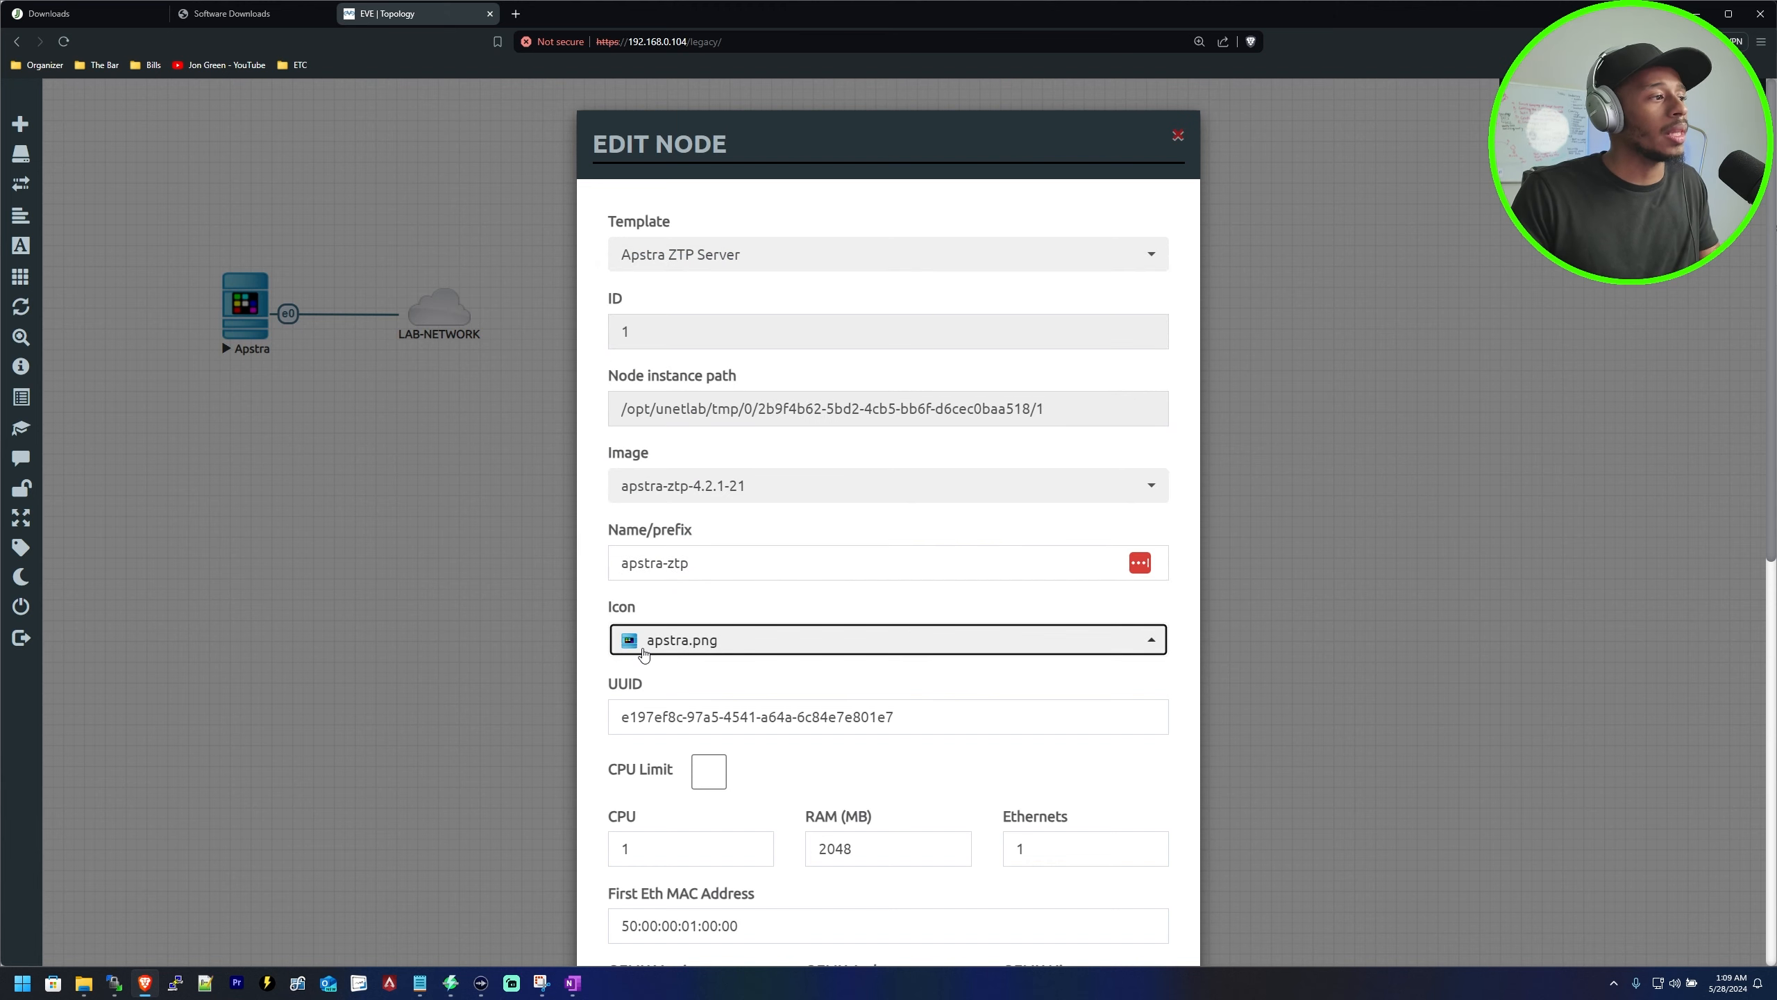
pyautogui.scroll(-3)
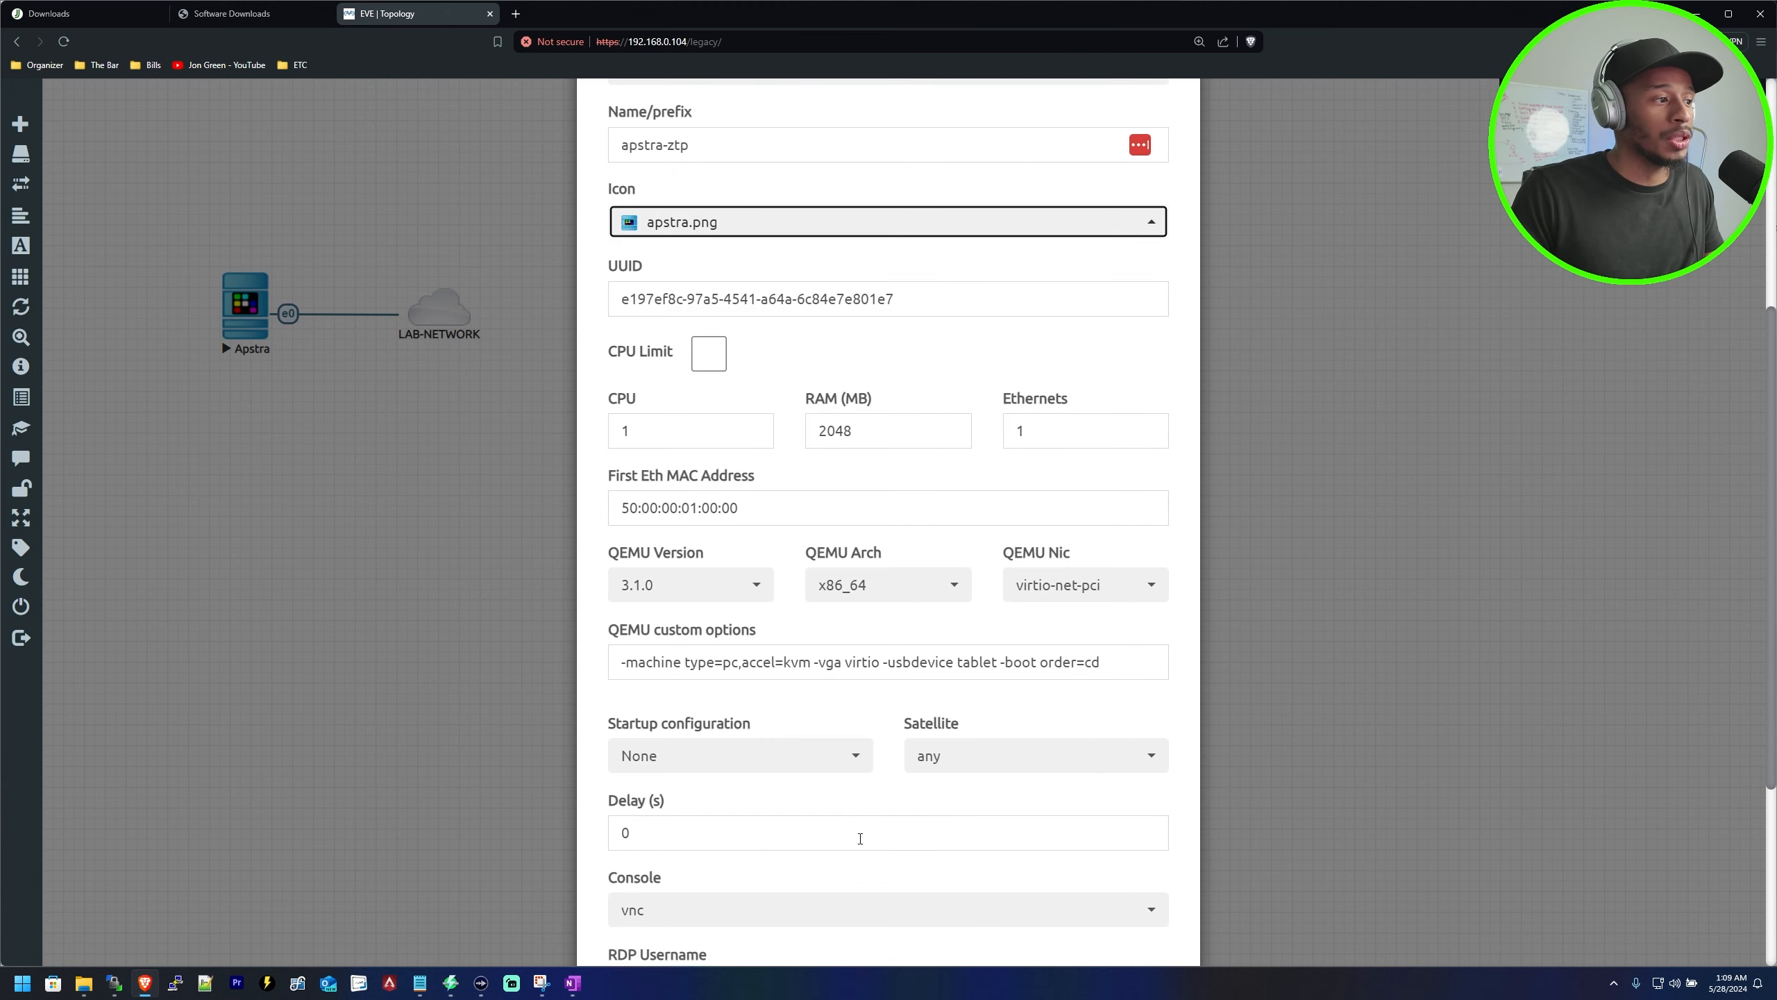
# Start the apstra-ztp node, check its console boot messages, and return to the topology
pyautogui.rightClick(626, 408)
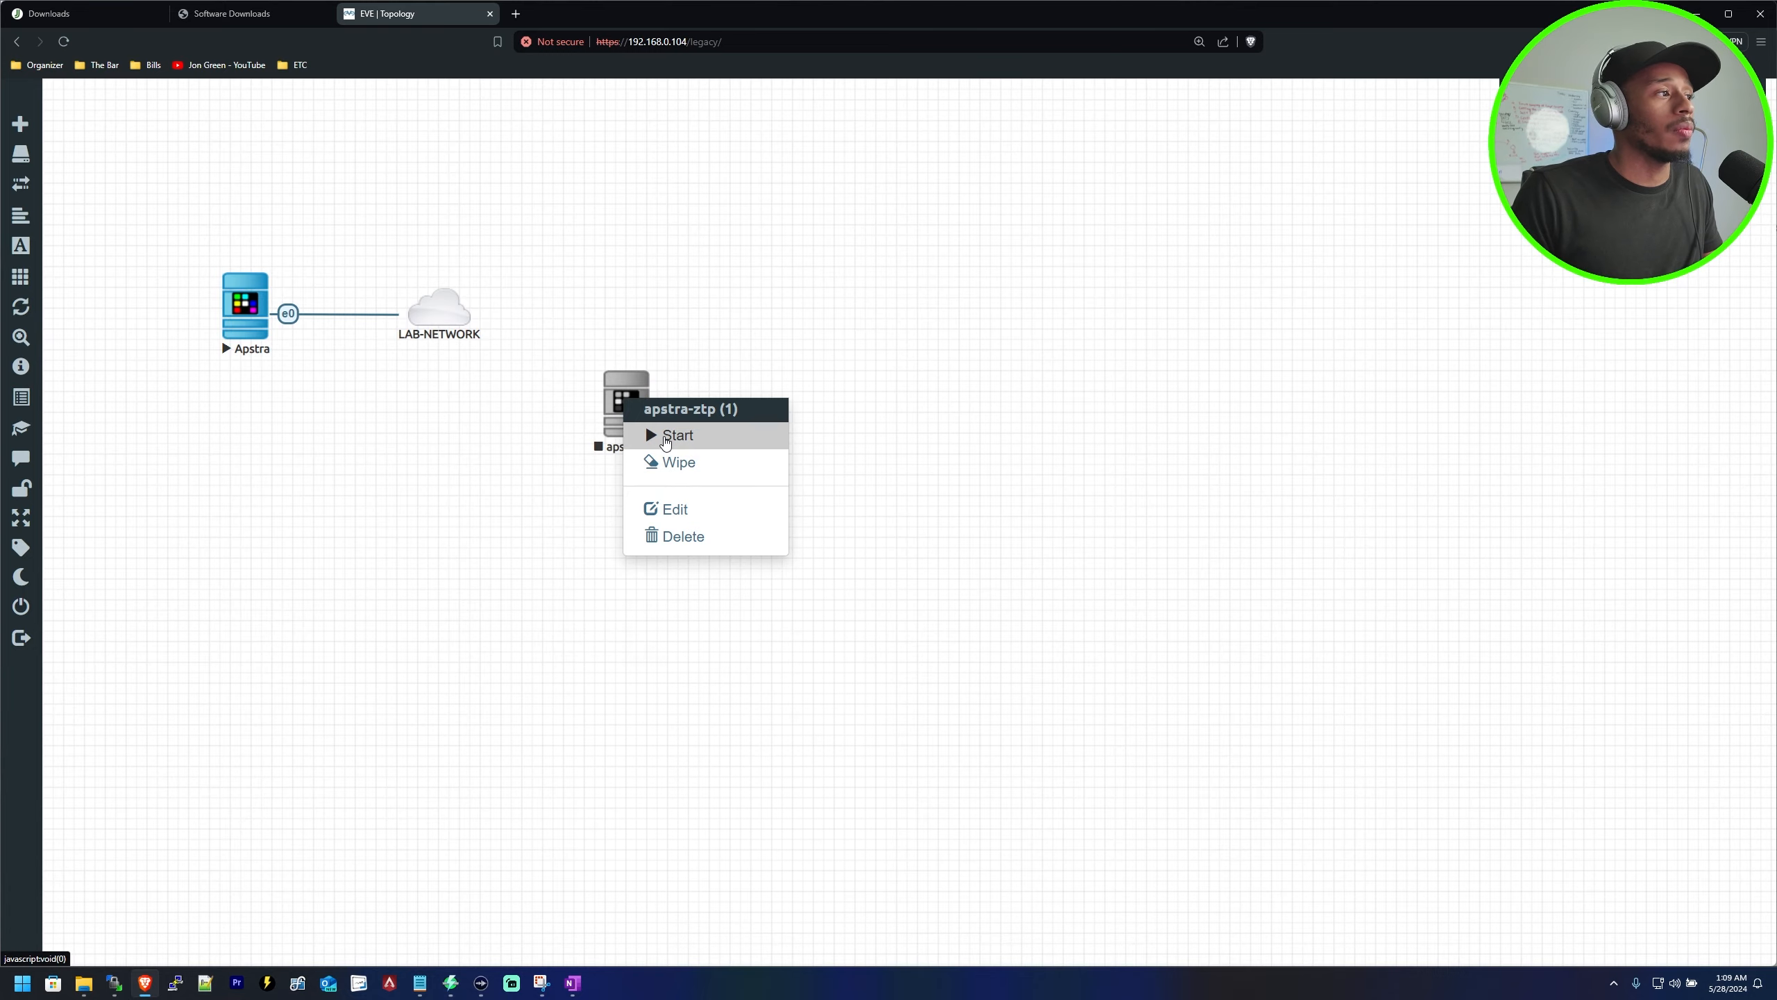
pyautogui.click(712, 440)
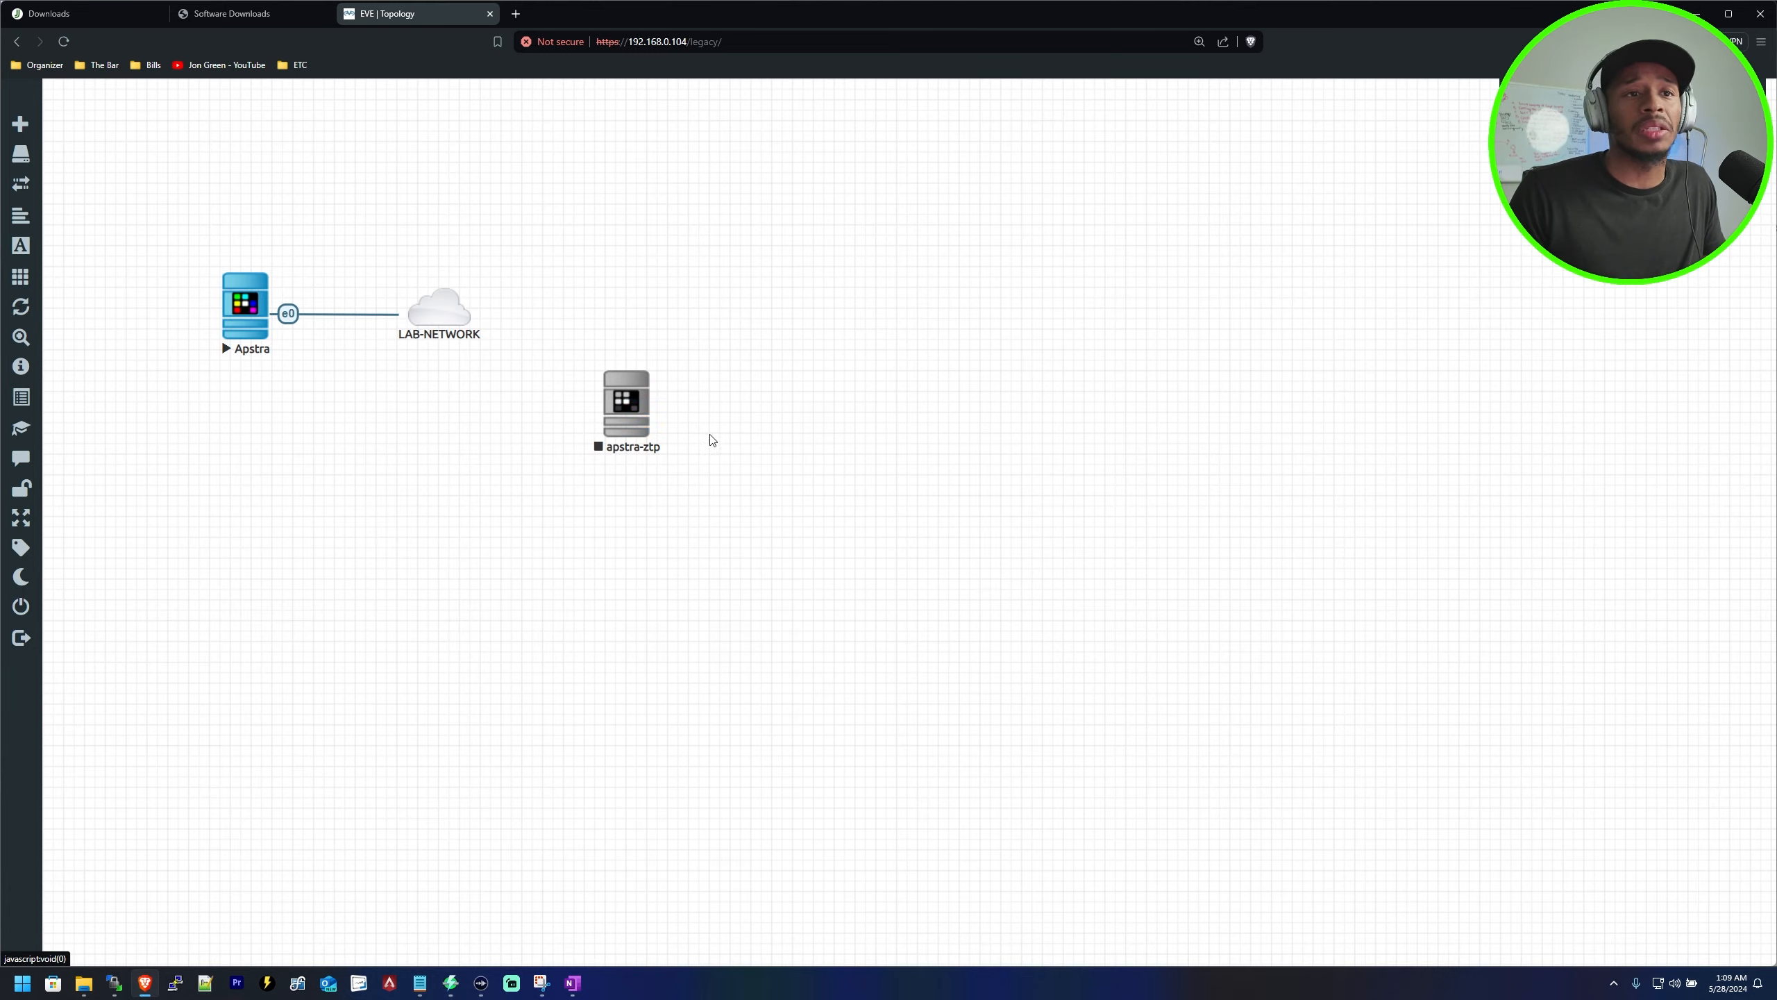
pyautogui.doubleClick(626, 403)
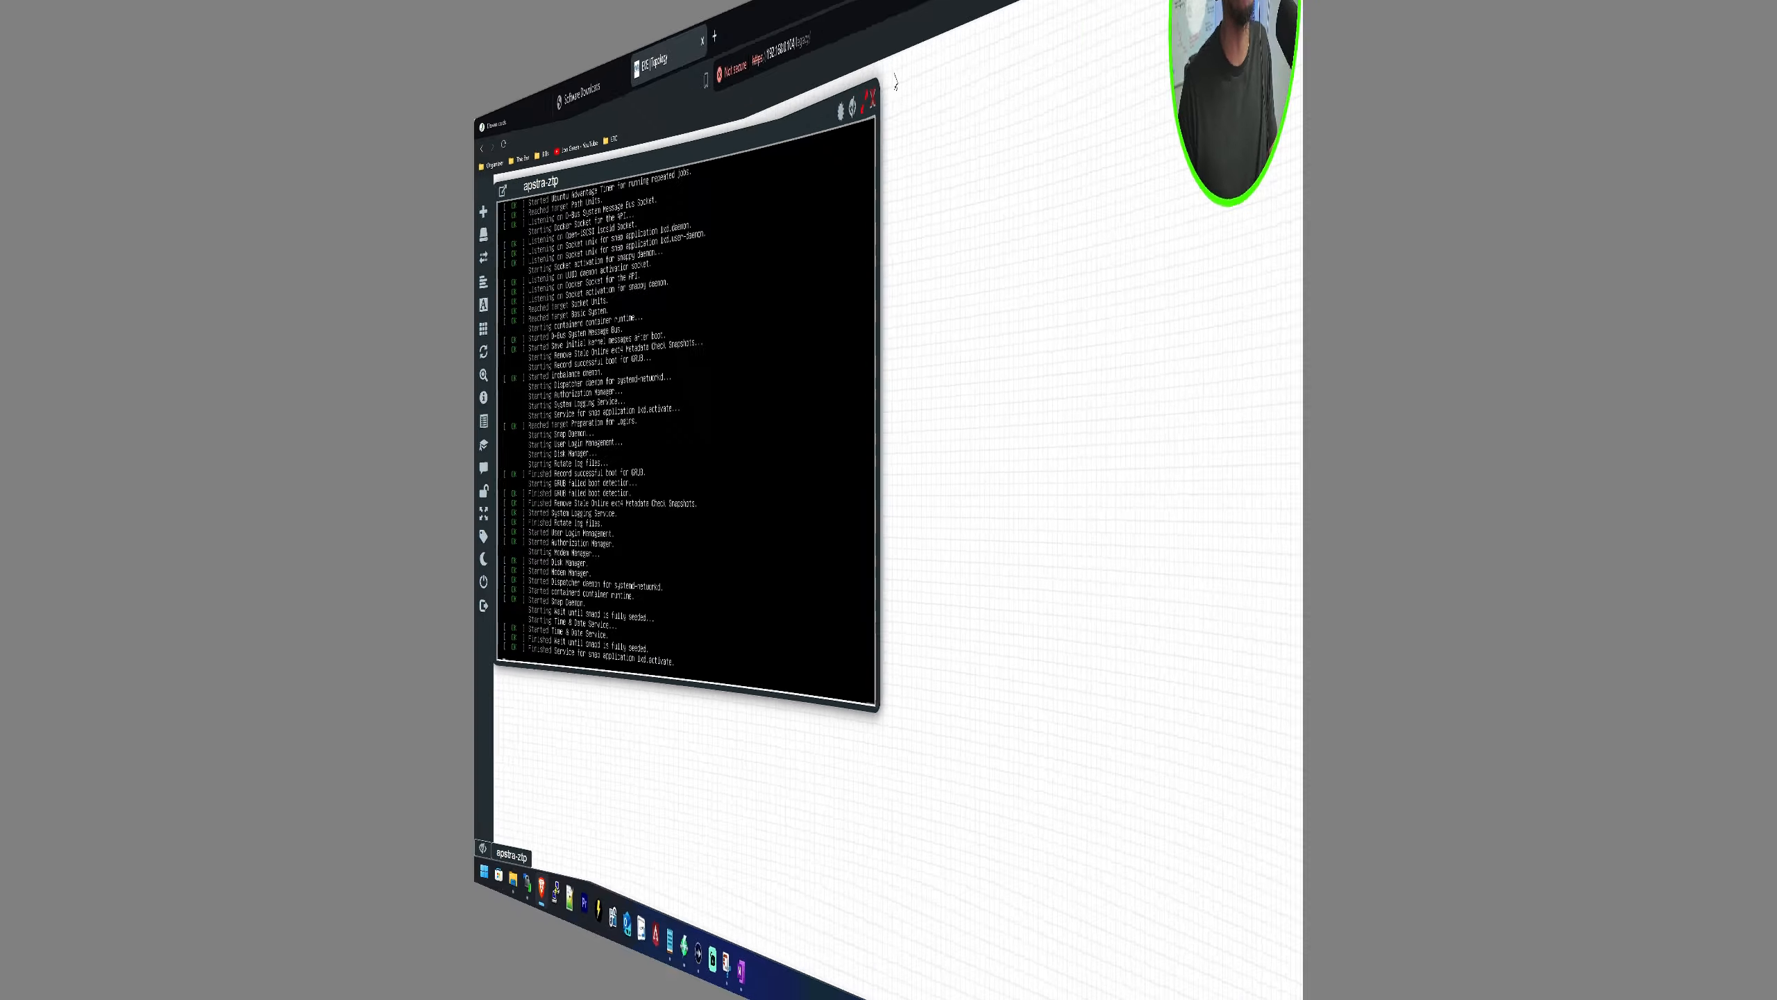
pyautogui.click(871, 101)
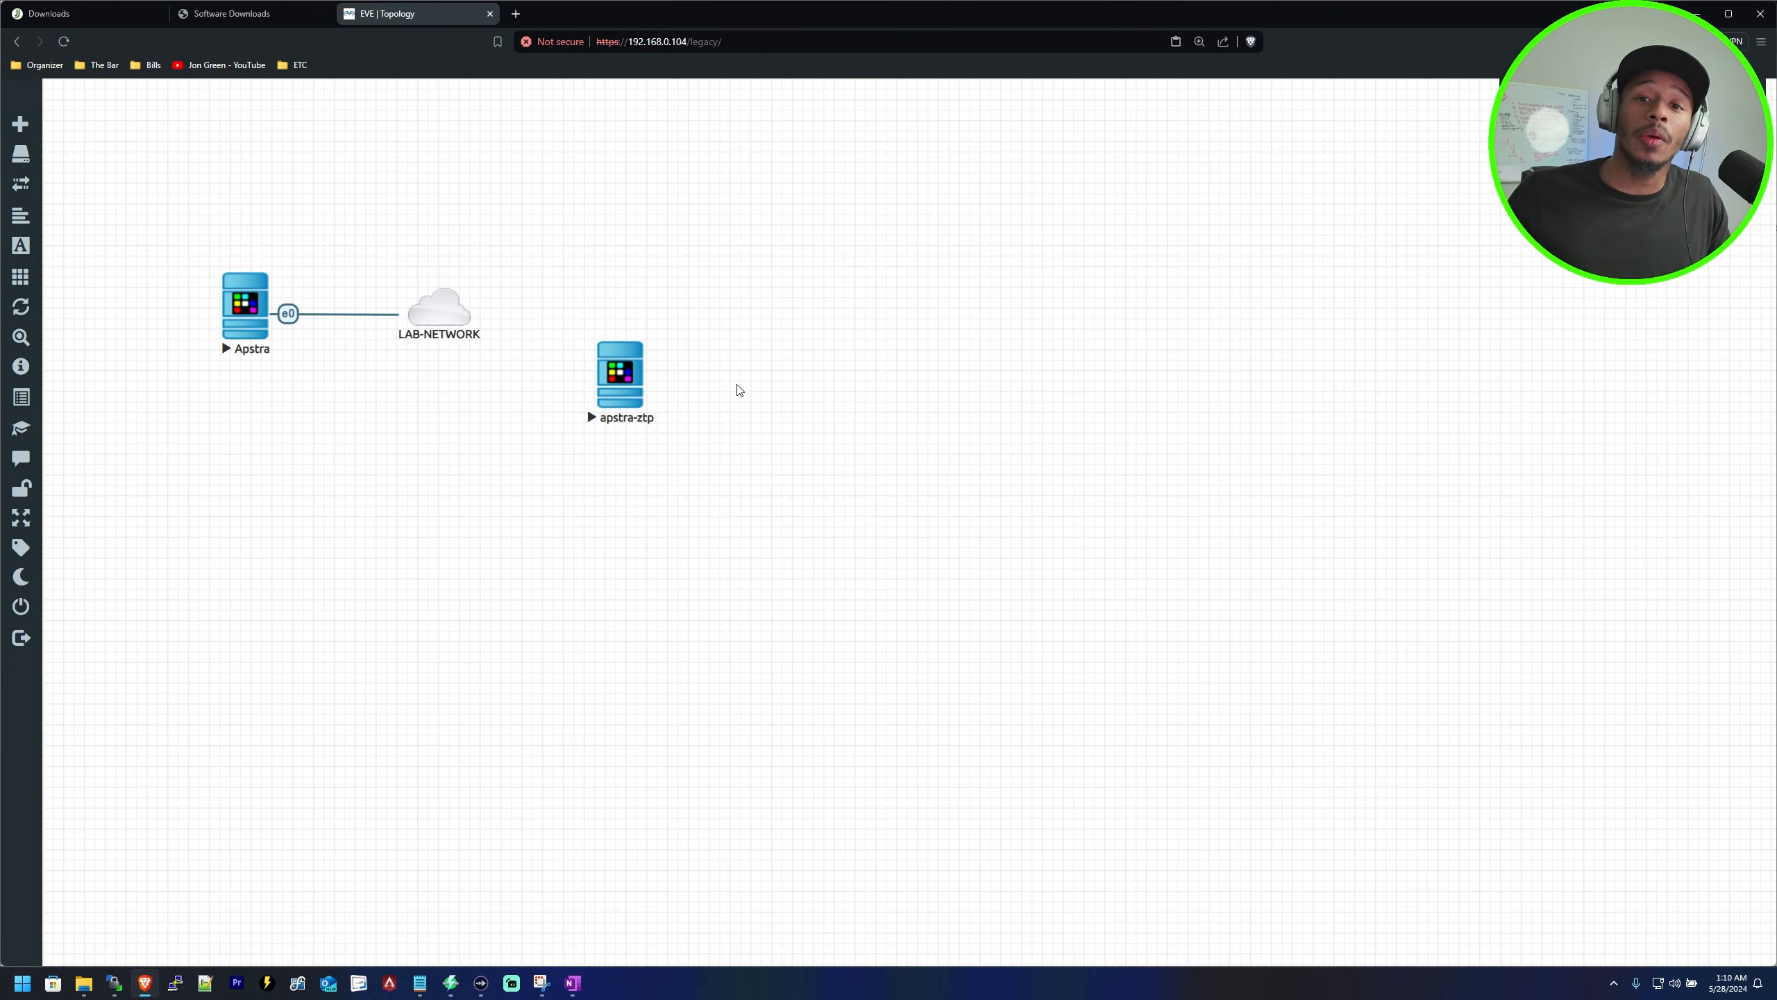